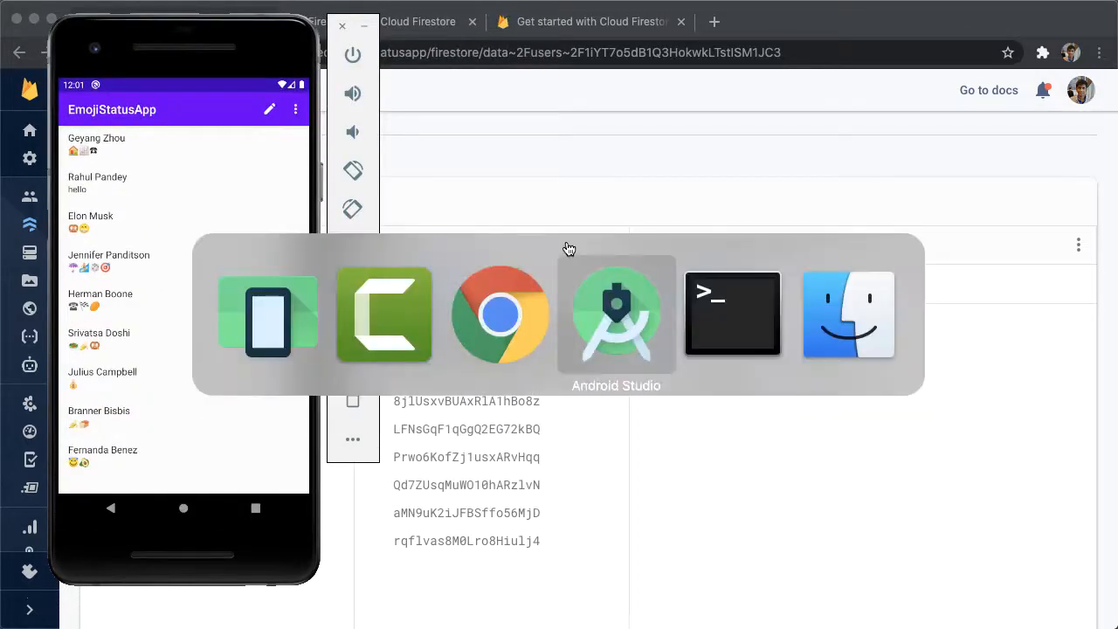
Switch from the Firebase console in Chrome to Android Studio's MainActivity.kt.
left_click(616, 314)
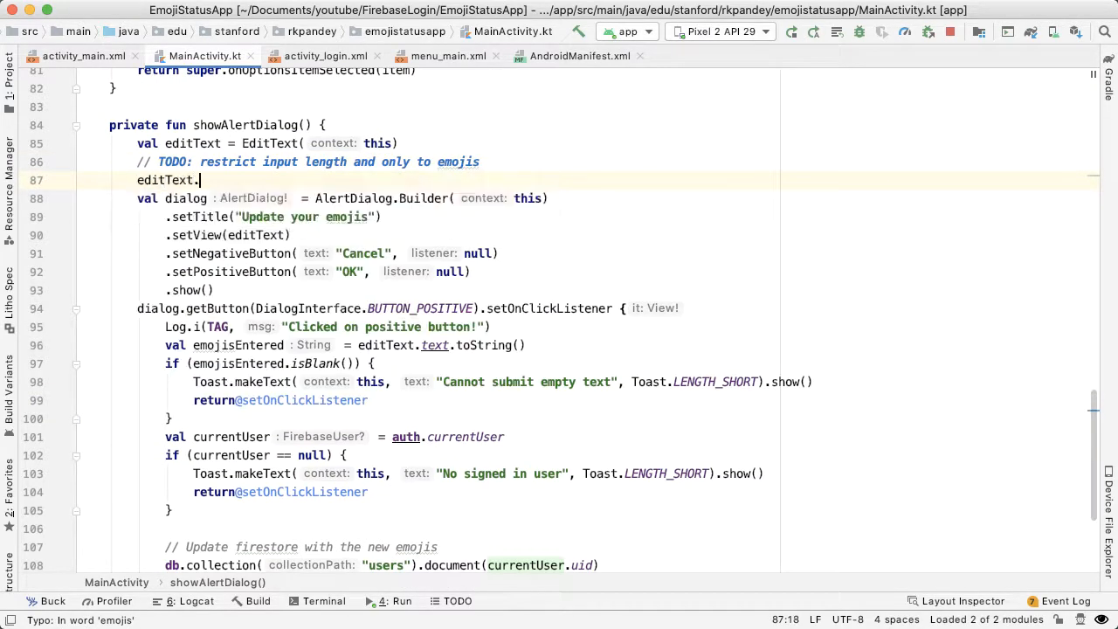
Write editText.filters = arrayOf() below the restrict-input-to-emojis TODO.
type("filters")
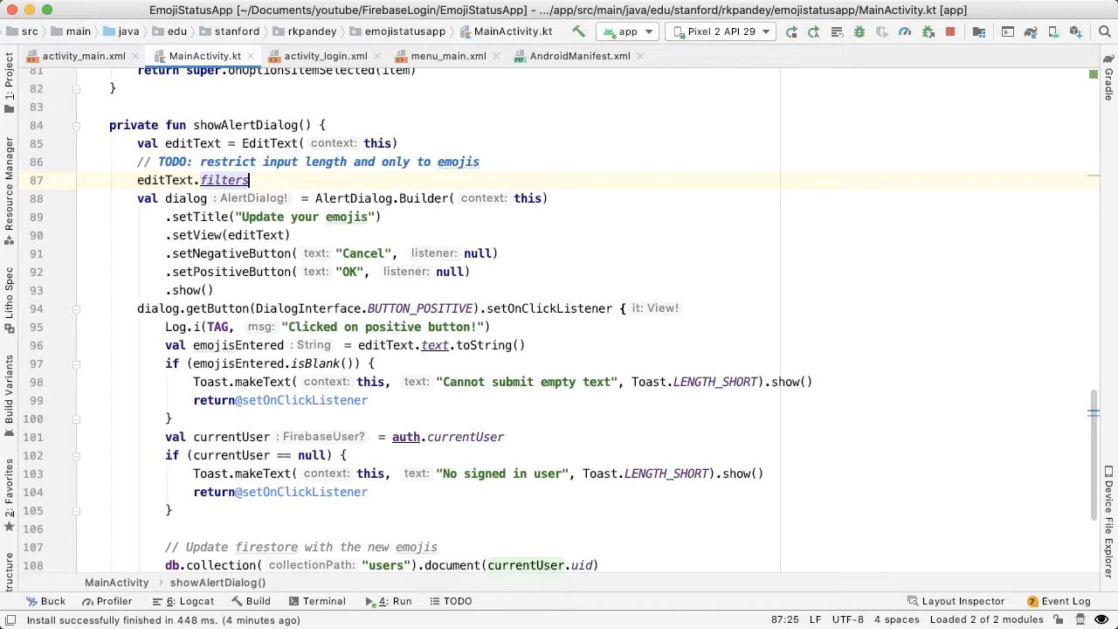
type("=")
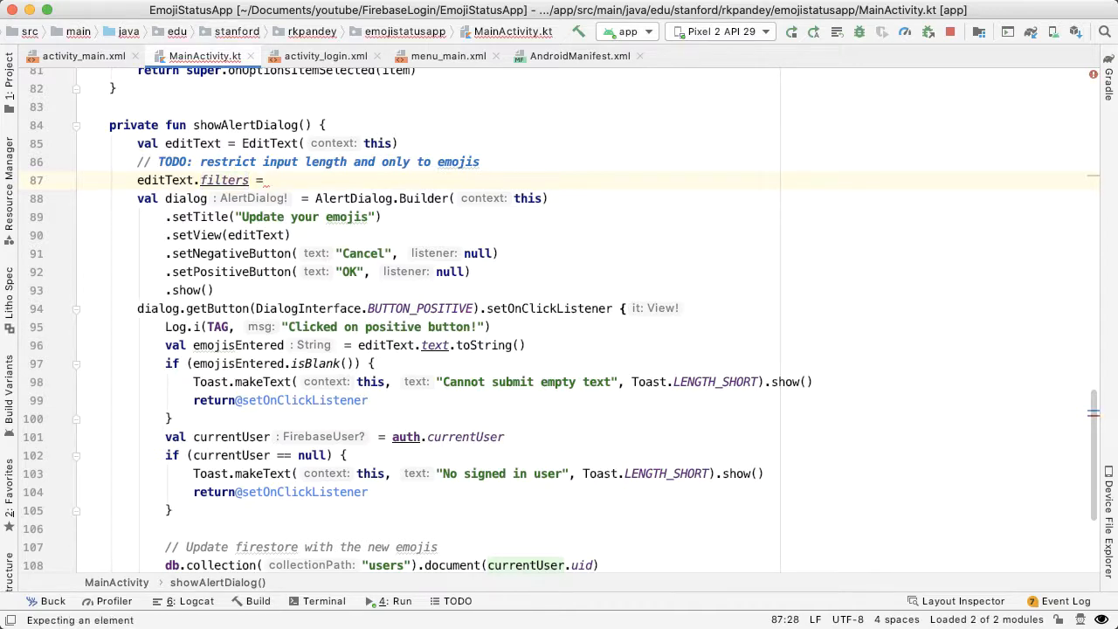
type("arrayOf()")
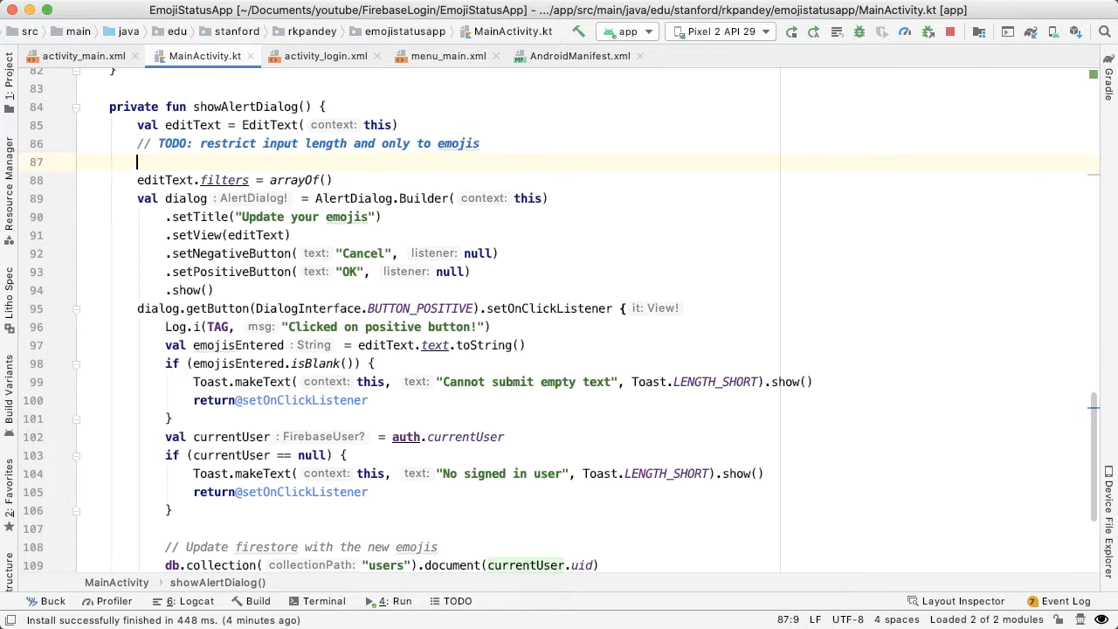
mouse_move(483, 158)
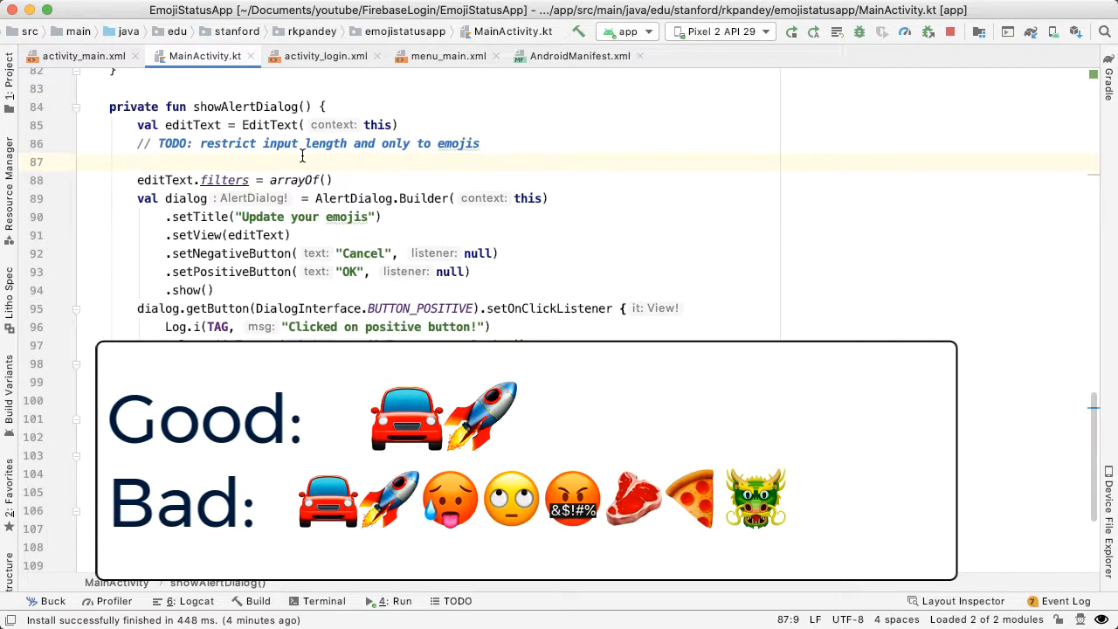
Declare val lengthFilter = InputFilter.LengthFilter(9) on the blank line.
left_click(137, 162)
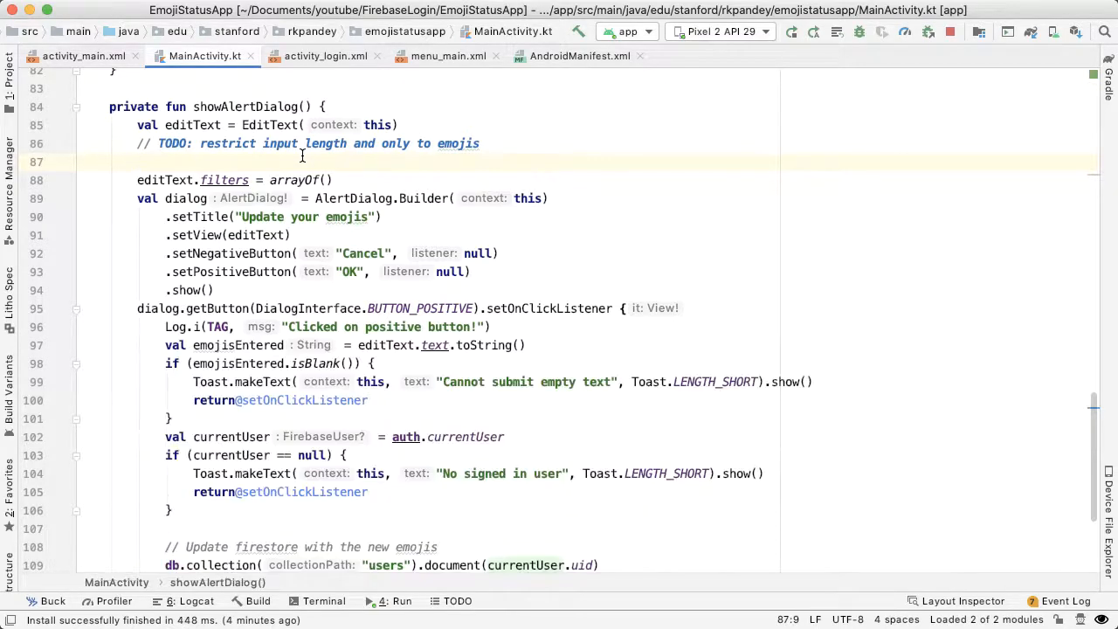
type("val")
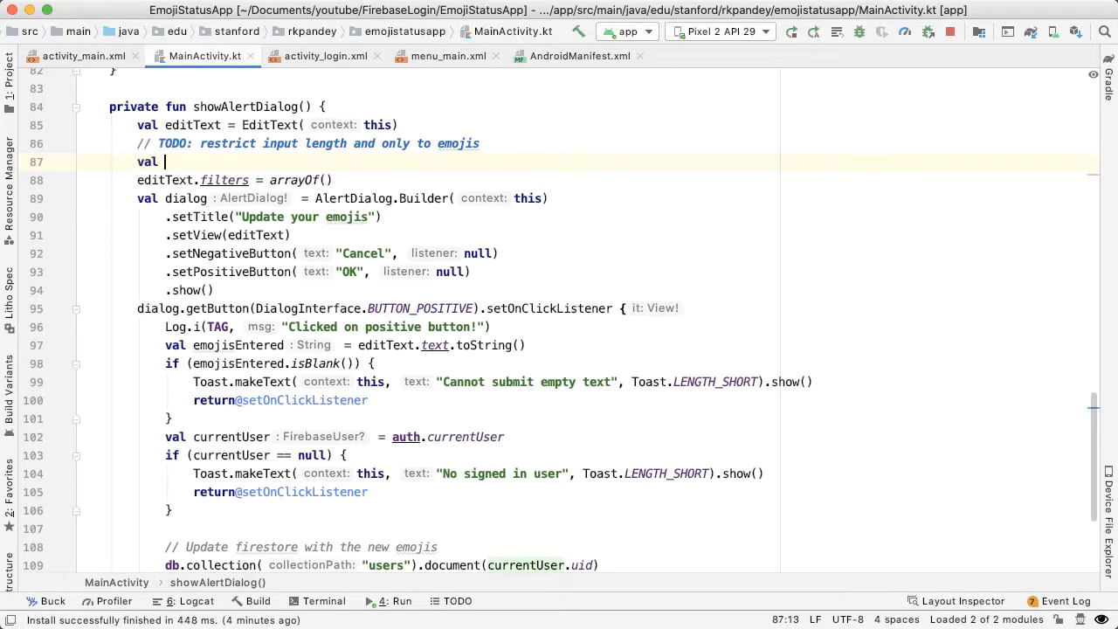
type("lengthFilter =")
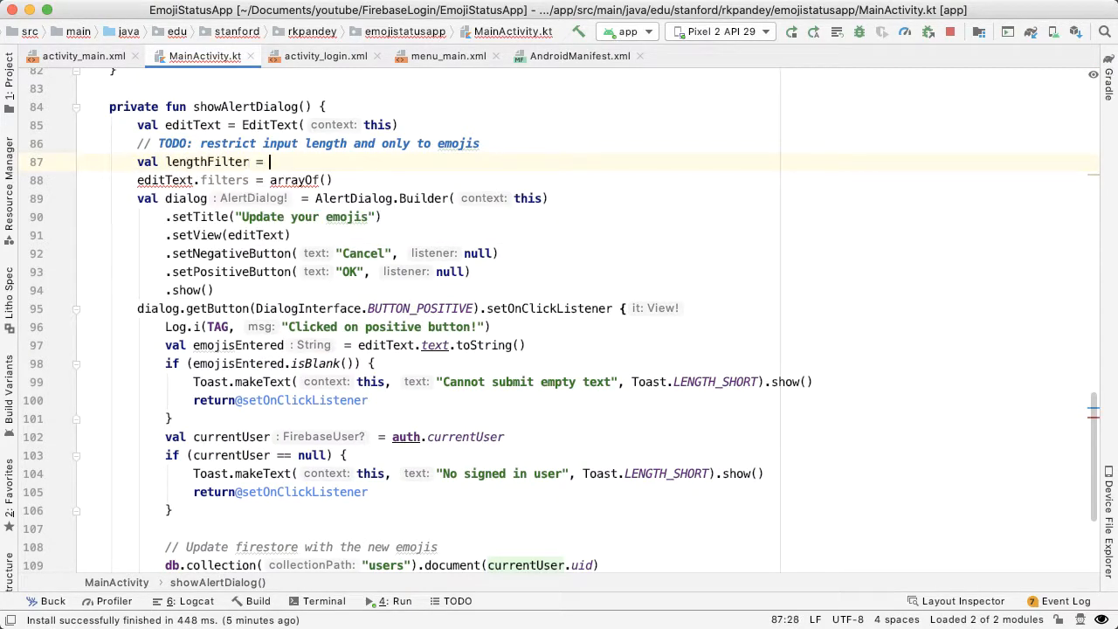
type("InputFilter.")
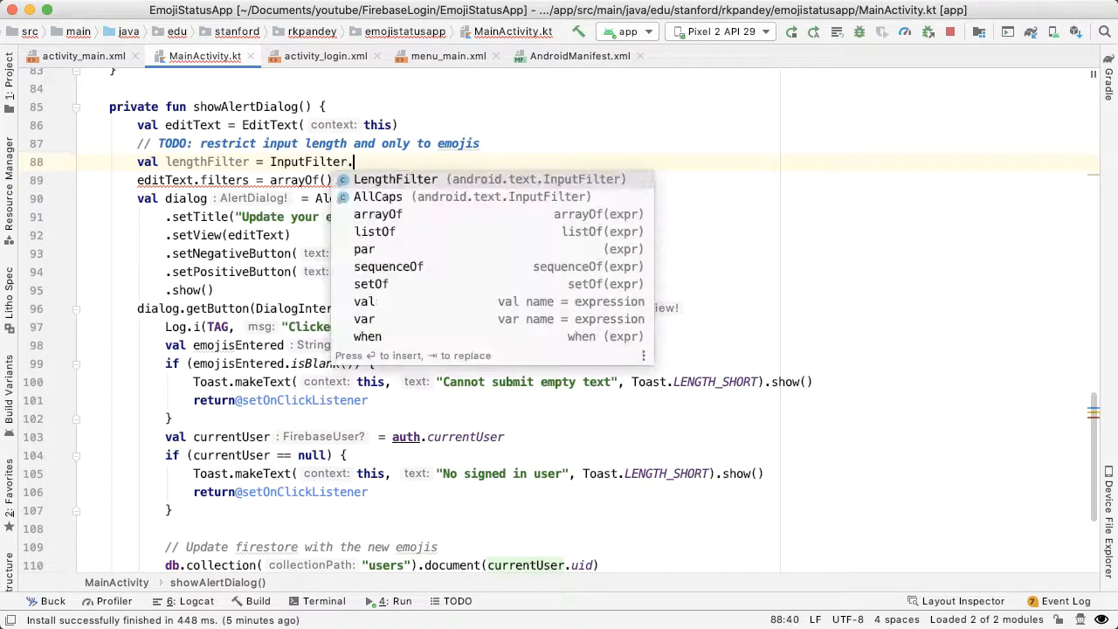
left_click(394, 179)
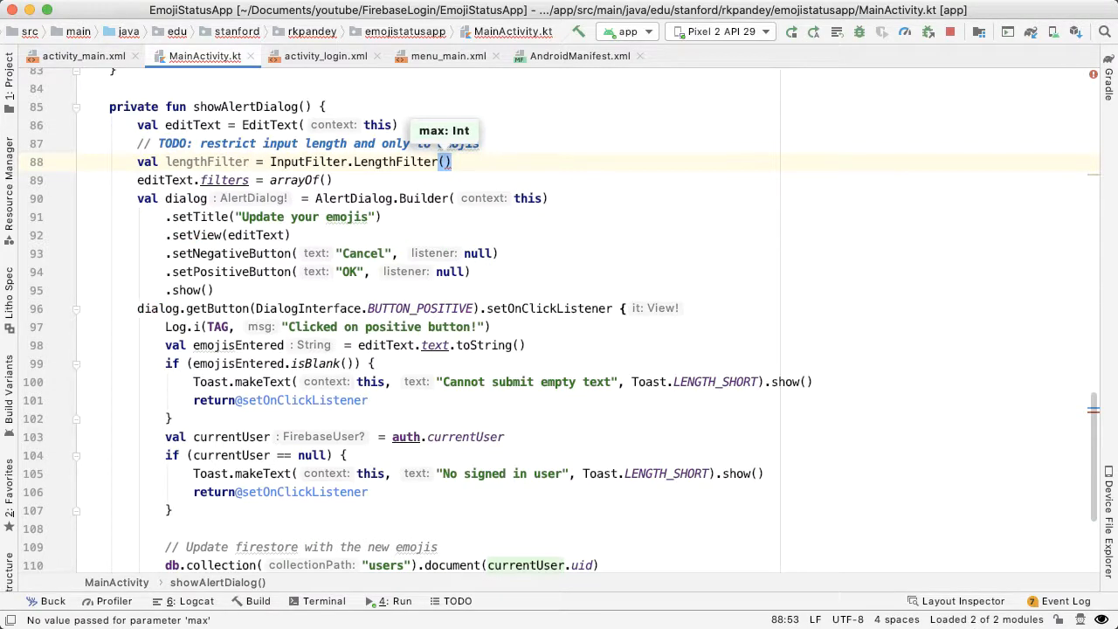
type("9")
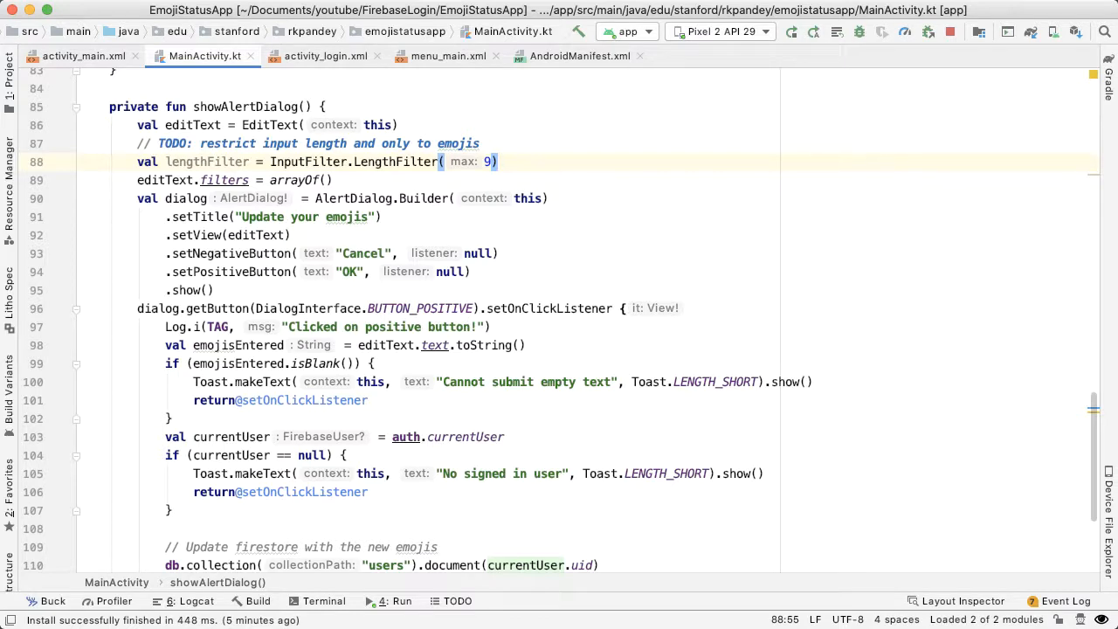
mouse_move(846, 619)
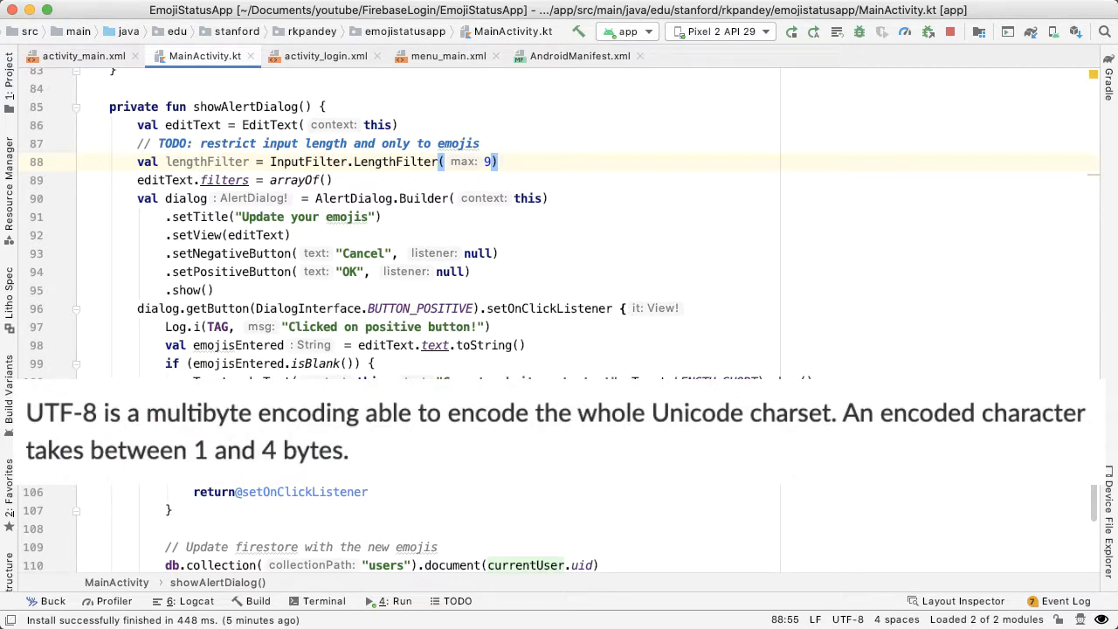
double_click(486, 161)
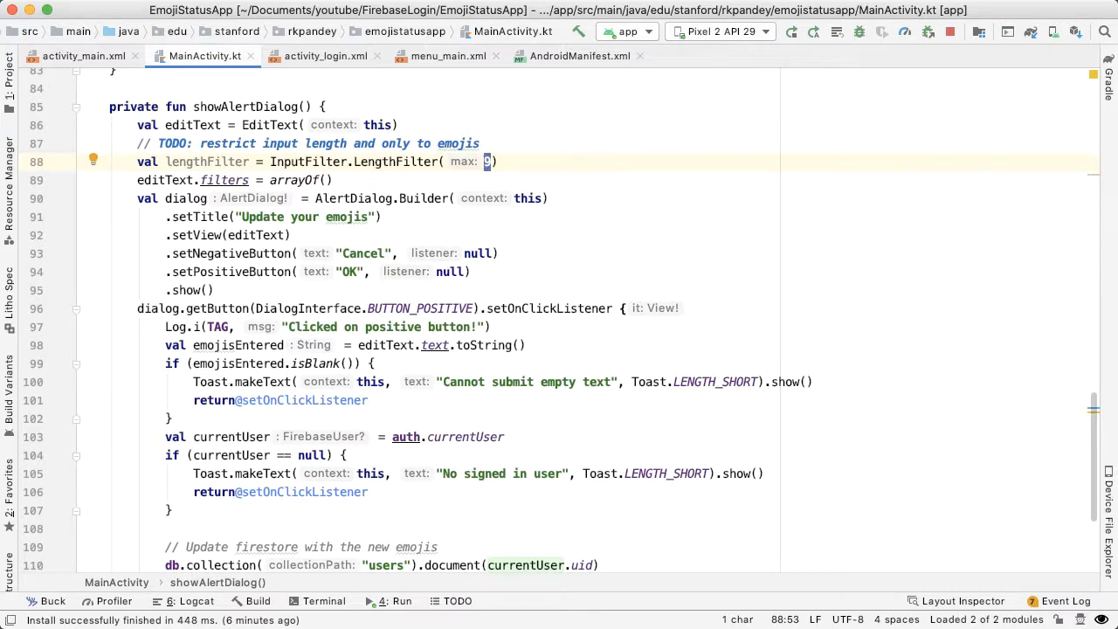
Pass lengthFilter into arrayOf() and add val emojiFilter = EmojiFilter() above its declaration.
left_click(327, 180)
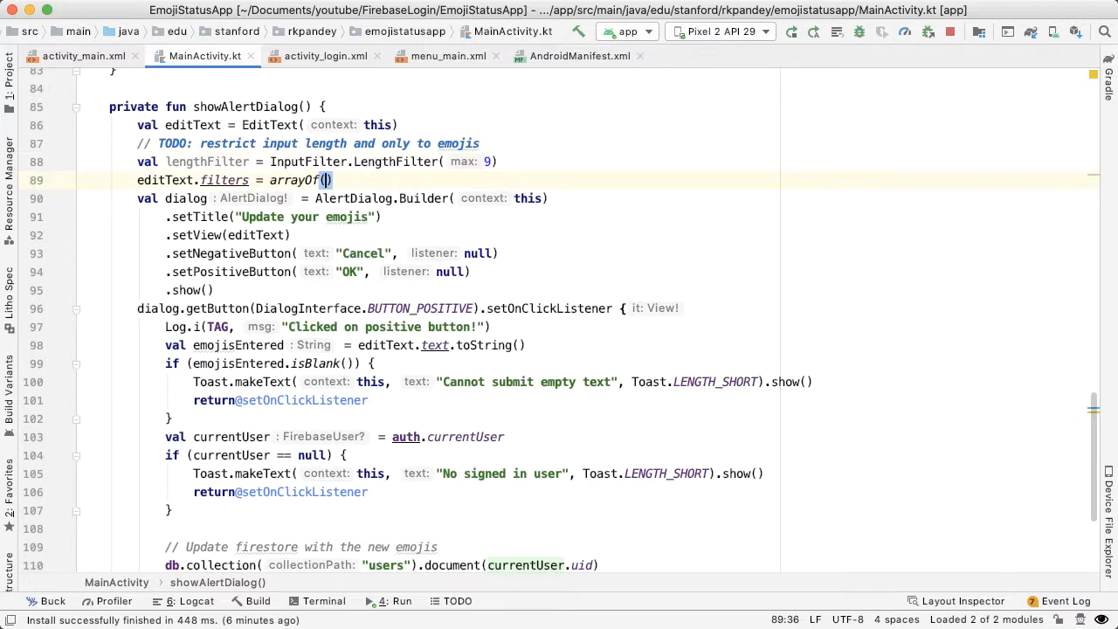
type("lengthFilter")
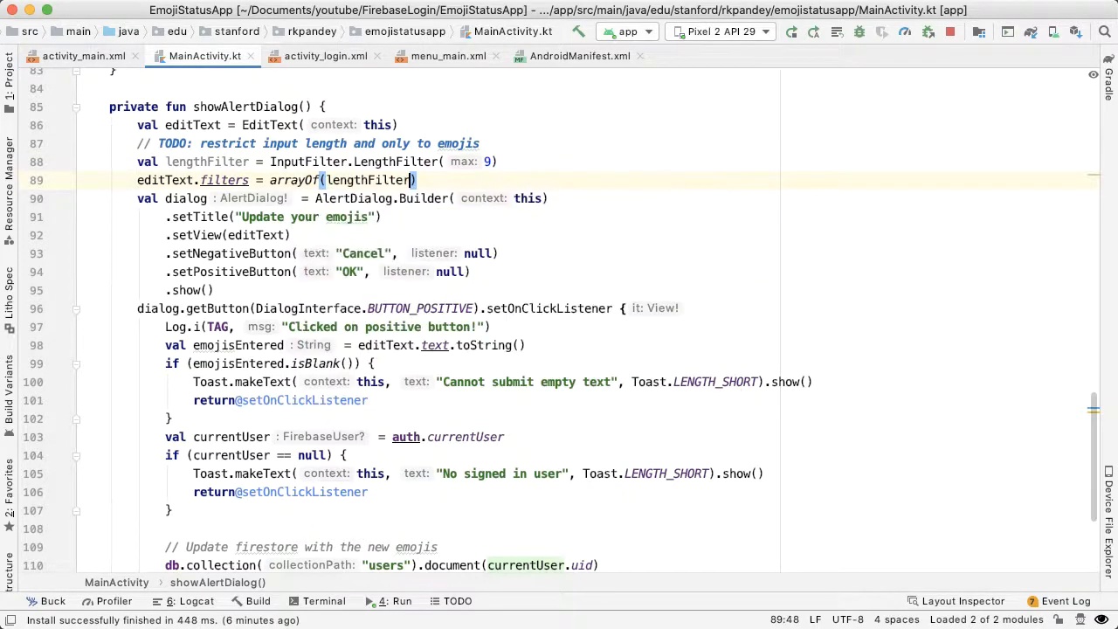
left_click(137, 161)
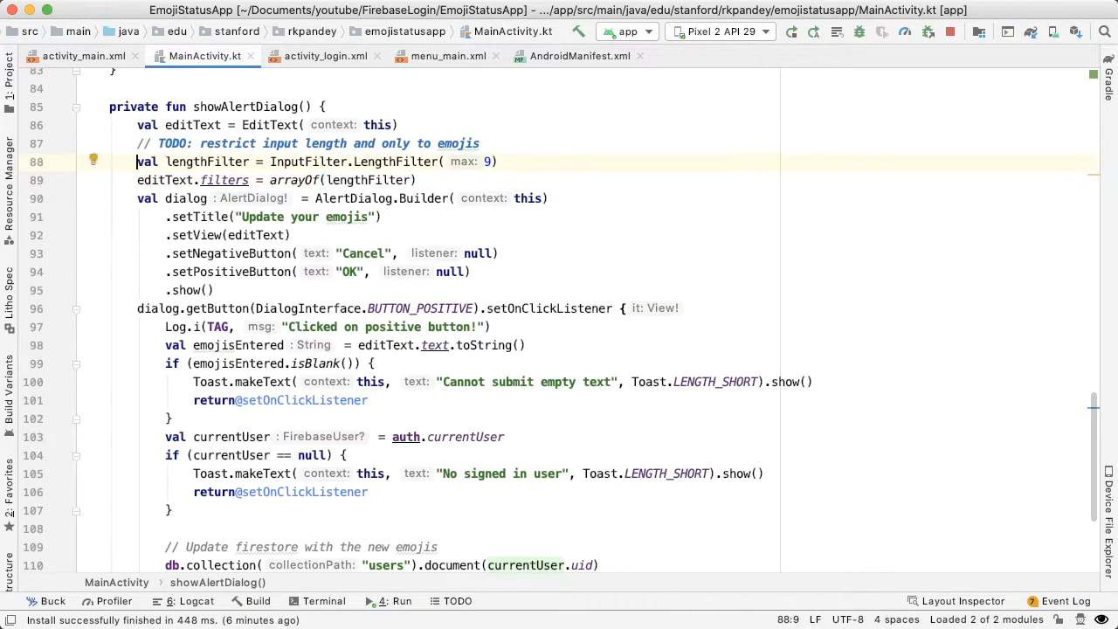
key("Return")
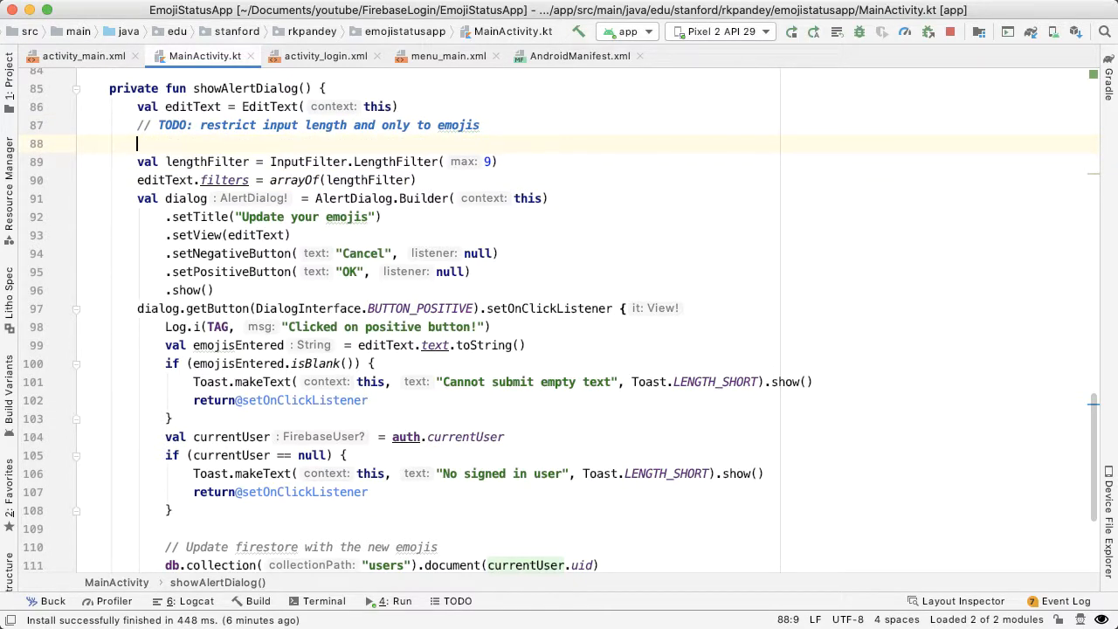
type("val emojiFilter")
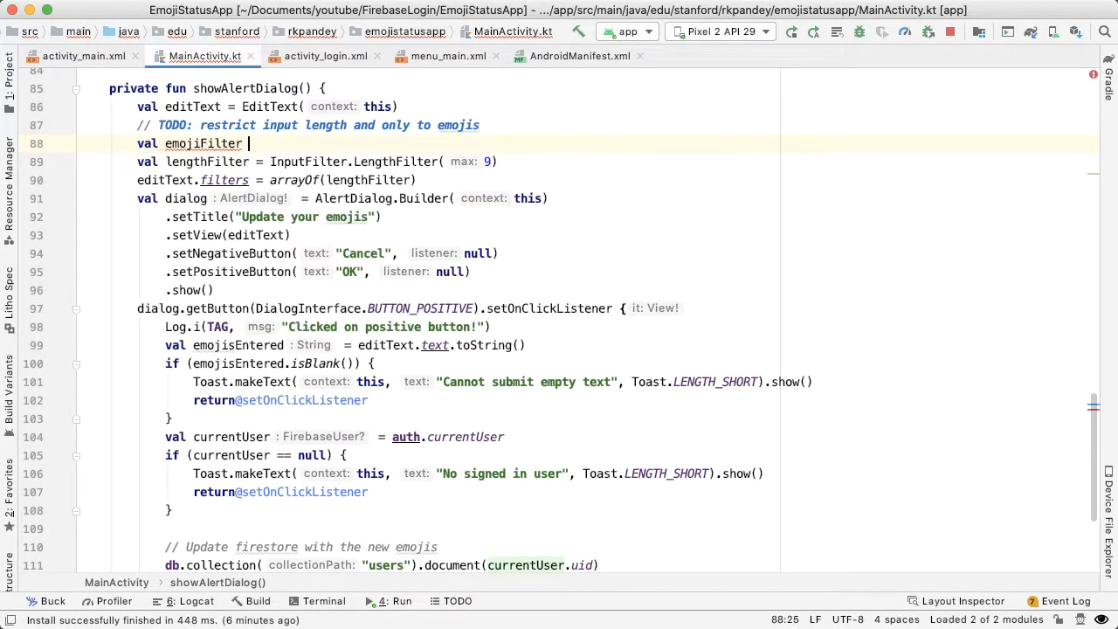
type("= EmojiFilter")
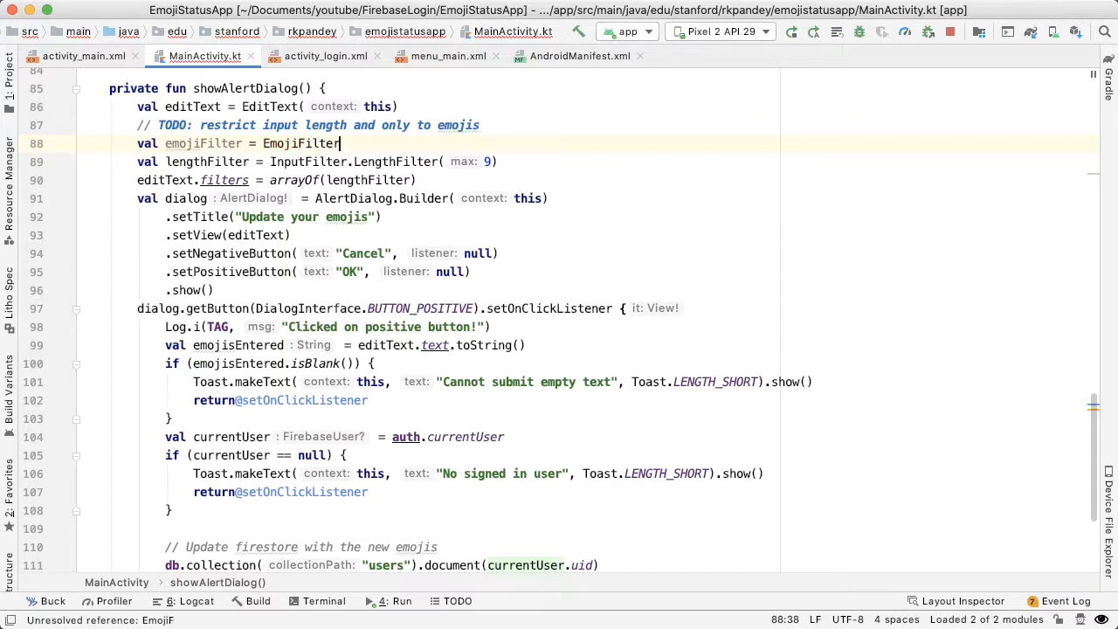
type("()")
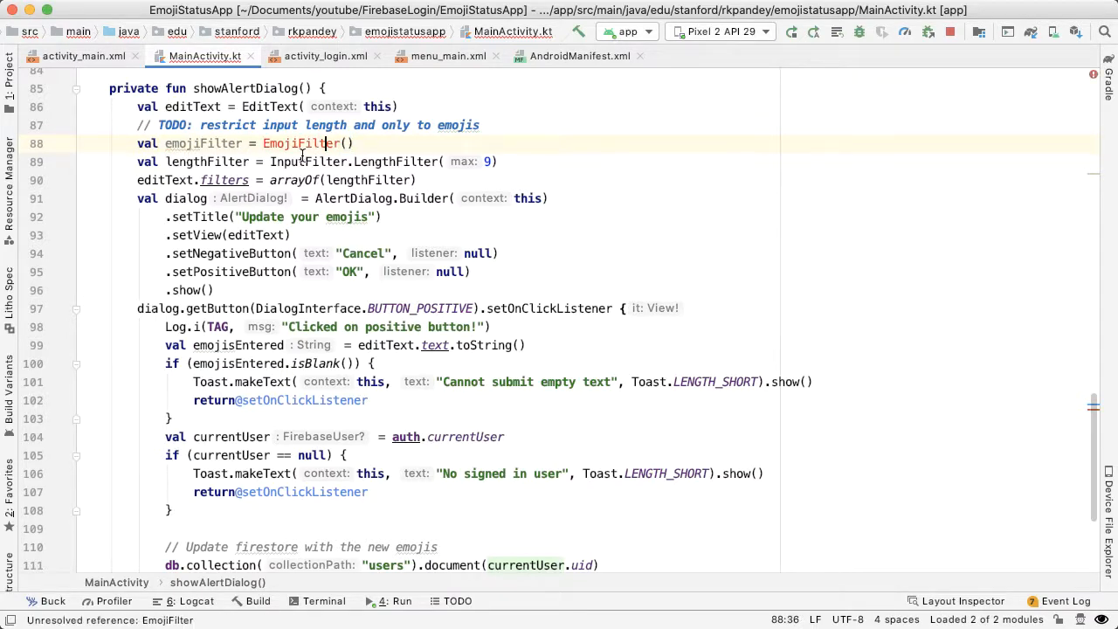
scroll("up", 3)
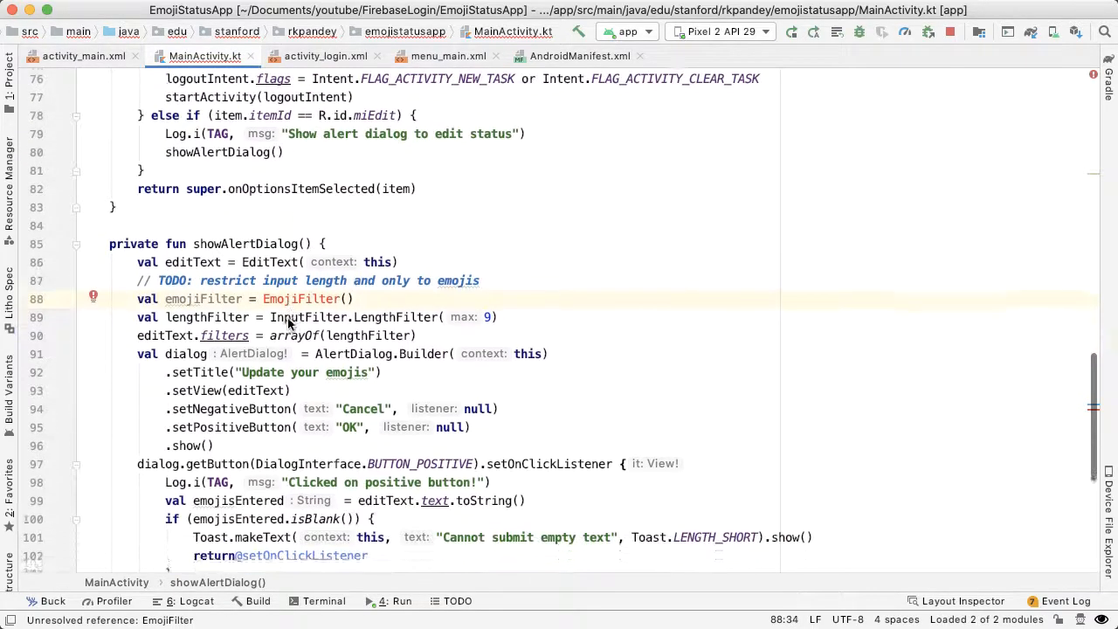
scroll("down", 3)
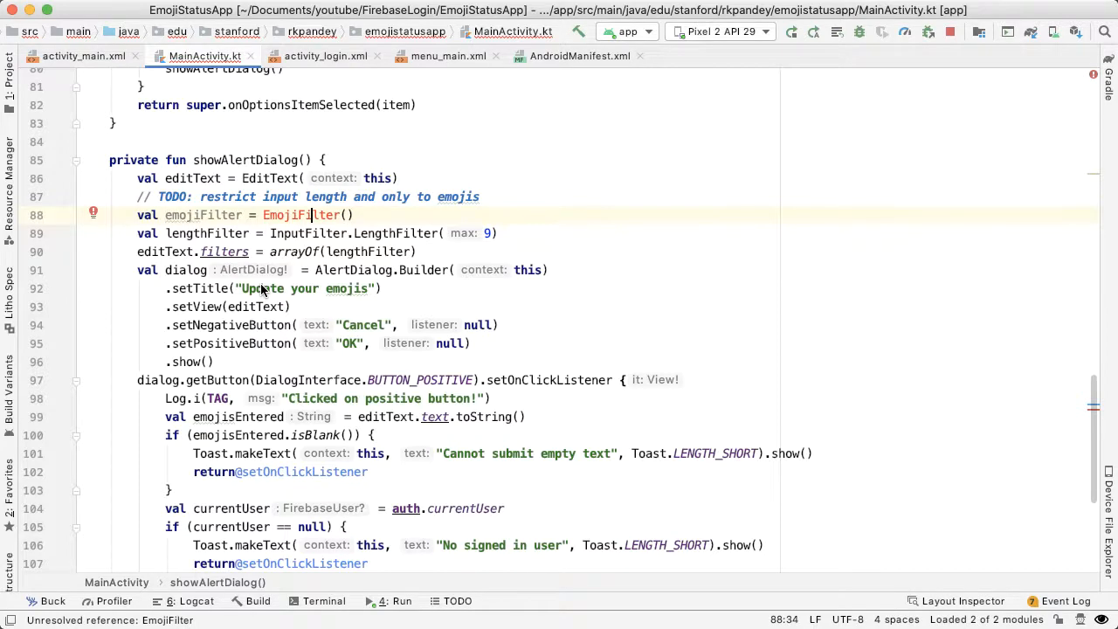
scroll("up", 3)
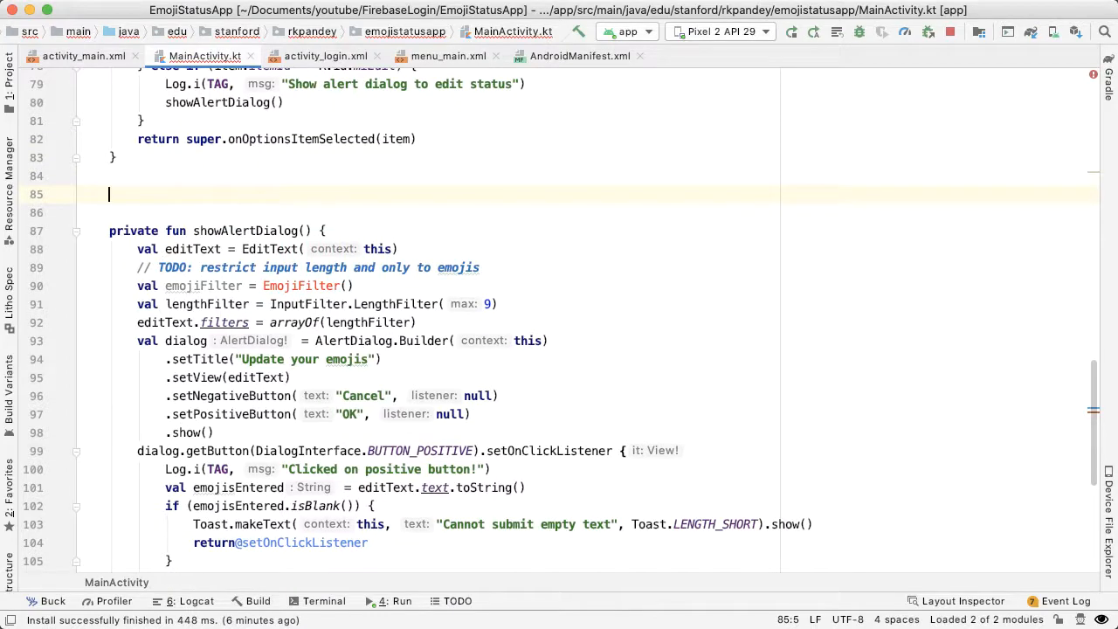
Add inner class EmojiFilter : InputFilter and generate its filter override stub.
type("inner class")
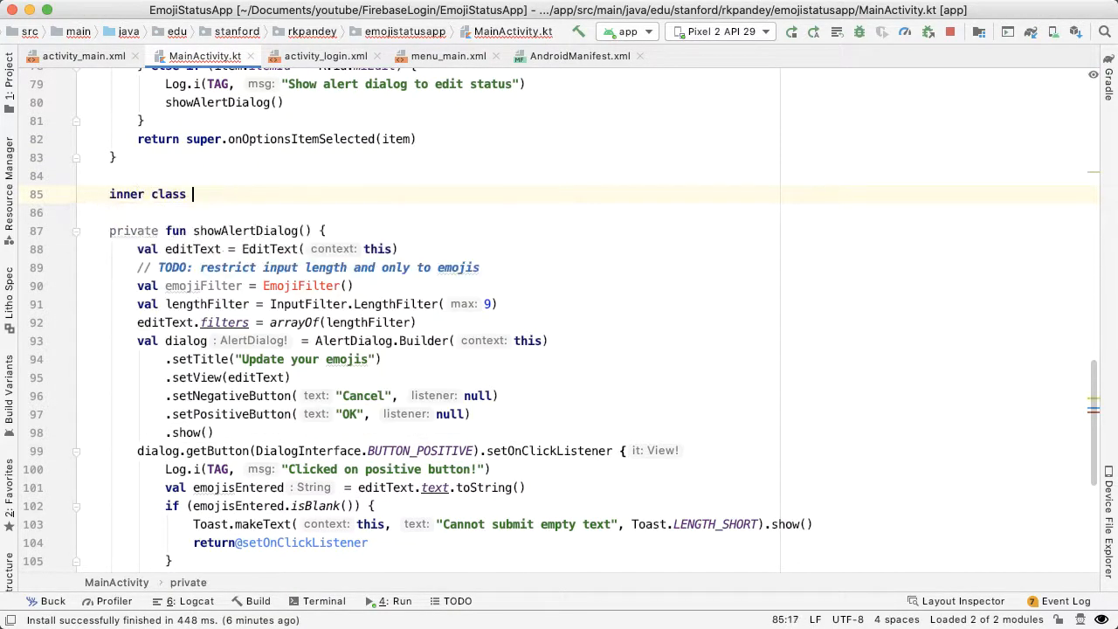
type("EmojiFilter")
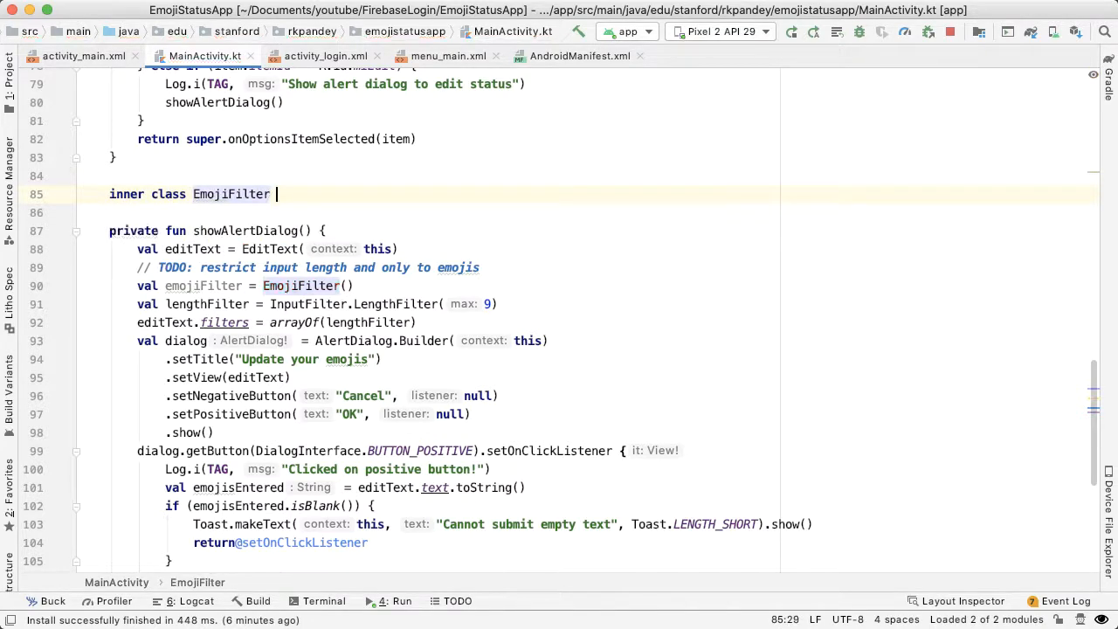
type(":")
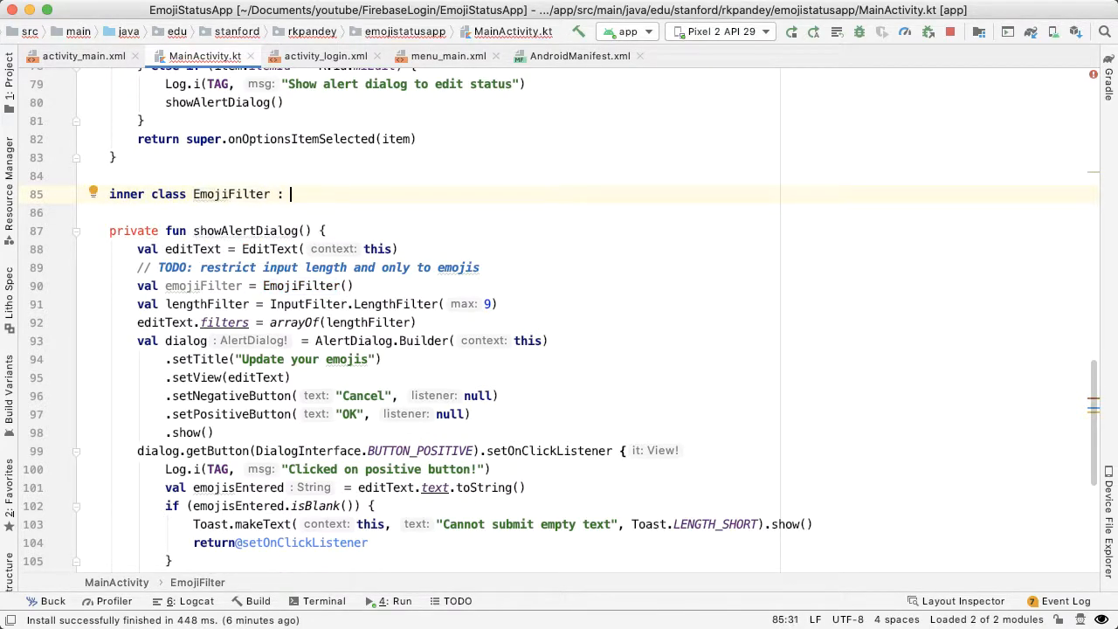
type("Input")
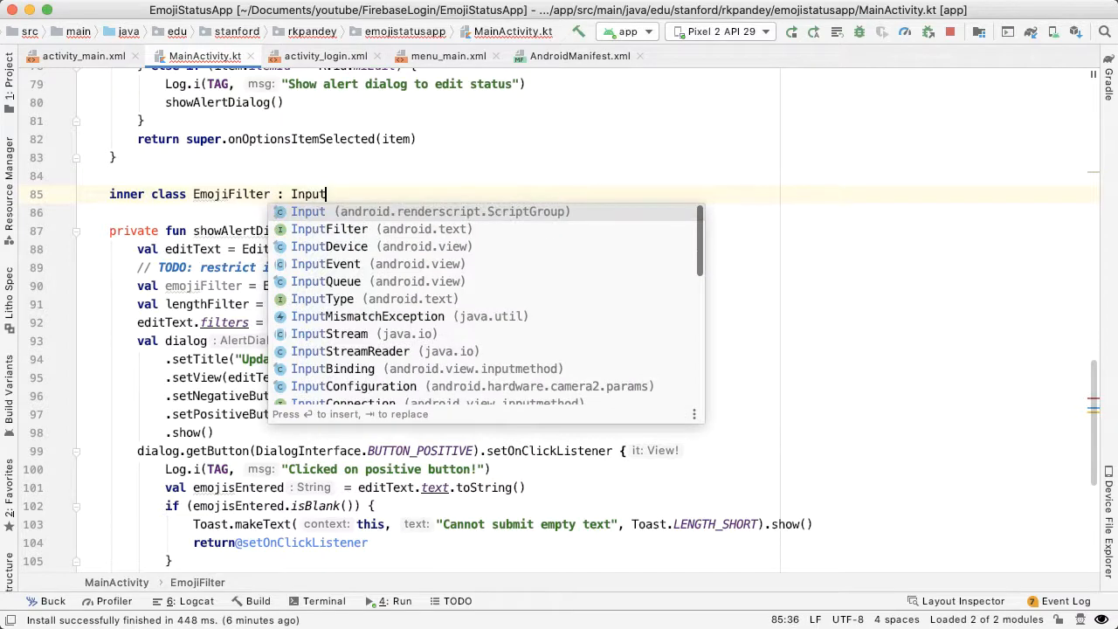
left_click(329, 229)
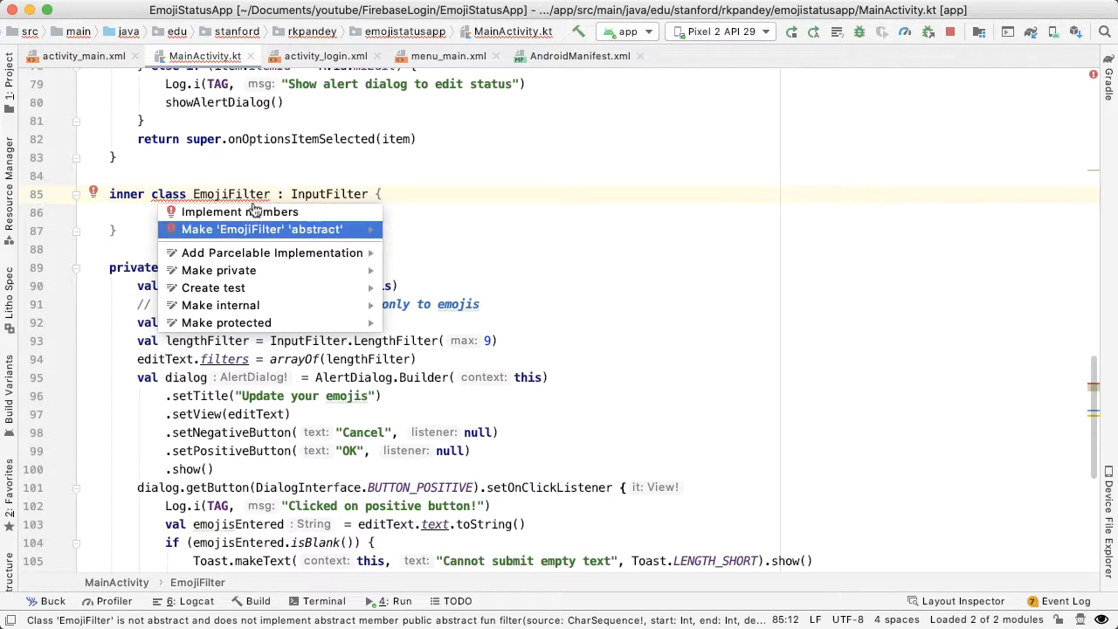
left_click(240, 212)
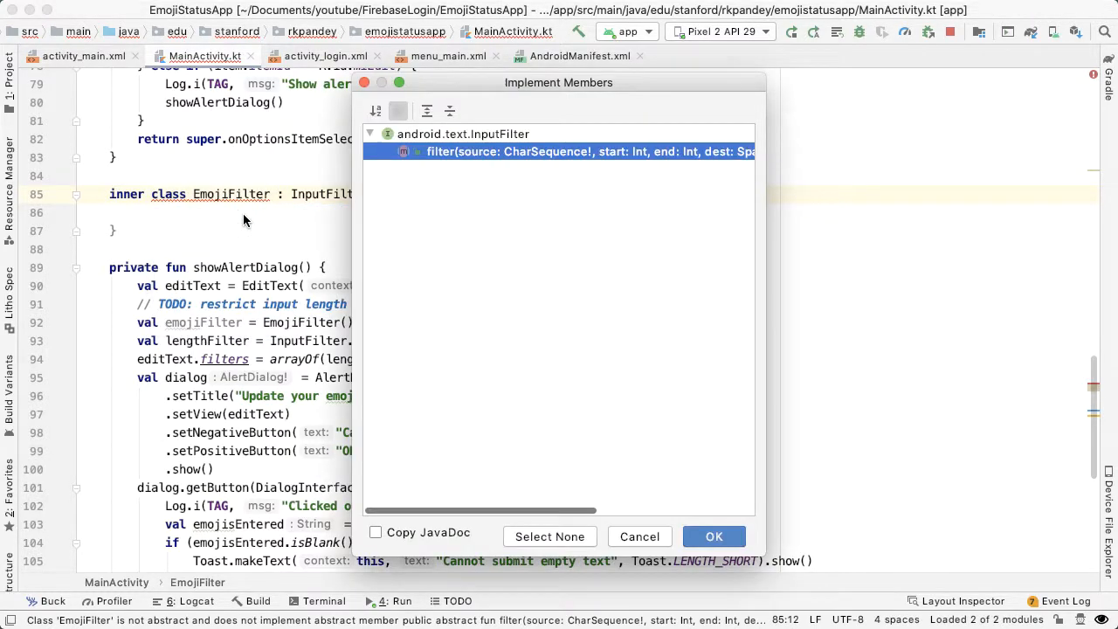
left_click(714, 536)
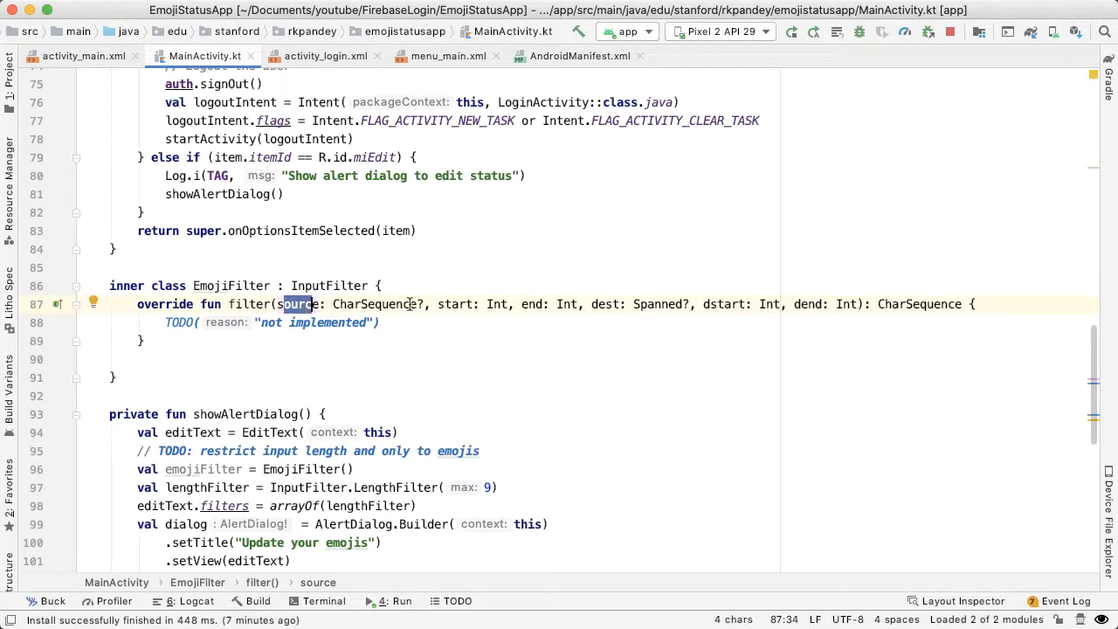
Comment in filter(): return source if the added text is valid, "" if invalid.
left_click_drag(281, 304, 430, 304)
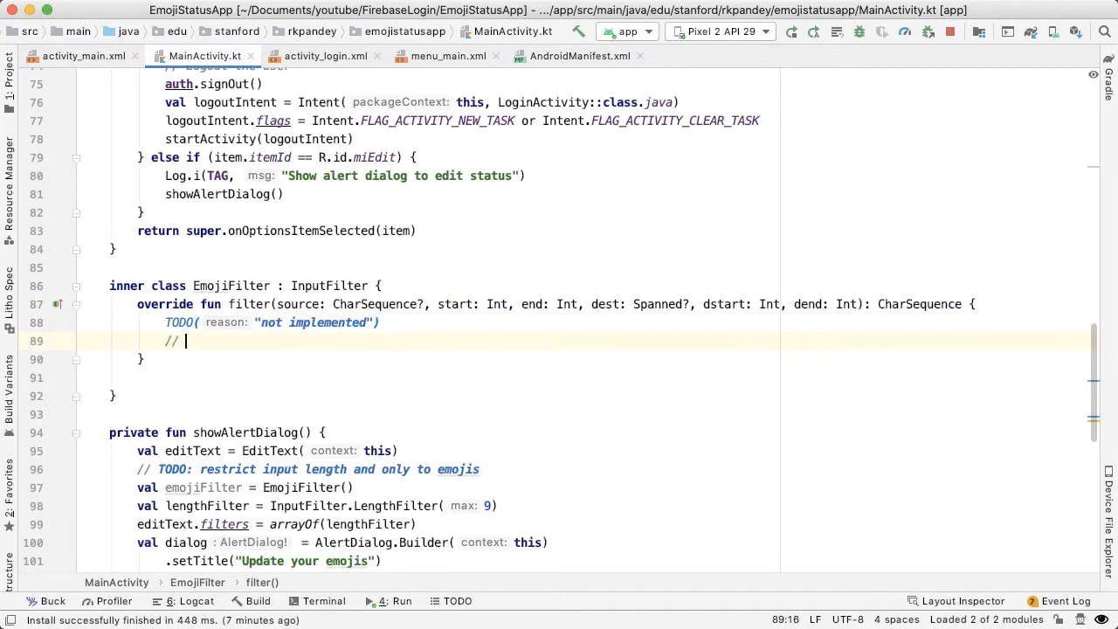
type("if the ad")
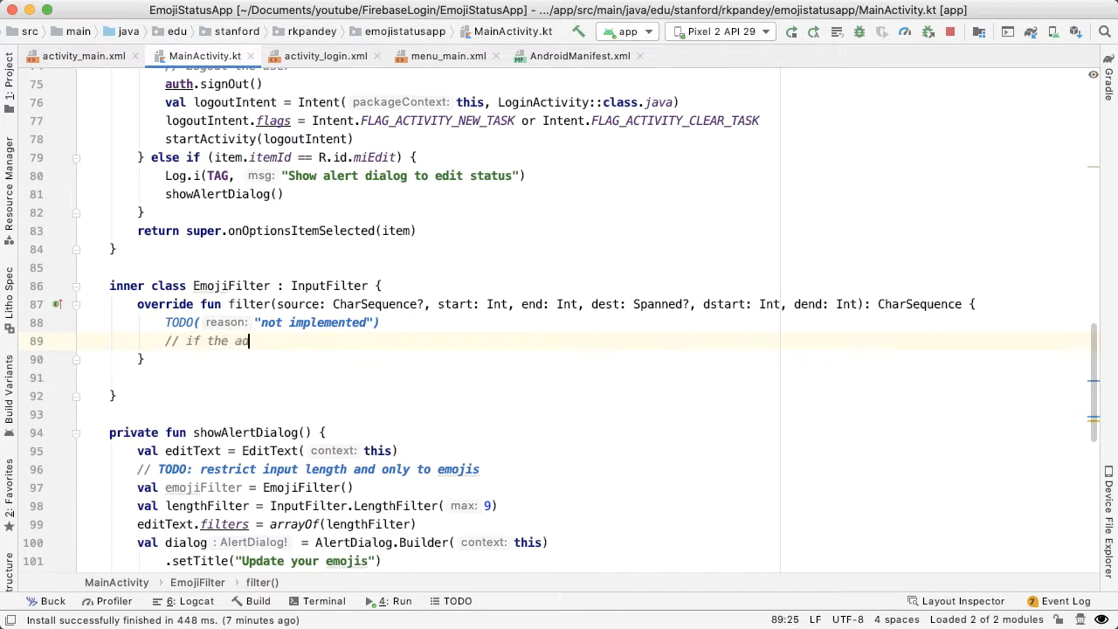
type("ded text")
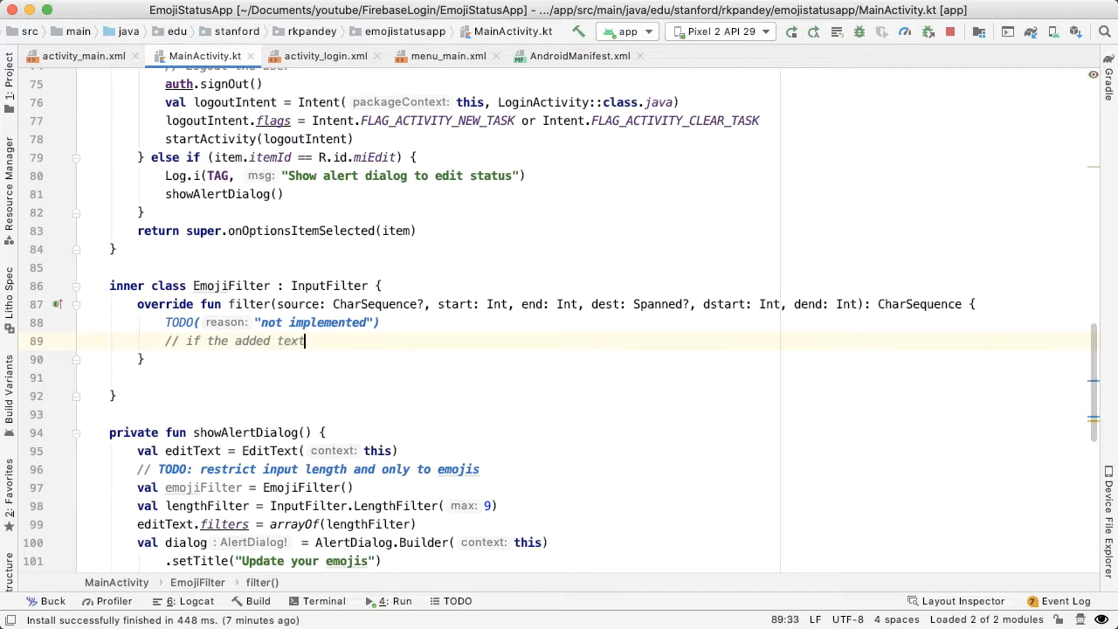
type("is valid, return")
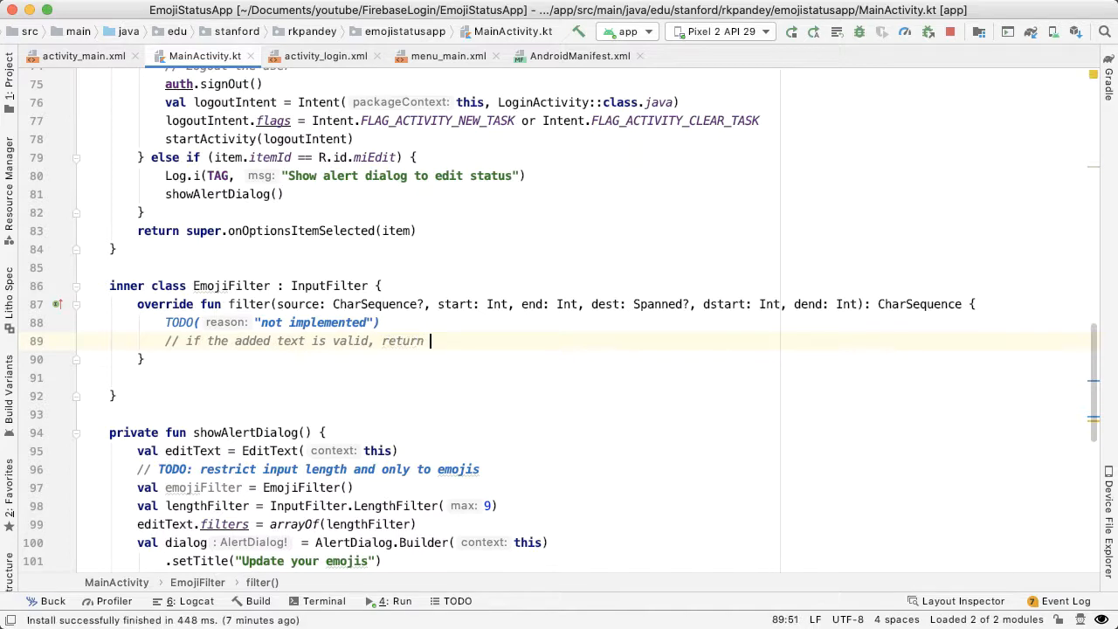
type("source")
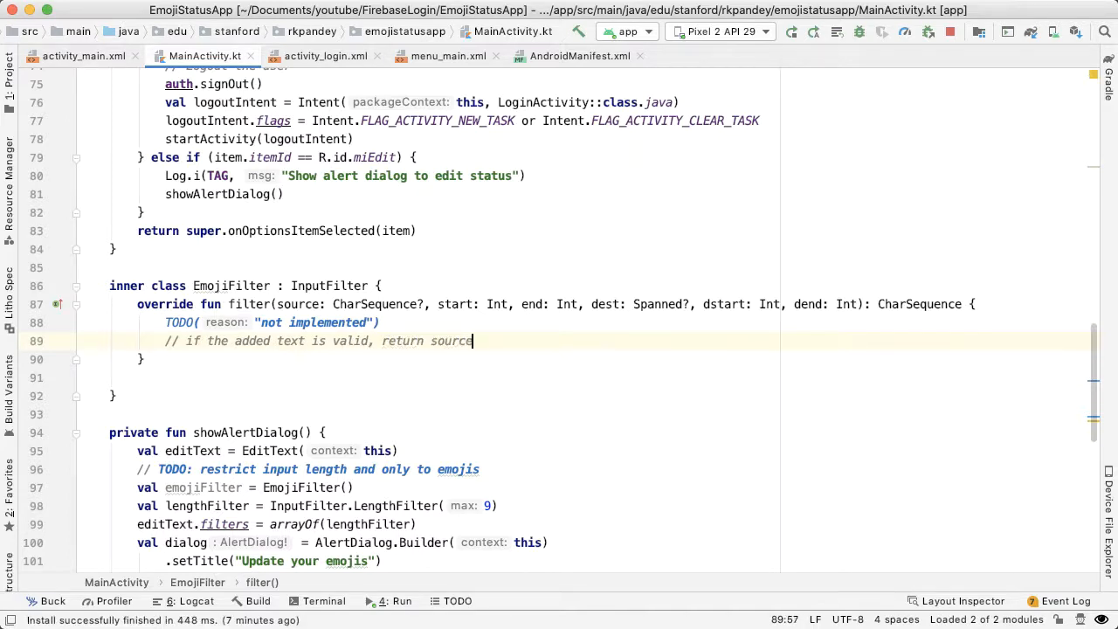
type("// if it's")
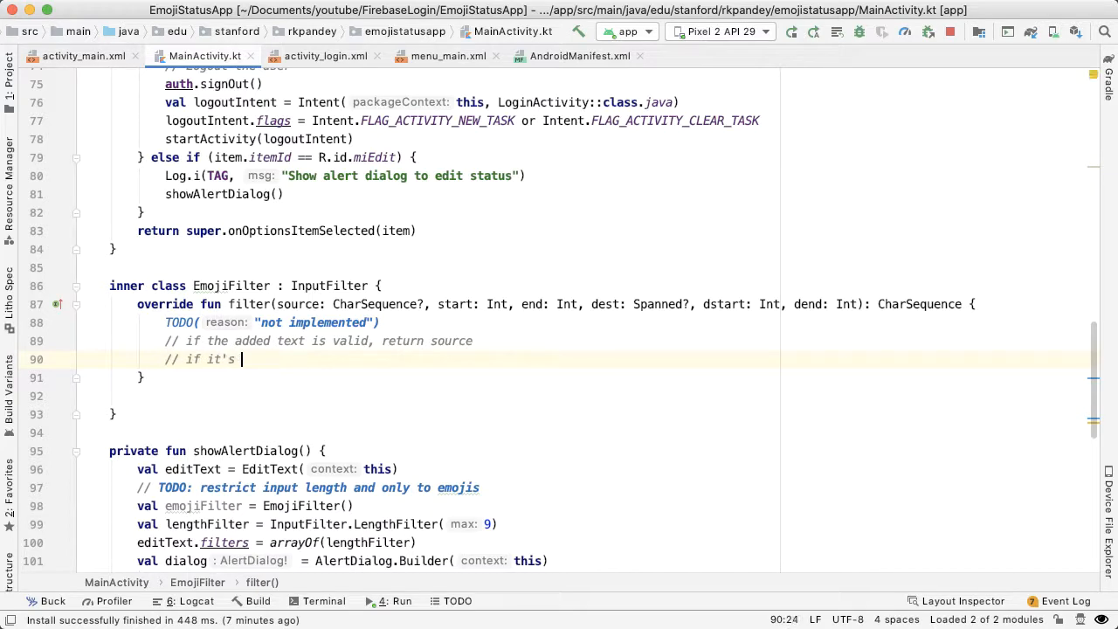
type("invalid, tr")
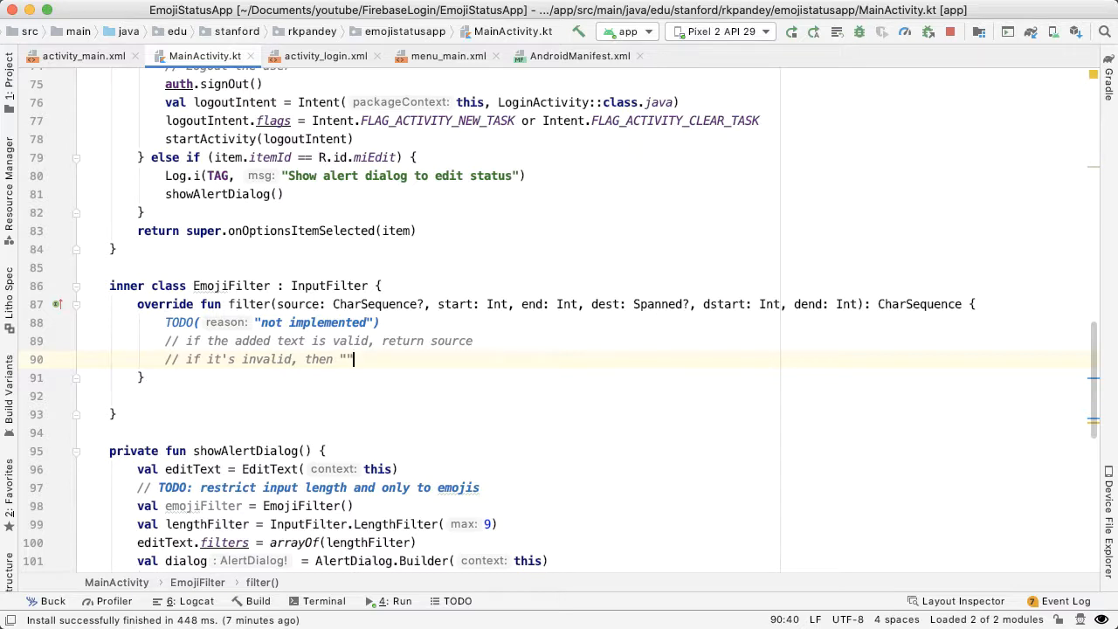
left_click(879, 304)
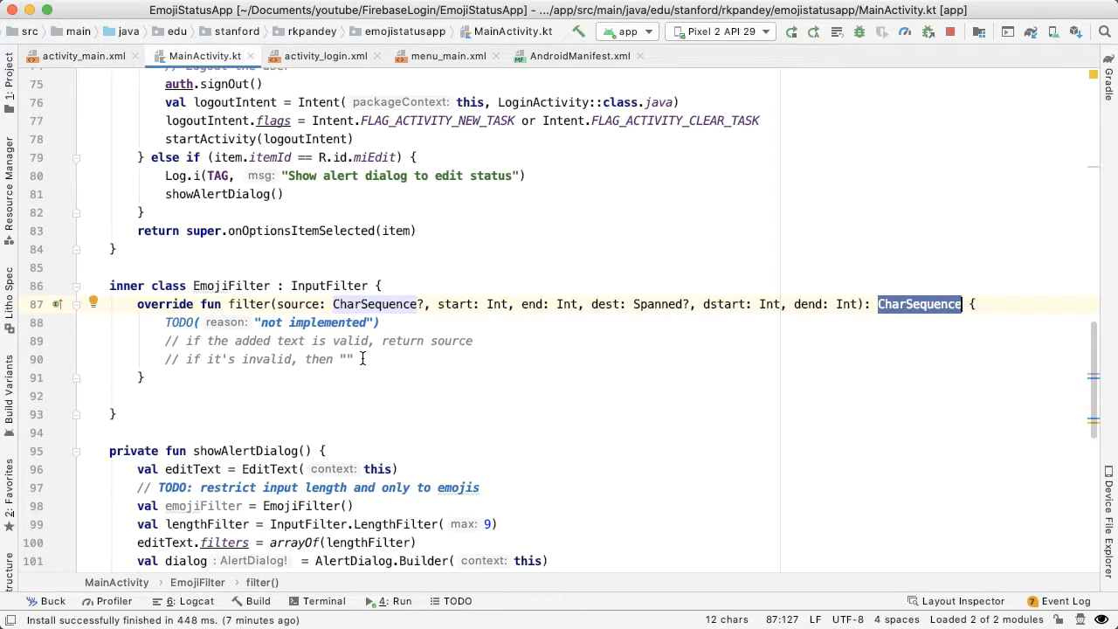
mouse_move(548, 342)
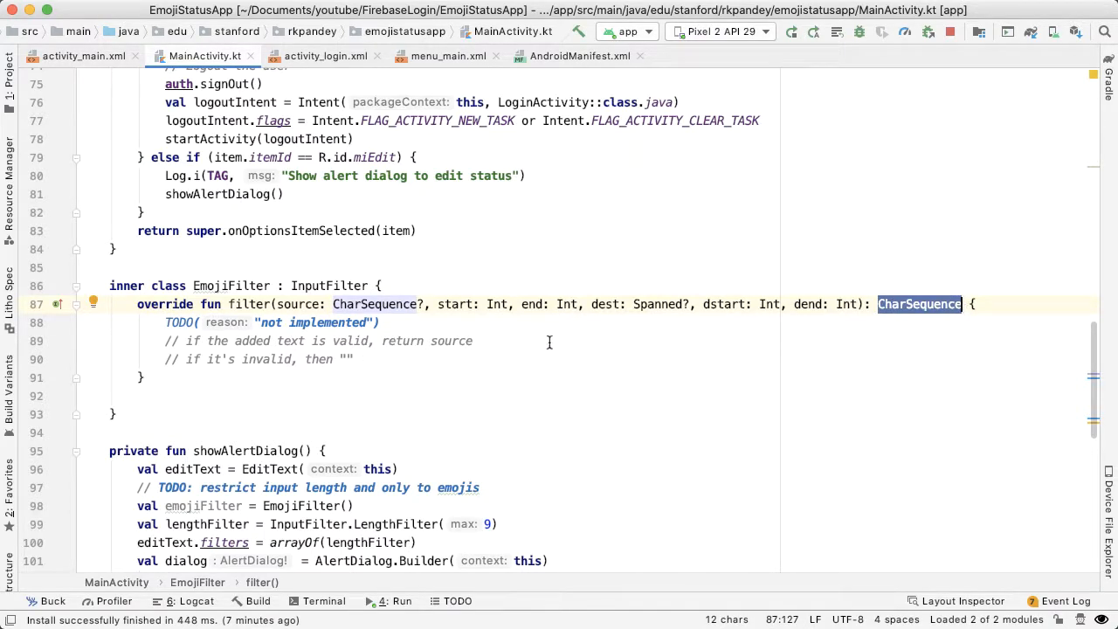
left_click(976, 304)
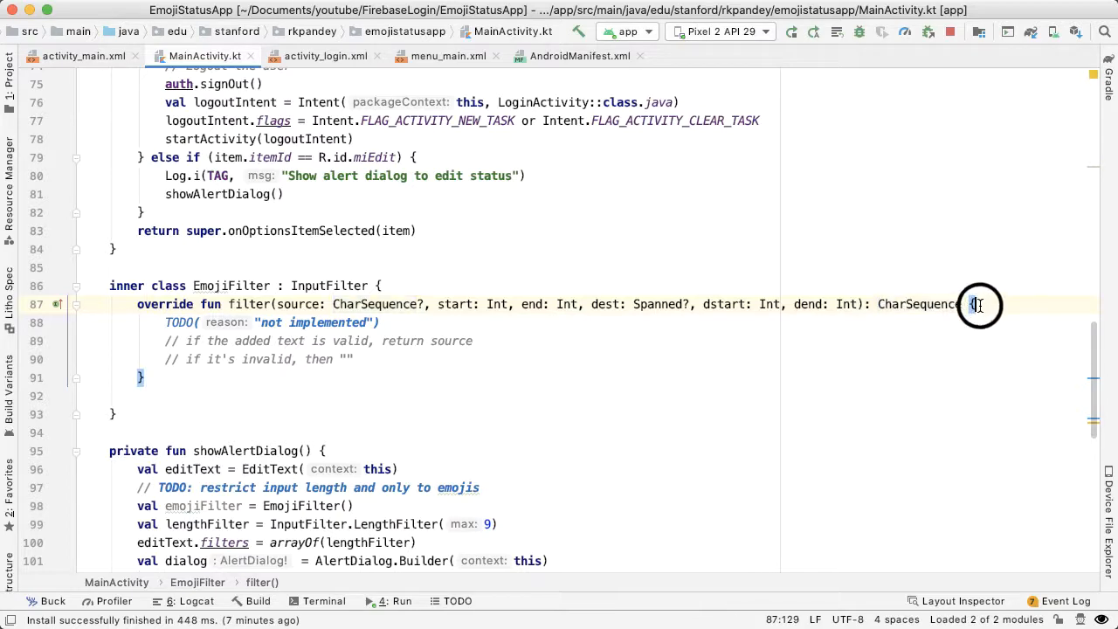
Peek at the String class definition, then return to MainActivity.kt.
type("Strin")
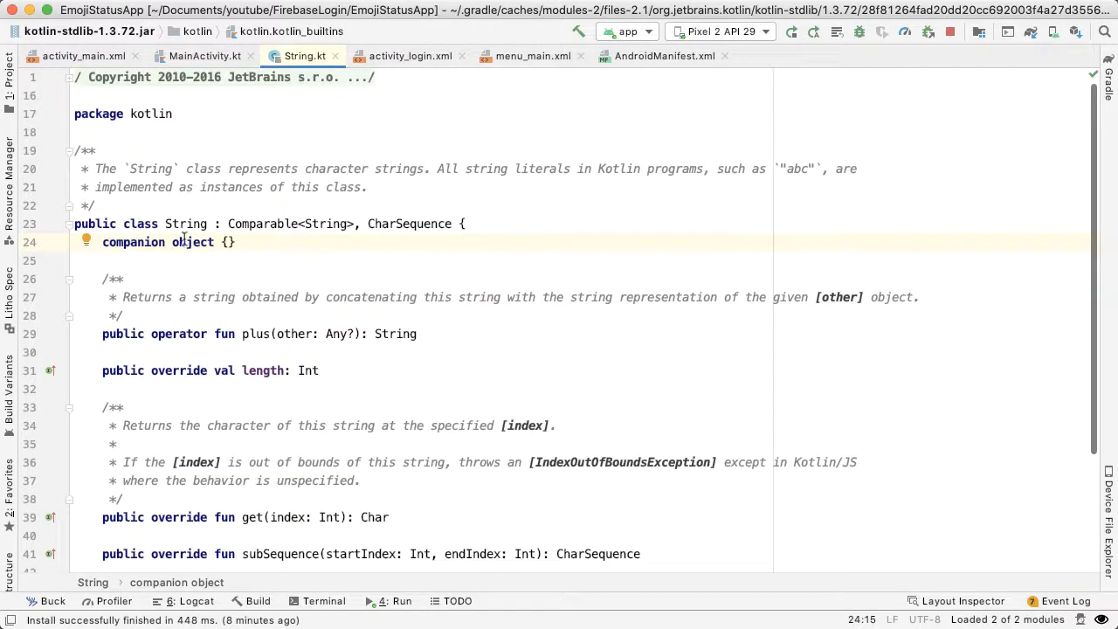
double_click(185, 223)
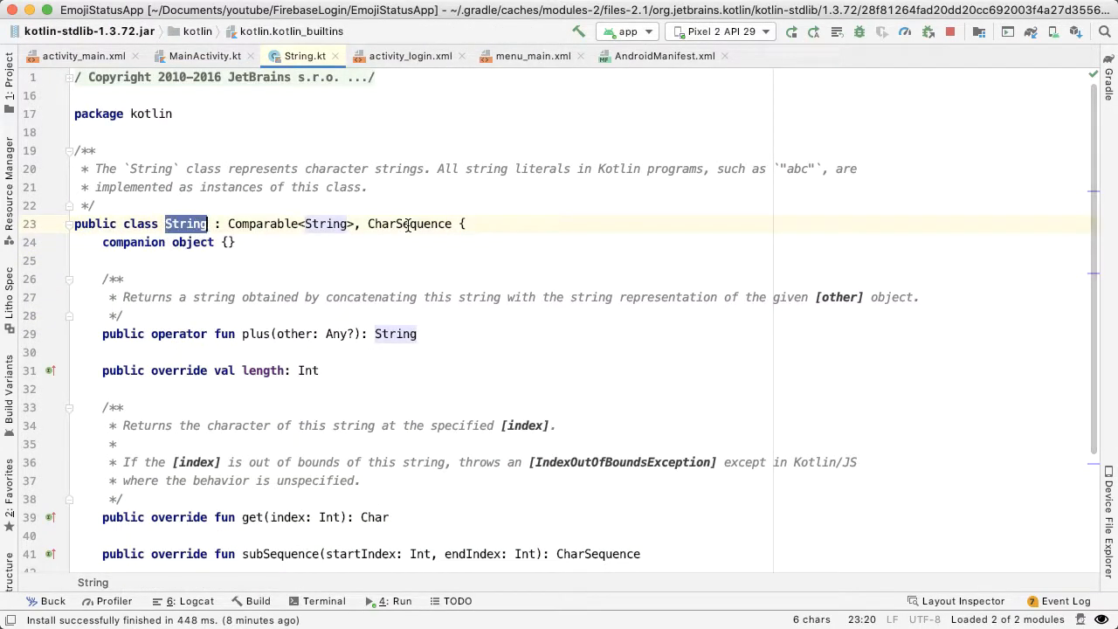
left_click(205, 55)
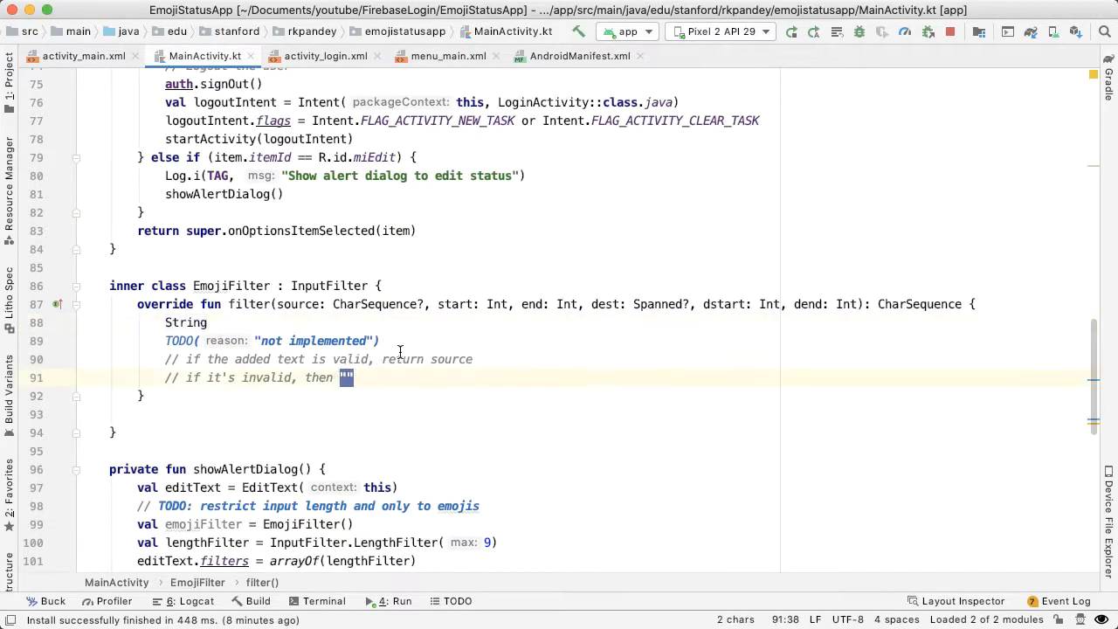
Delete the stray String line and the TODO("not implemented") stub from filter.
left_click(349, 341)
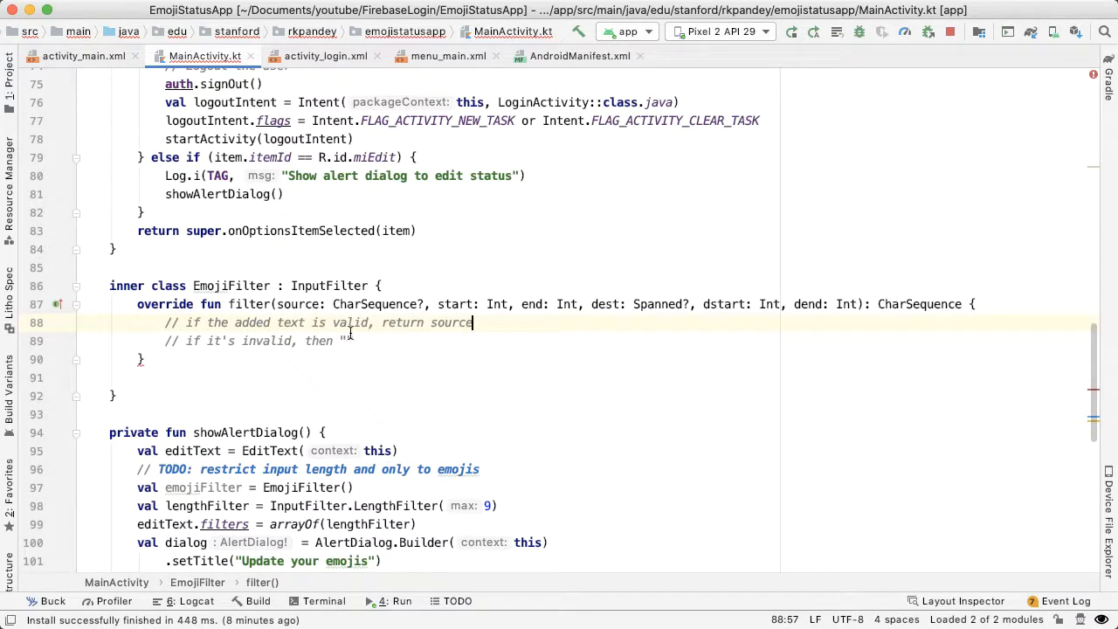
double_click(296, 303)
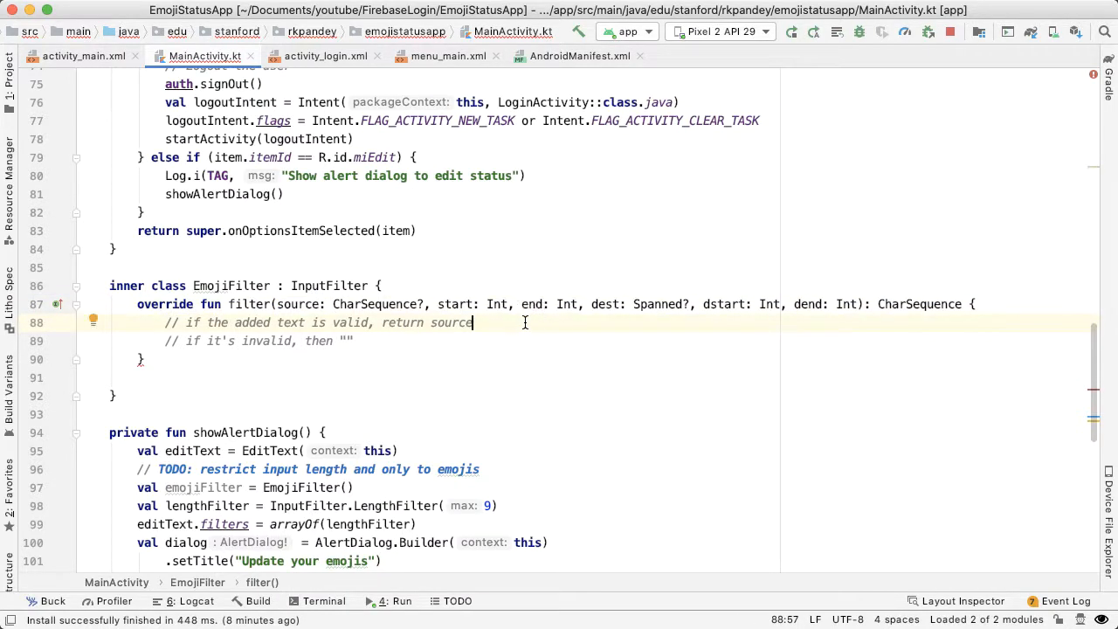
double_click(297, 304)
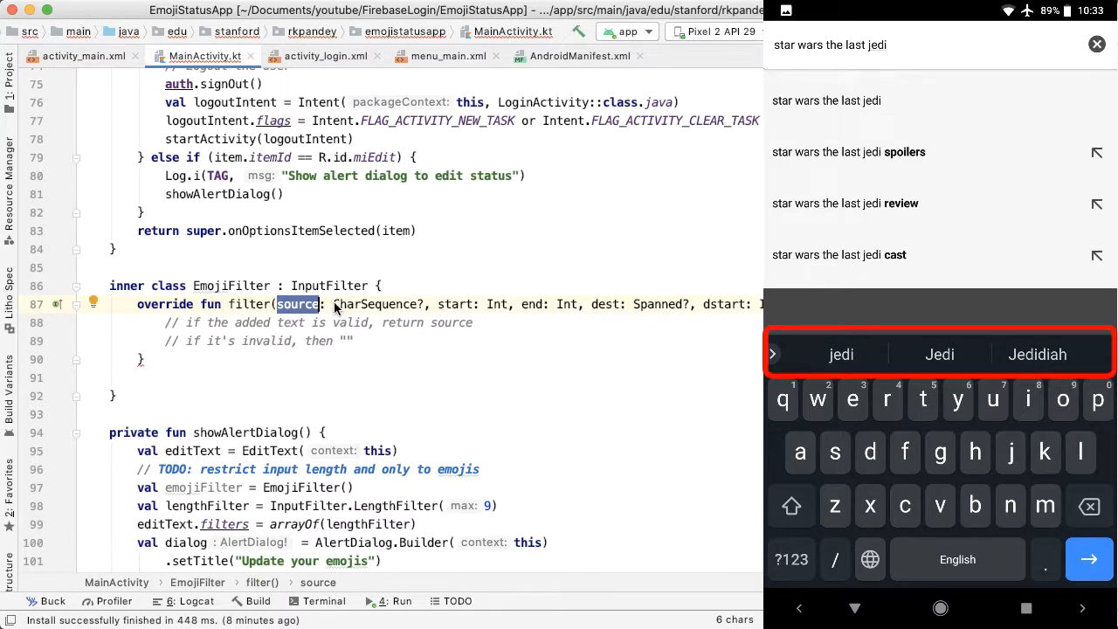
left_click(332, 304)
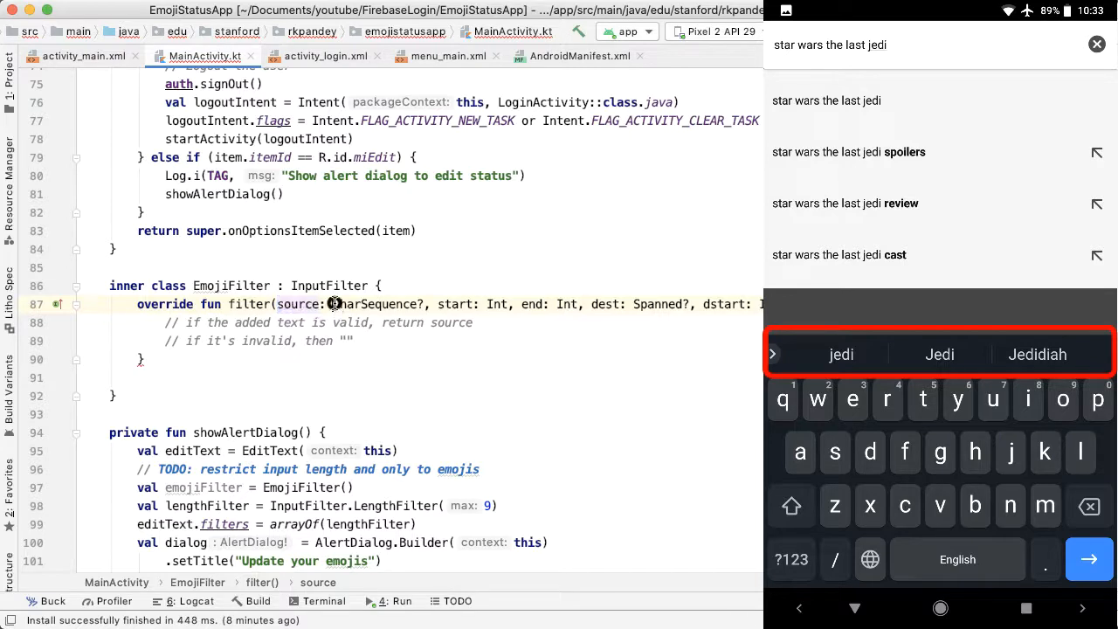
double_click(375, 304)
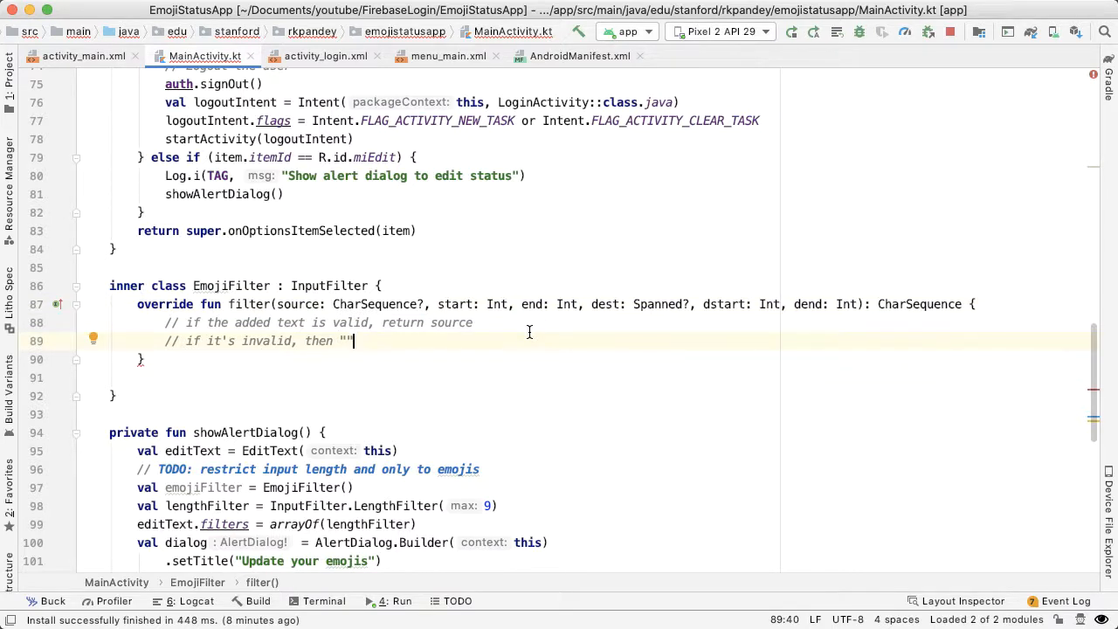
mouse_move(528, 338)
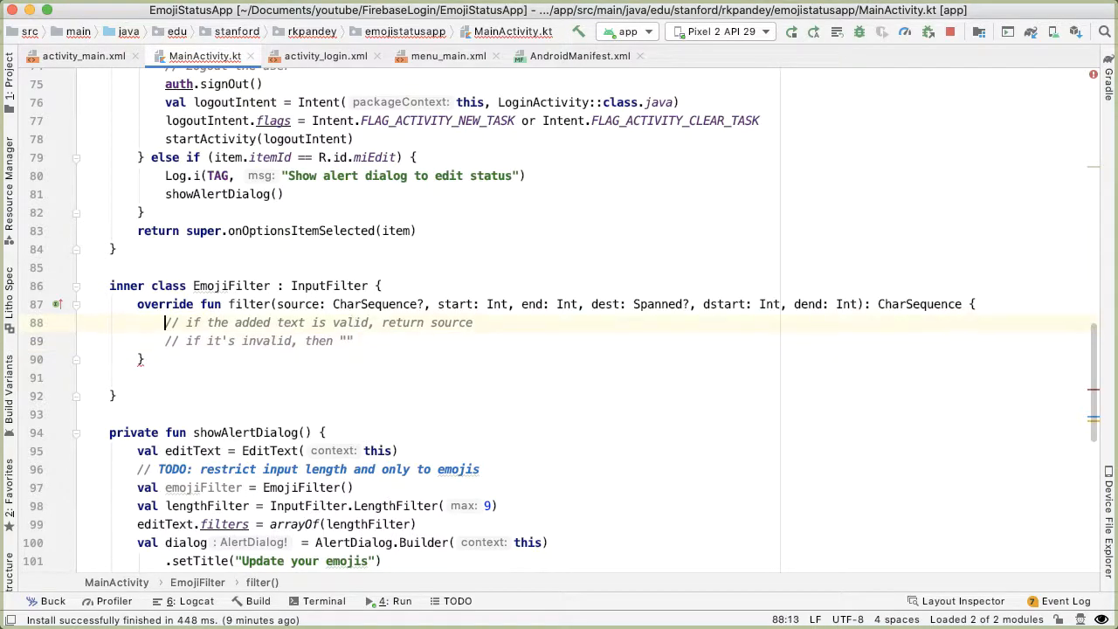
Make filter return "" when source is null or blank.
type("if (s")
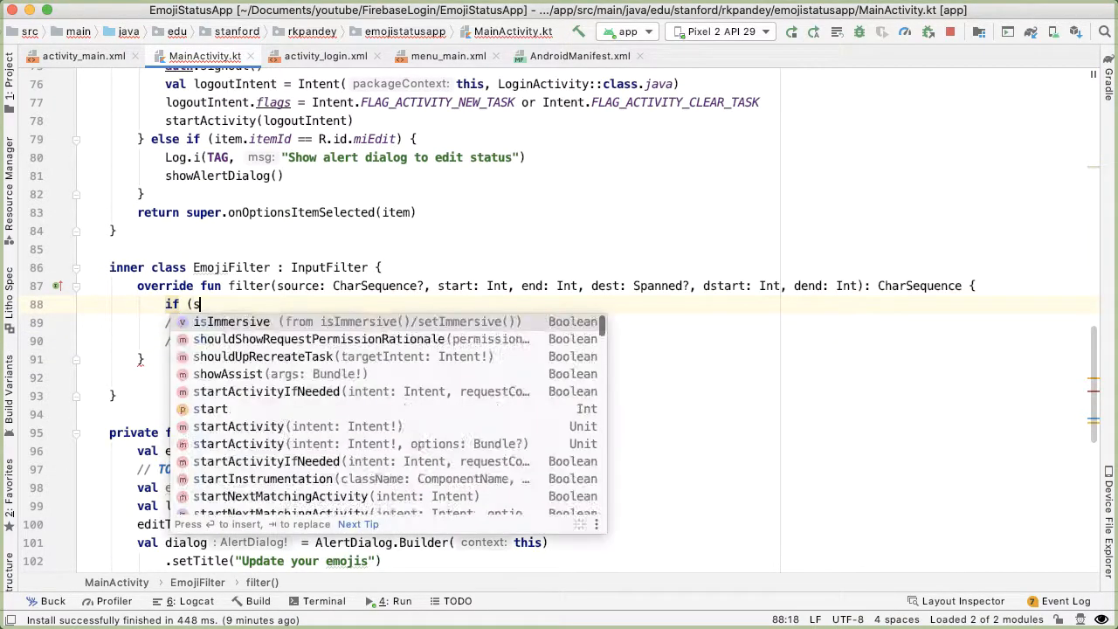
type("ource == null ||")
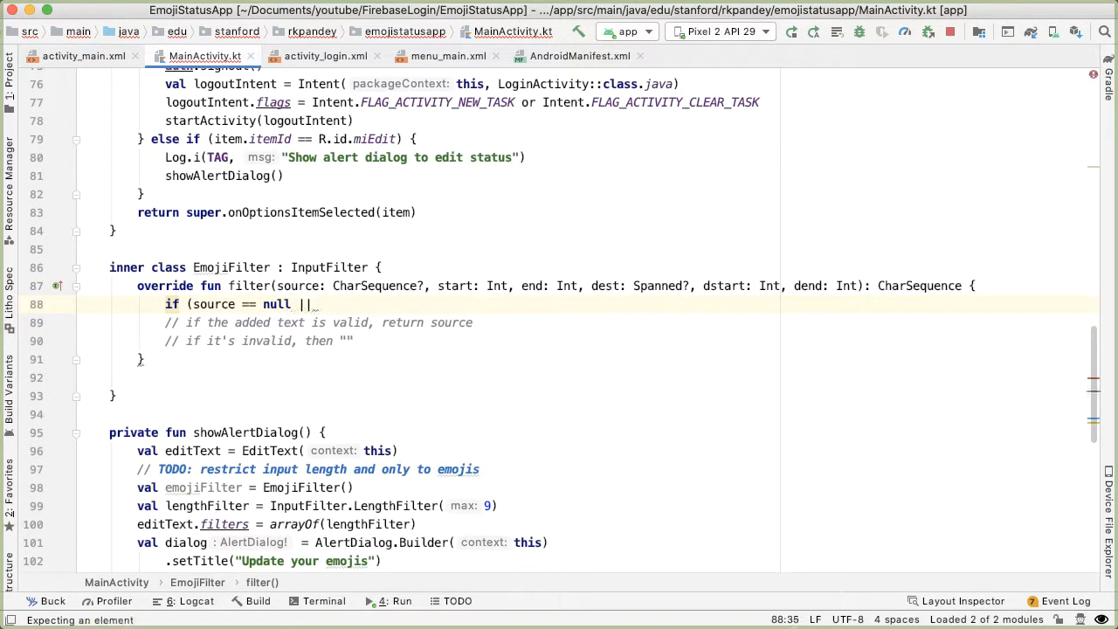
type("source.isBlank()) {")
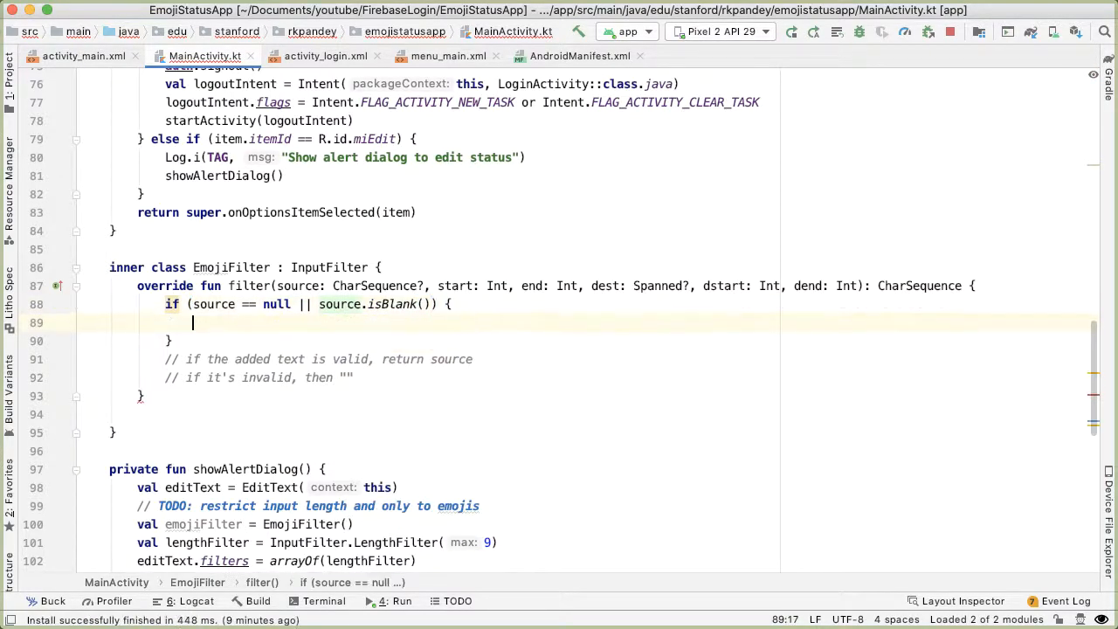
type("return \"\"")
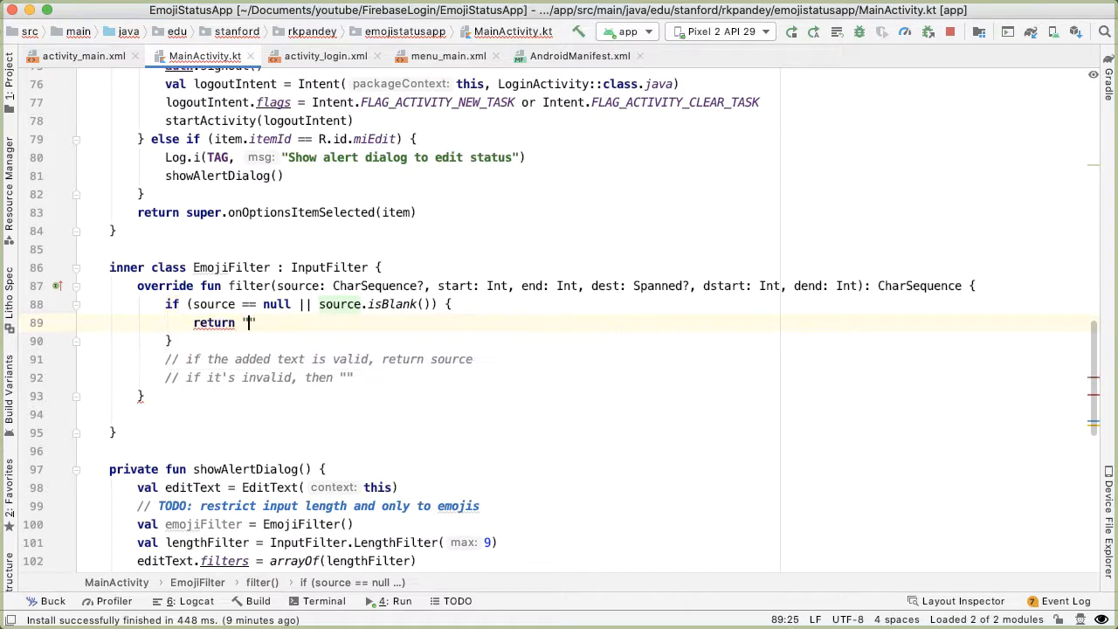
type("\"")
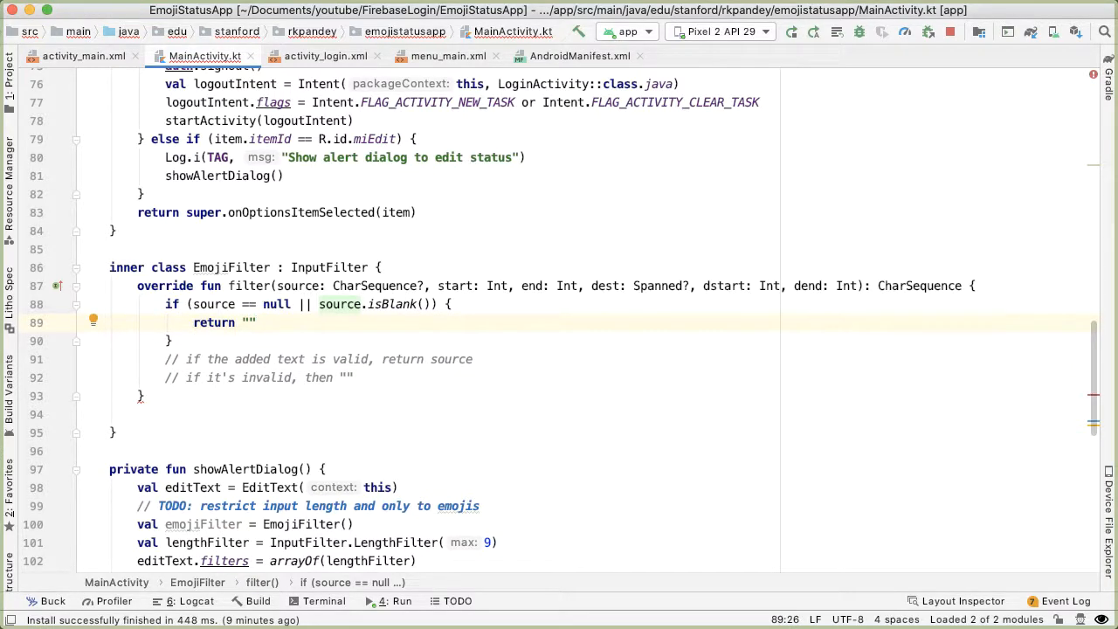
Log the added text and its length under TAG, then return source.
type("Log.i(")
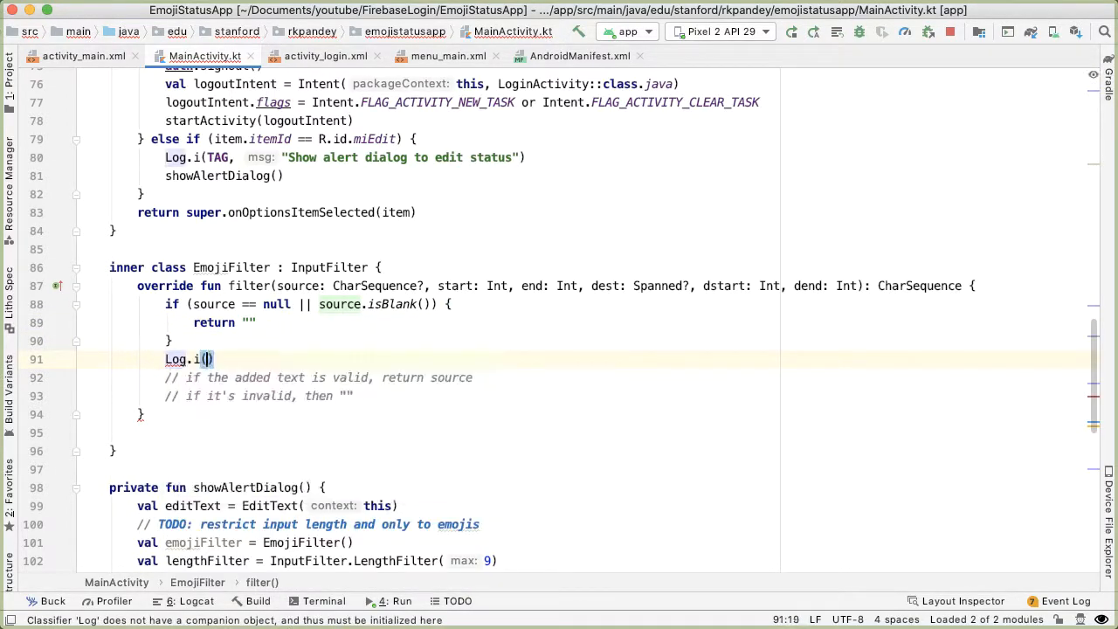
type("TAG, \"\"")
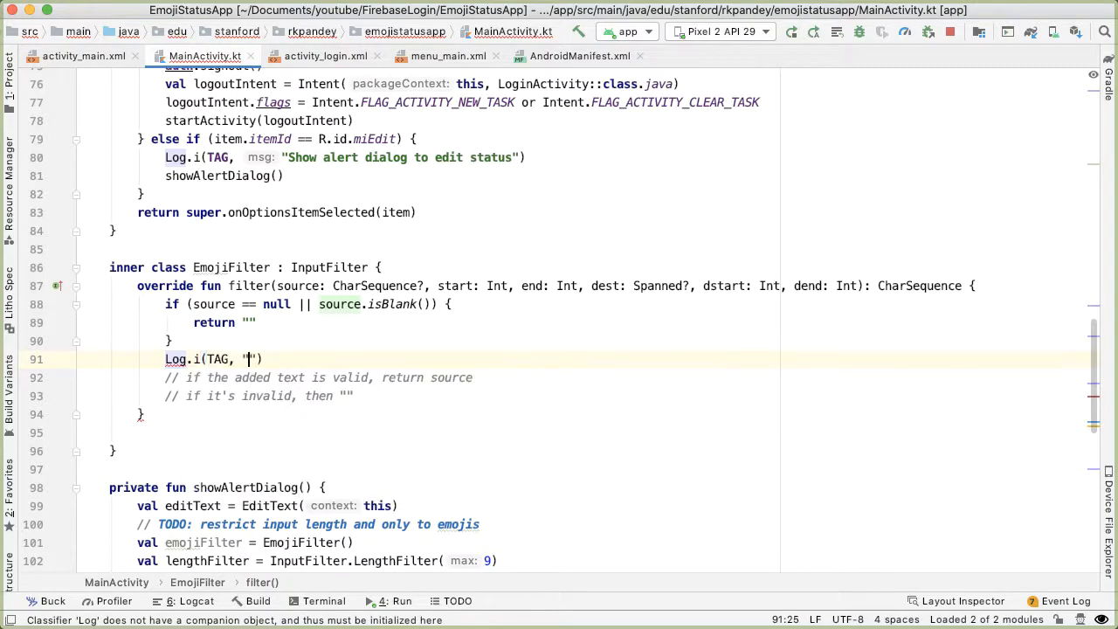
type("Added")
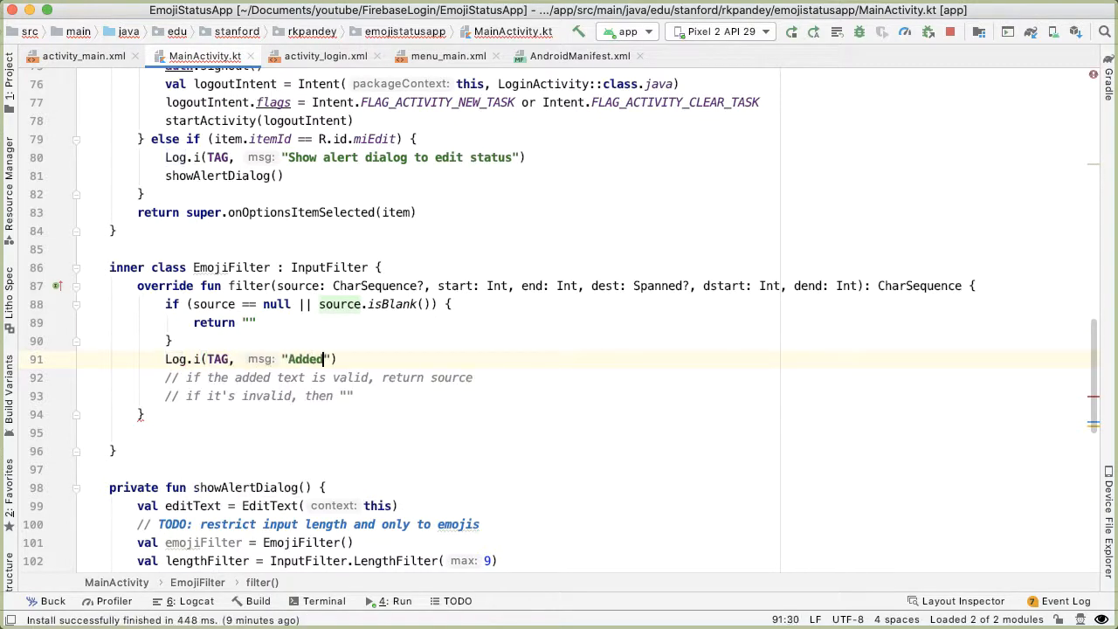
type("text")
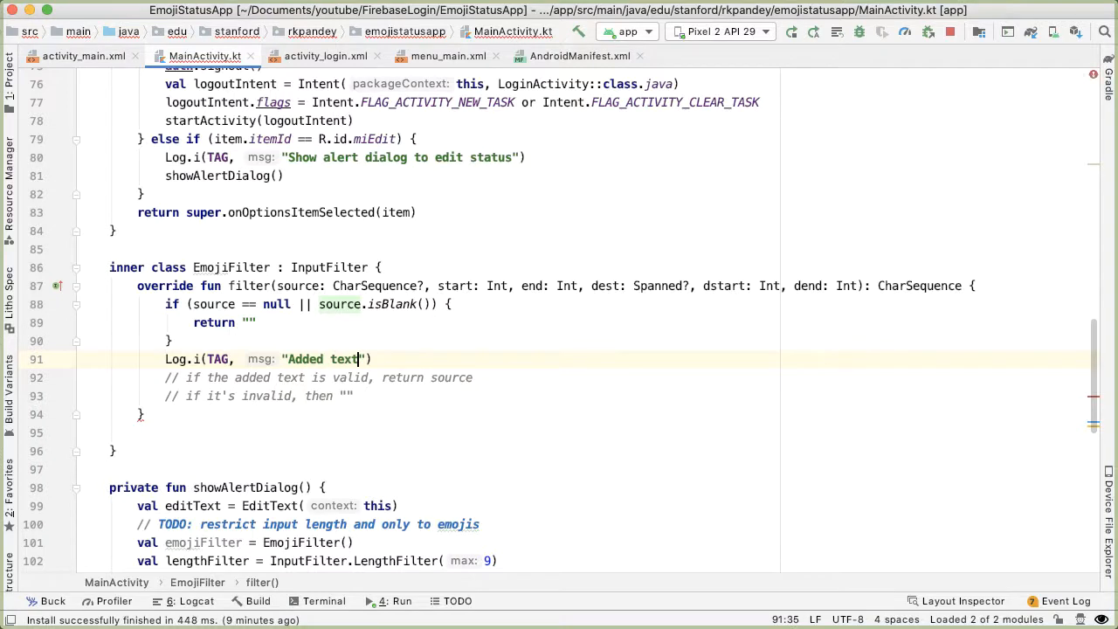
type("$source, it has len")
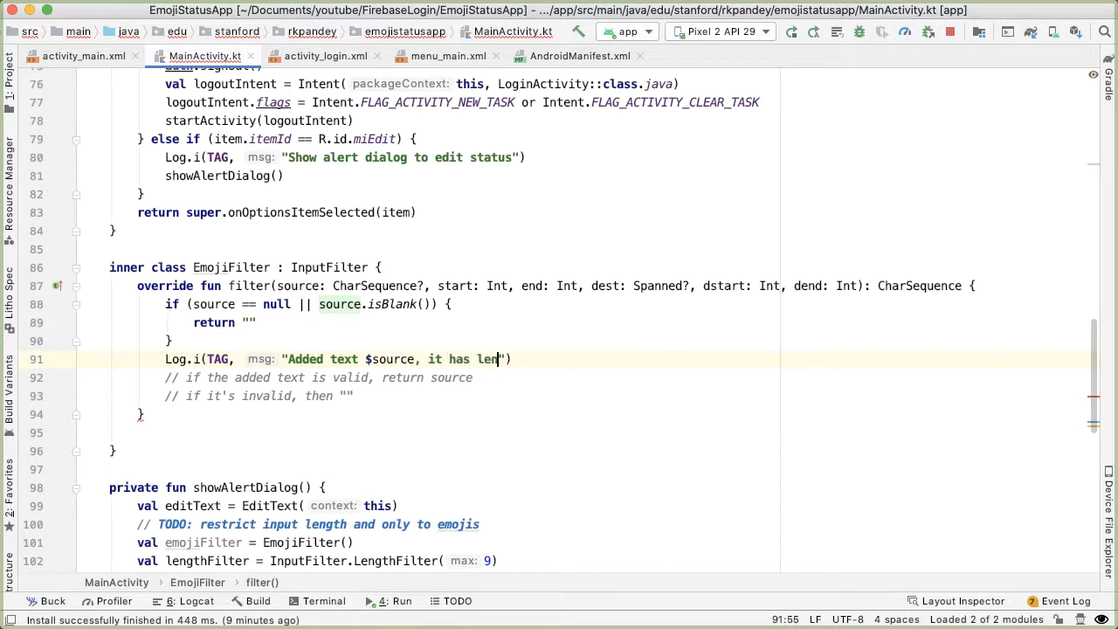
type("gth ${}")
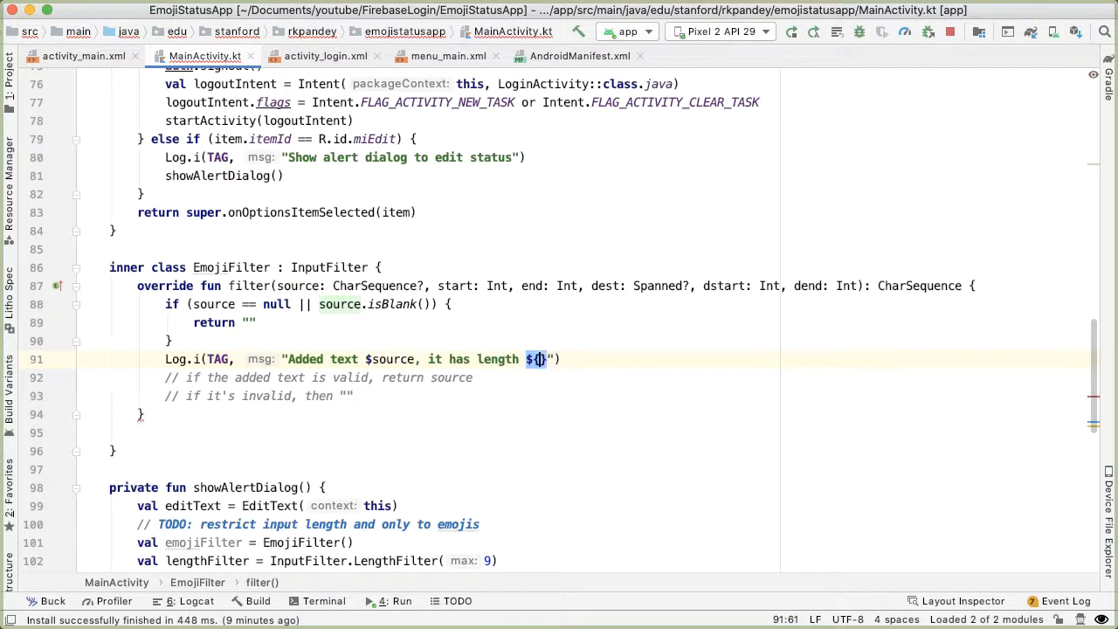
type("source.length")
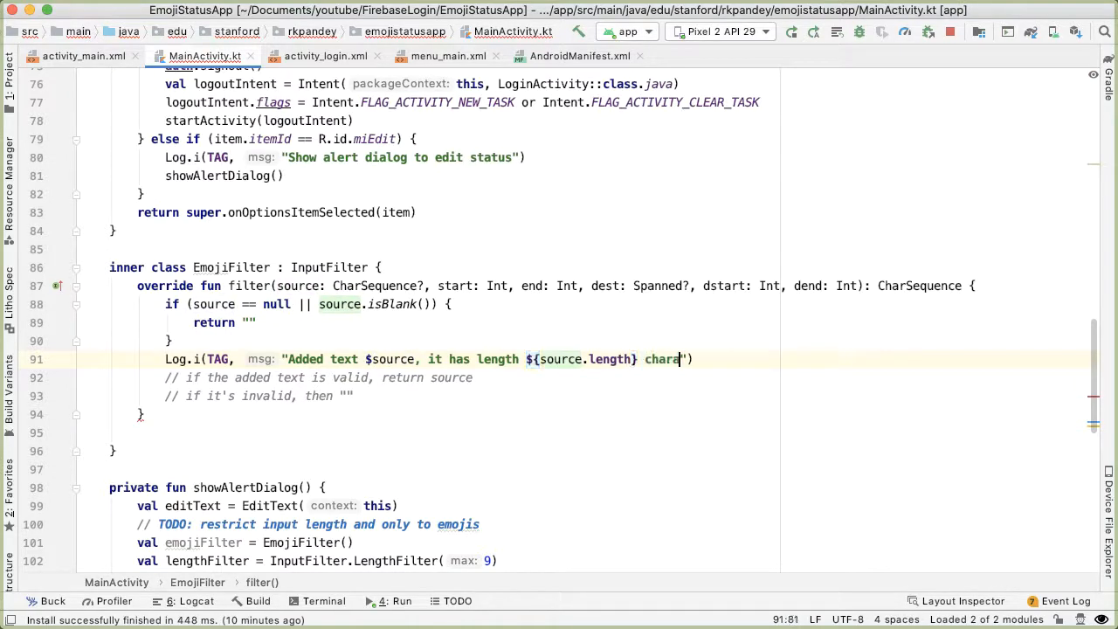
type("cters")
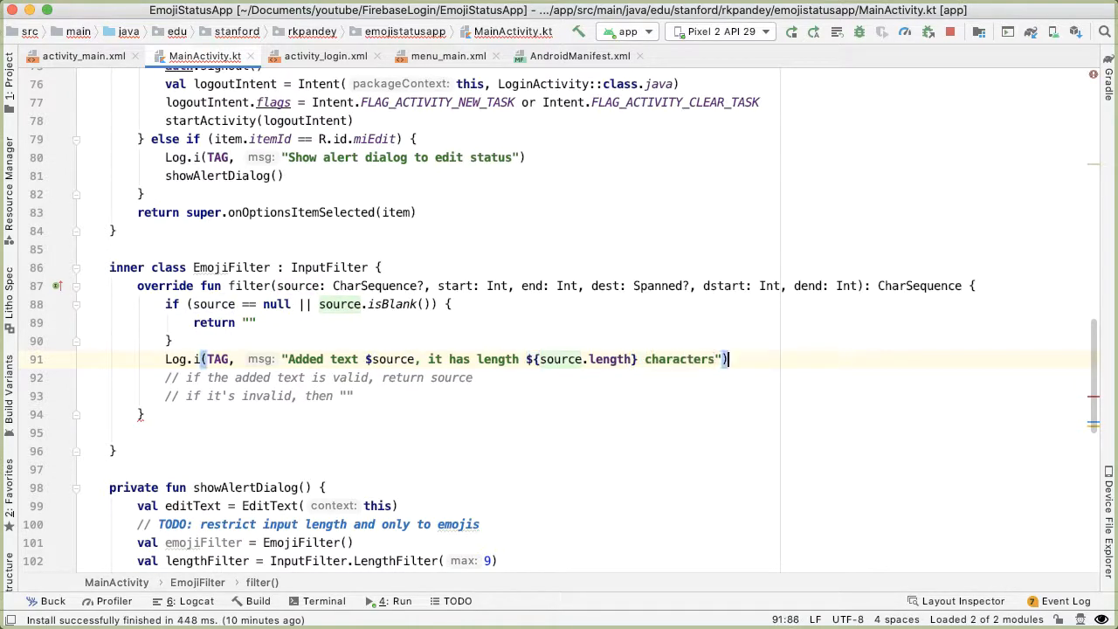
type("return")
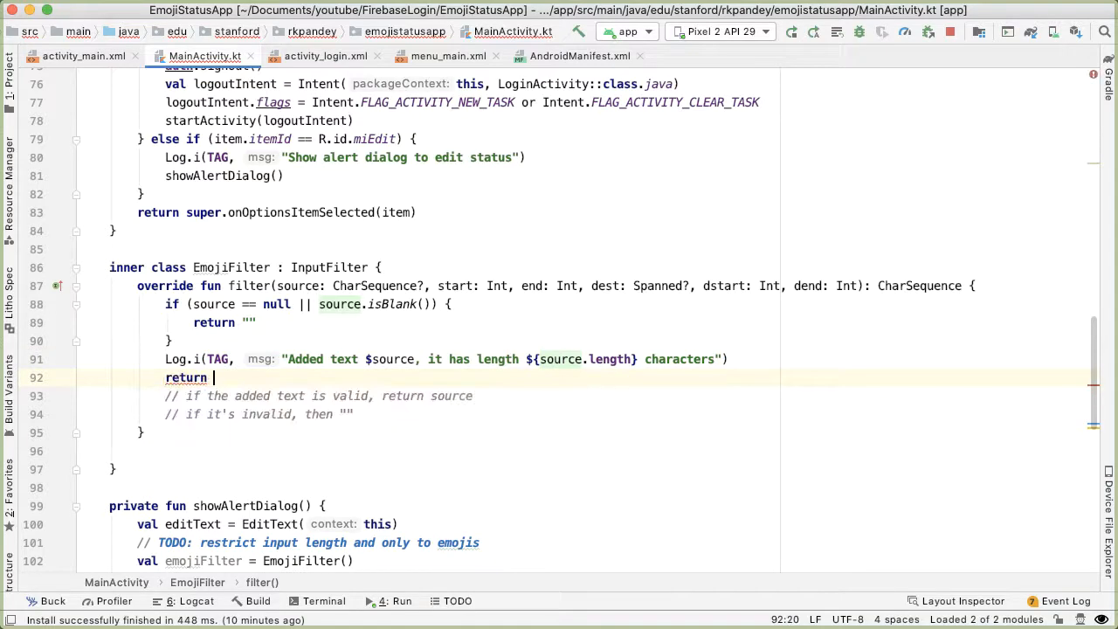
type("source")
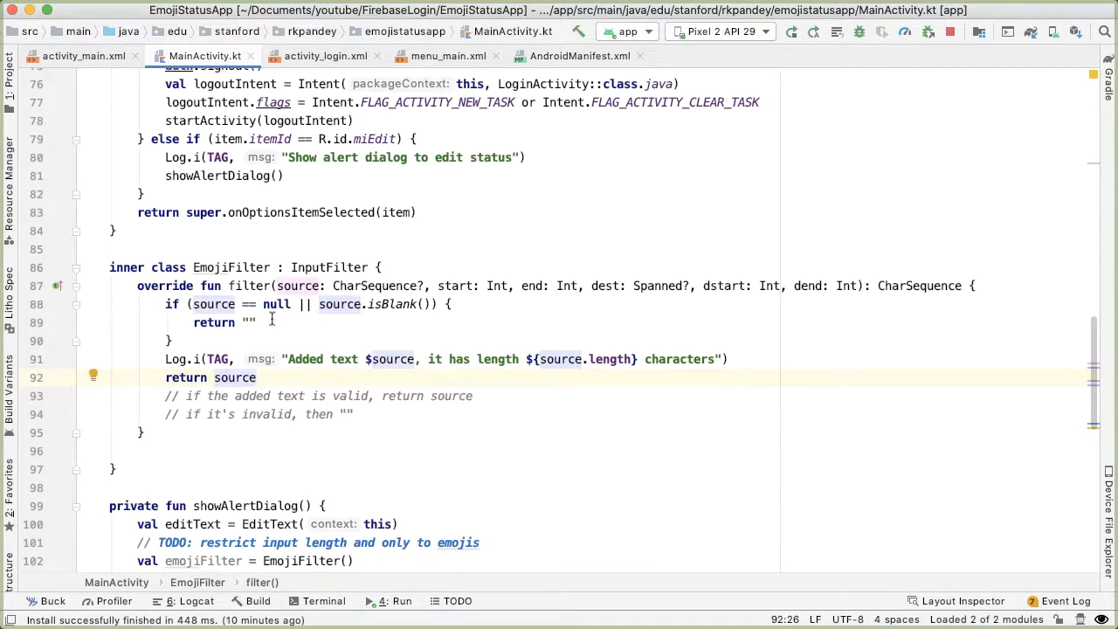
Add emojiFilter after lengthFilter in the editText.filters array.
scroll("down", 3)
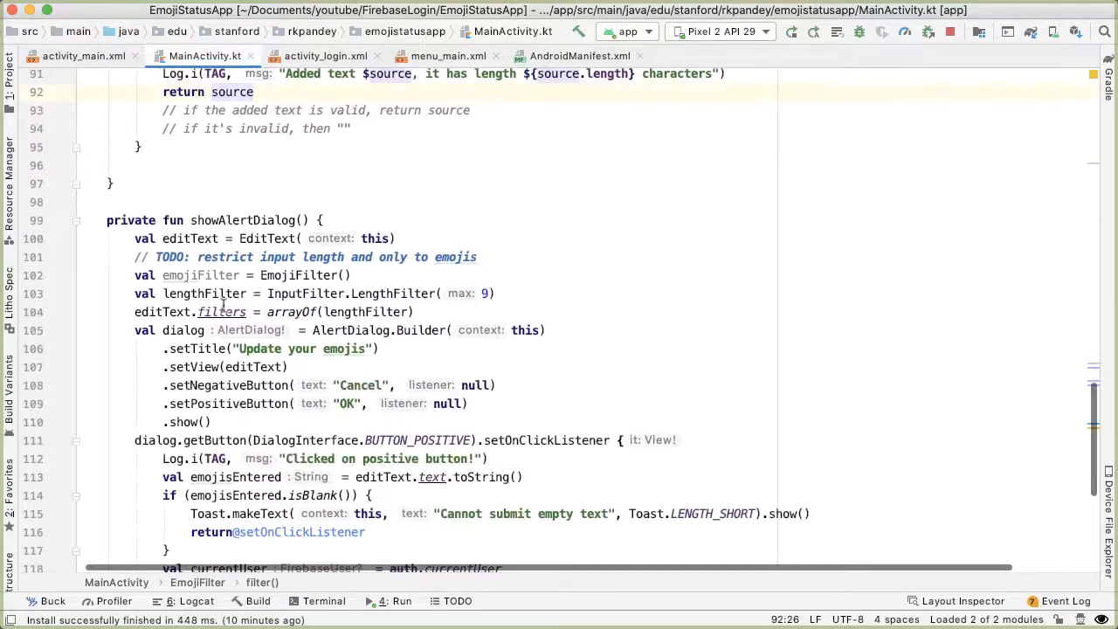
left_click(404, 311)
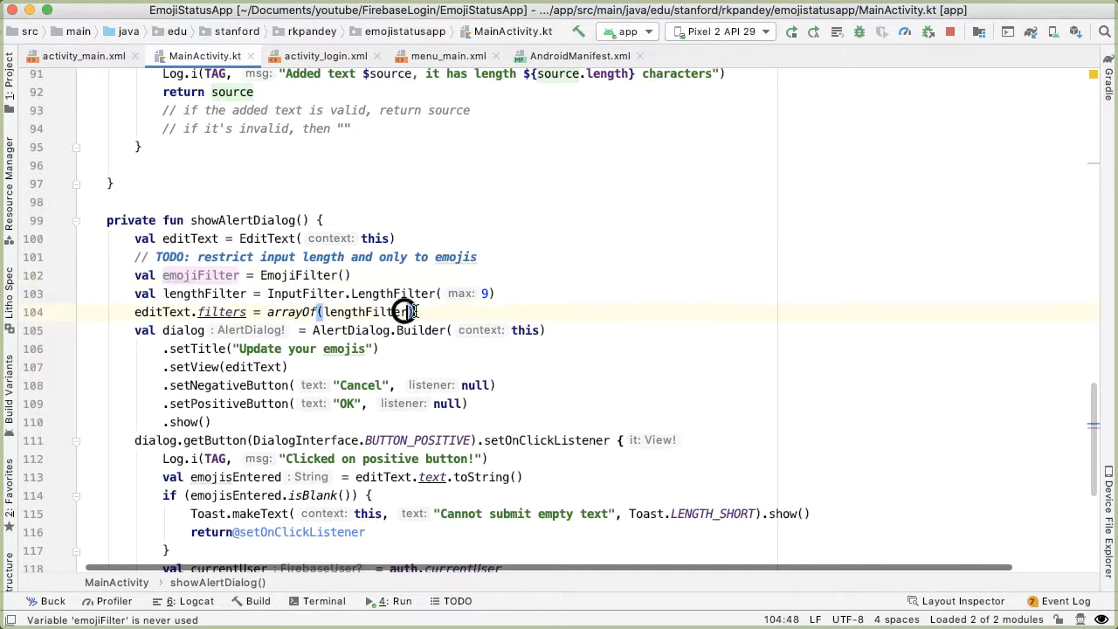
type(", emojiFilter")
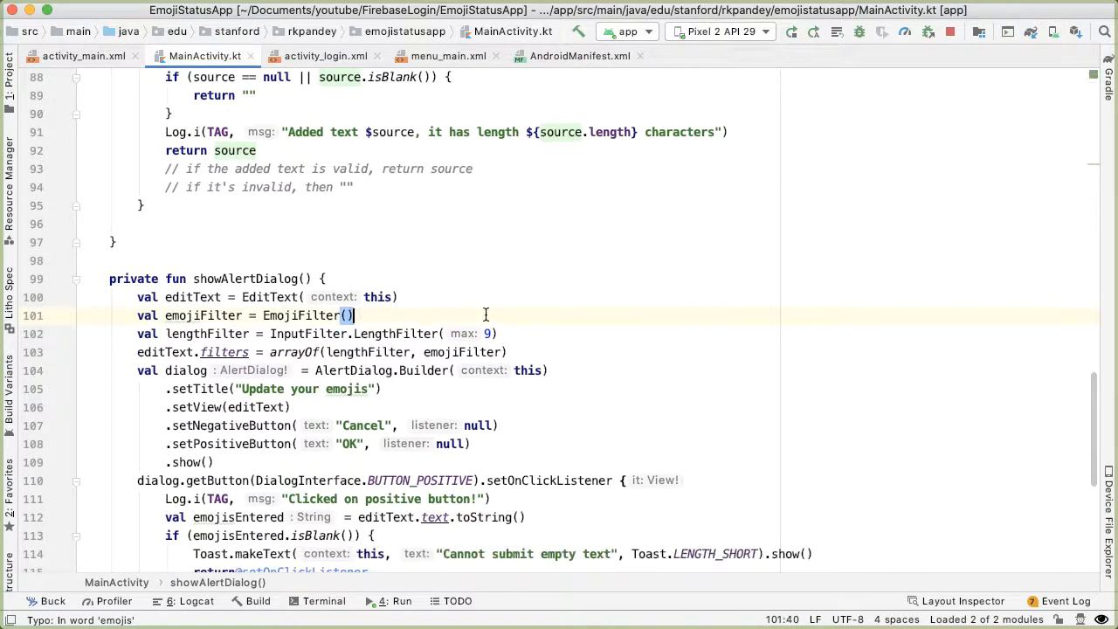
scroll("up", 3)
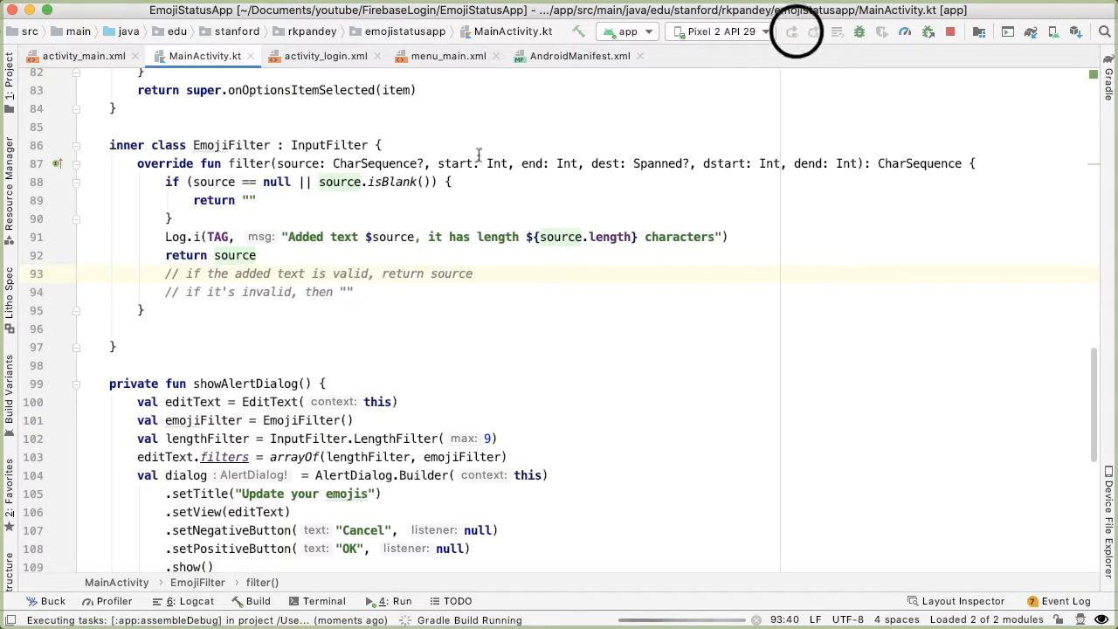
Open the app's Logcat output and set the log level to Info.
double_click(502, 237)
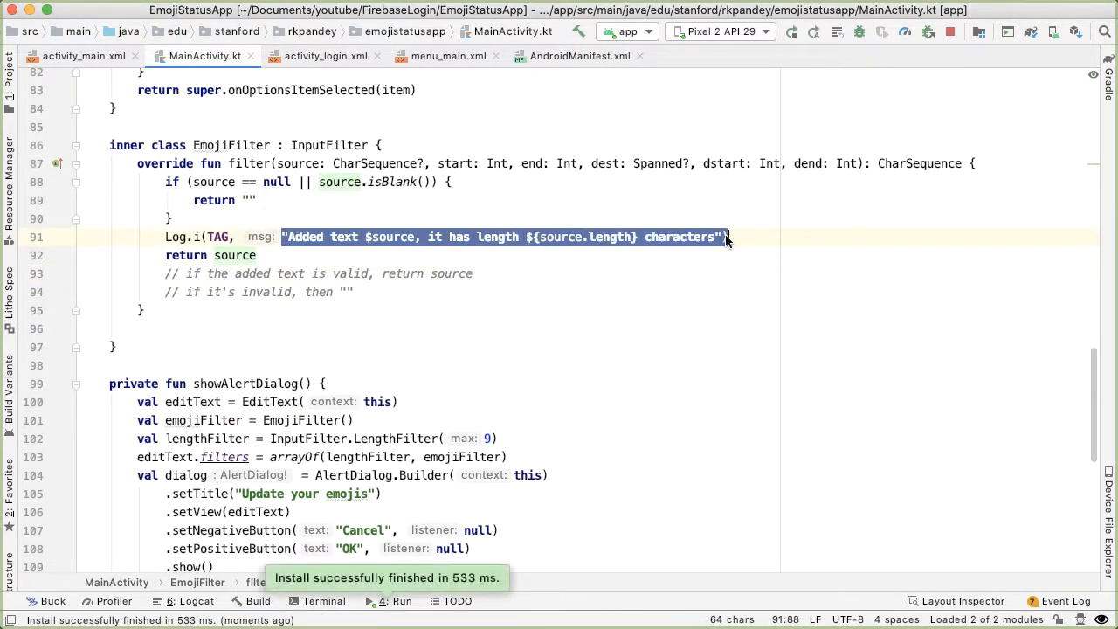
left_click(197, 601)
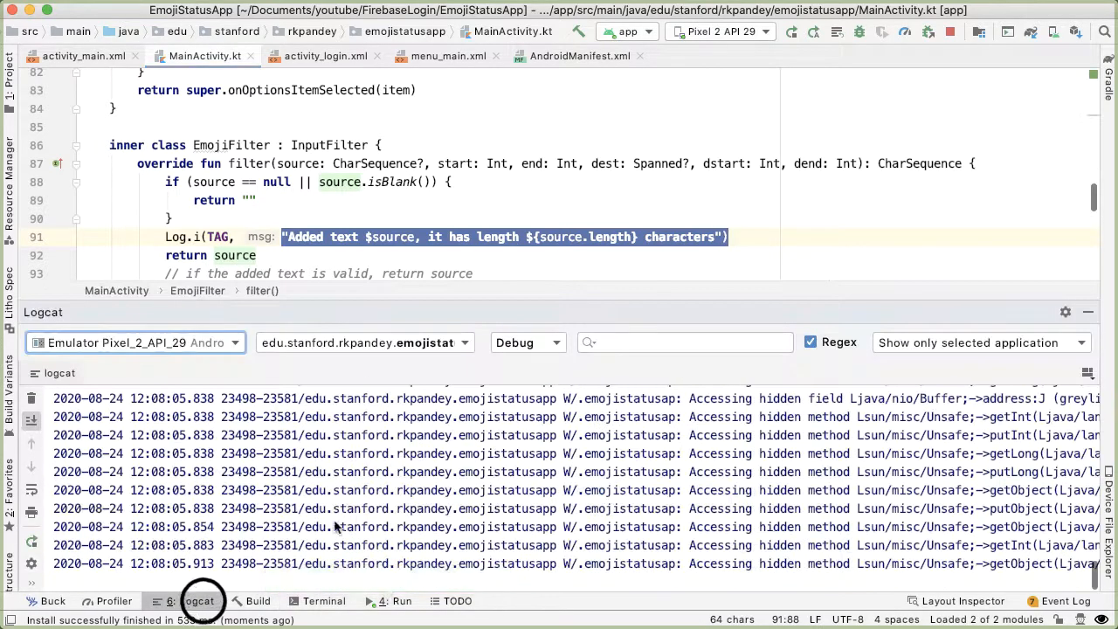
left_click(529, 341)
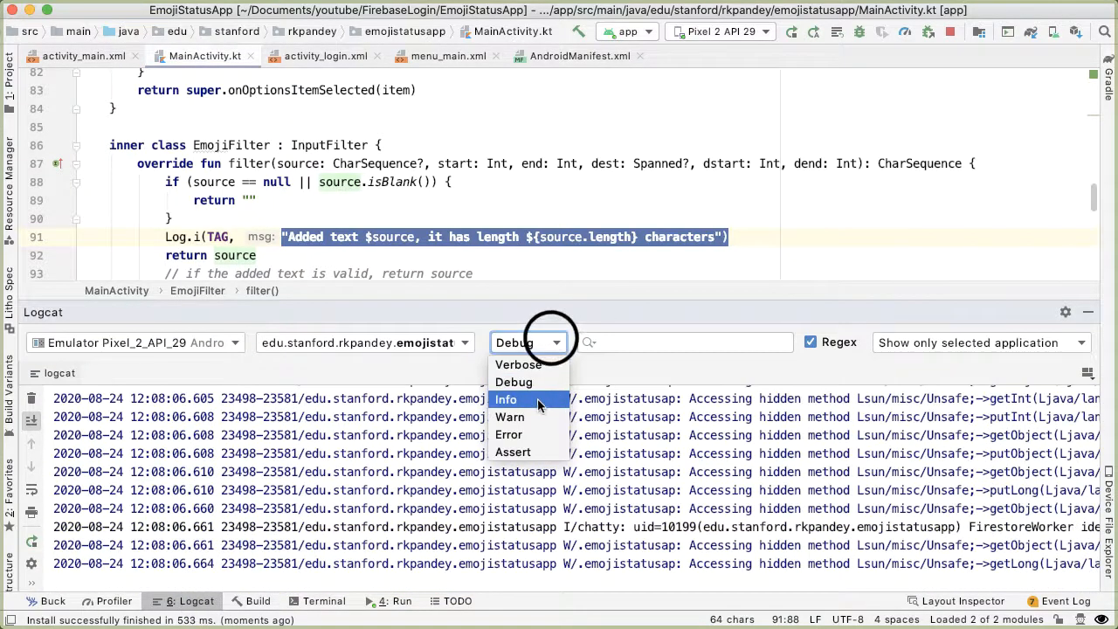
left_click(507, 399)
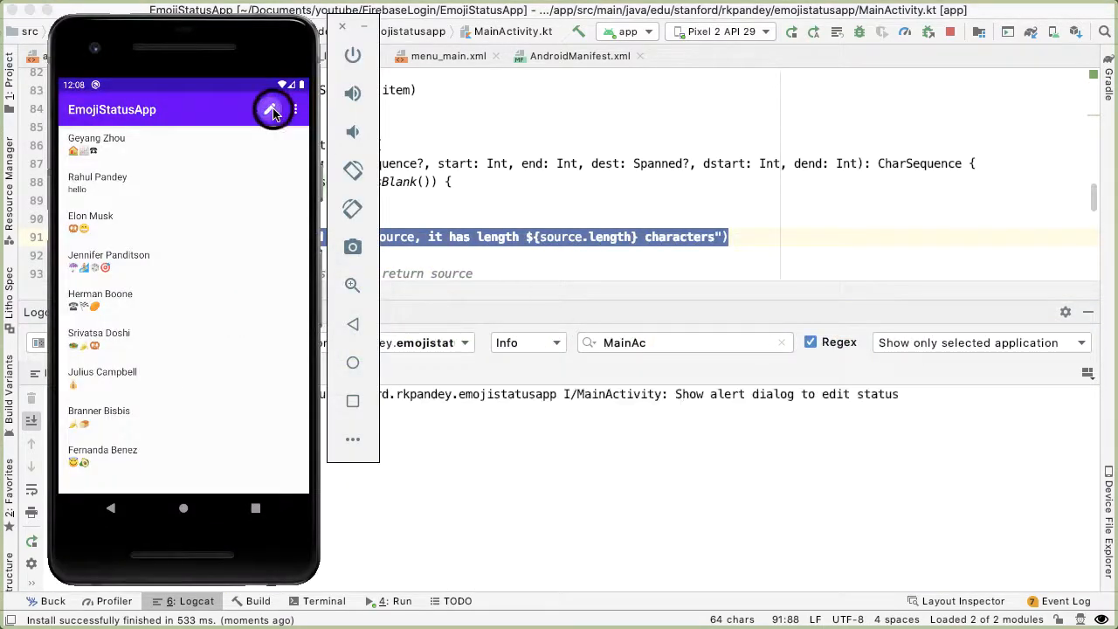
In the emulator's update dialog, enter 'thanks', then laughing and ribbon emojis, to log their lengths.
left_click(270, 109)
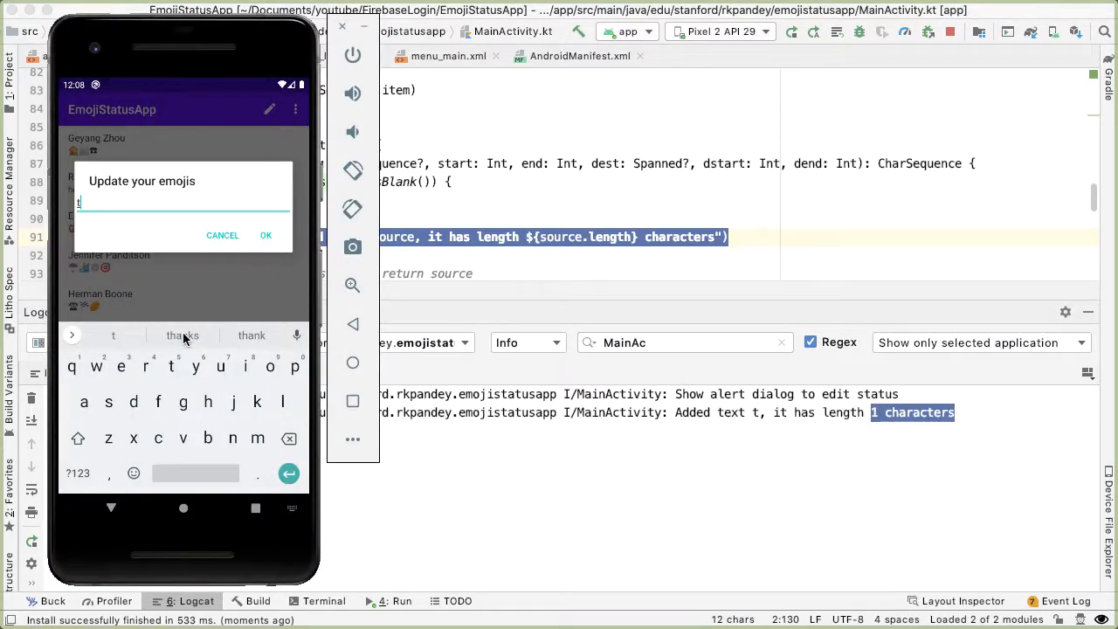
left_click(182, 335)
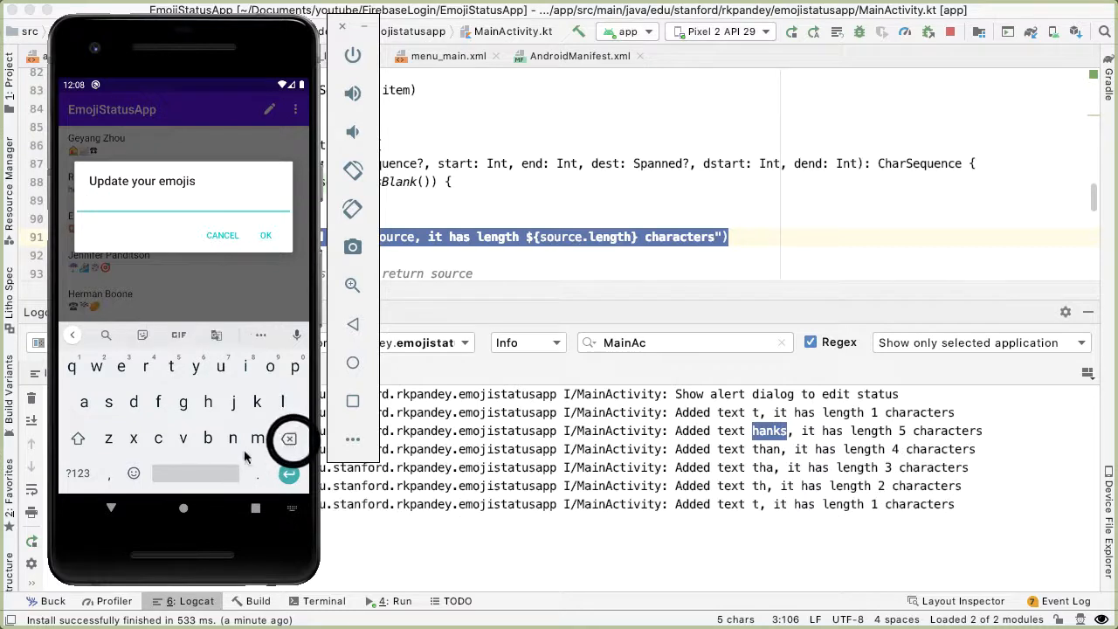
left_click(133, 472)
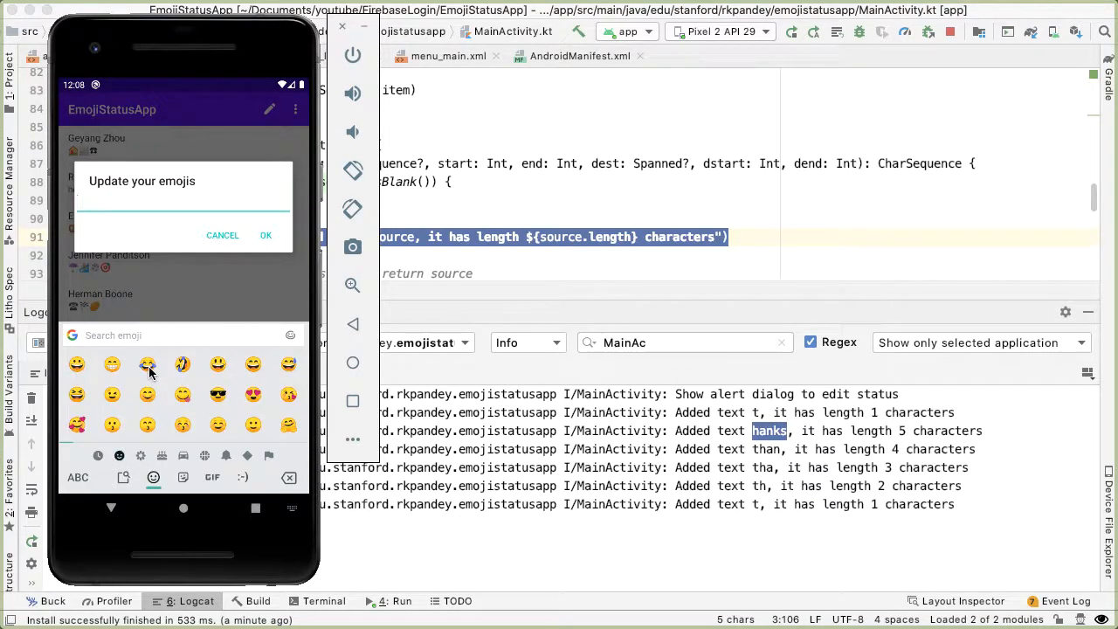
left_click(147, 364)
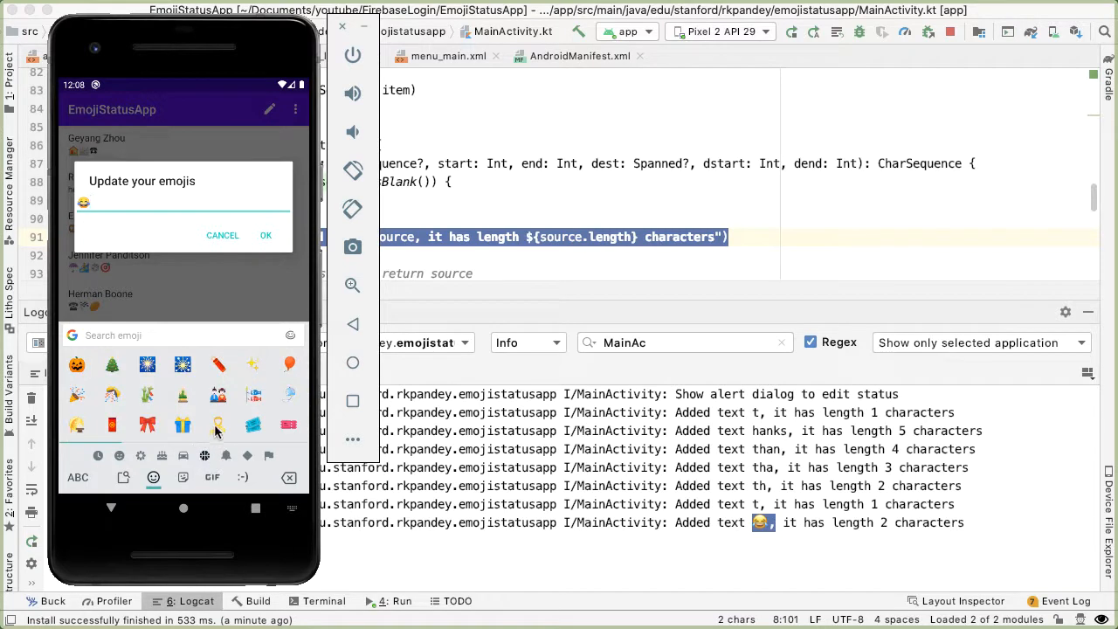
left_click(216, 425)
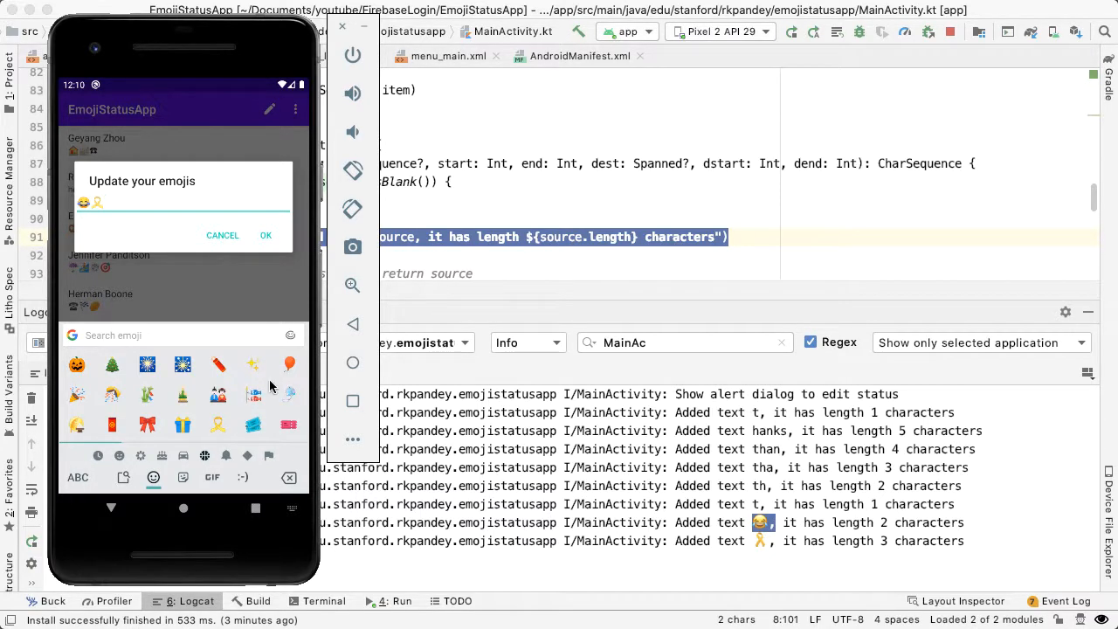
left_click(77, 477)
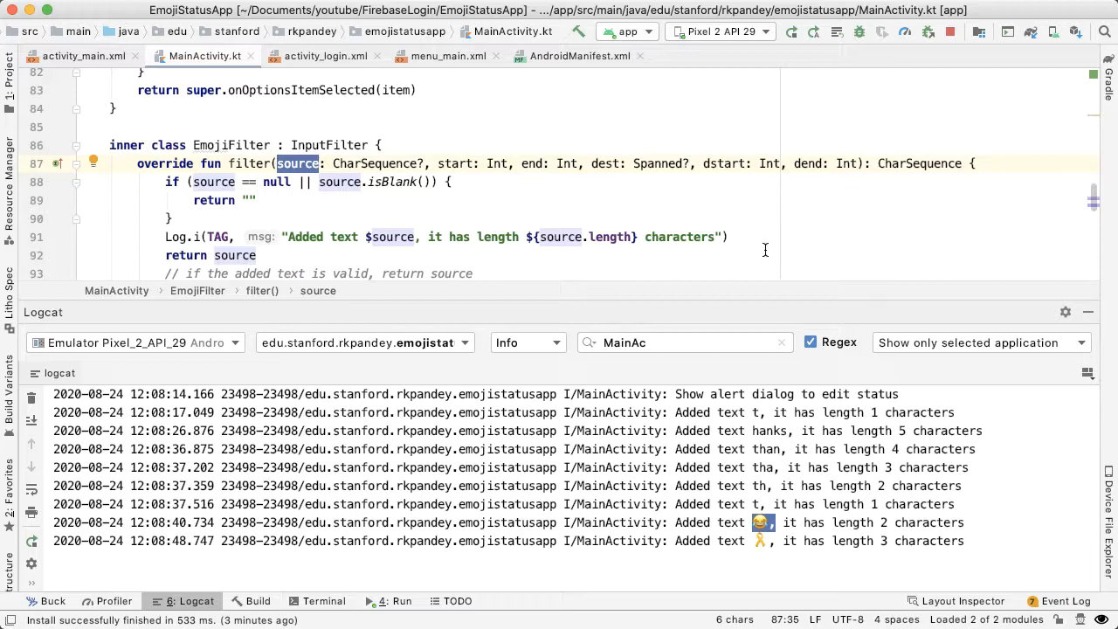
mouse_move(742, 237)
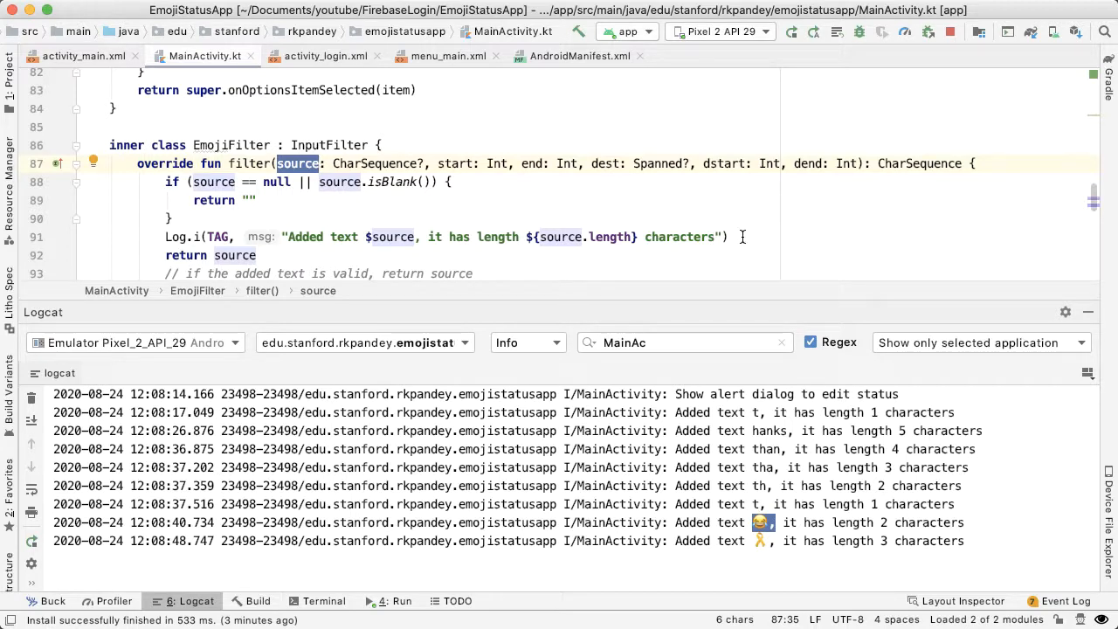
After the Log.i line, declare validCharTypes as SURROGATE, NON_SPACING_MARK, OTHER_SYMBOL mapped to Ints.
left_click(727, 237)
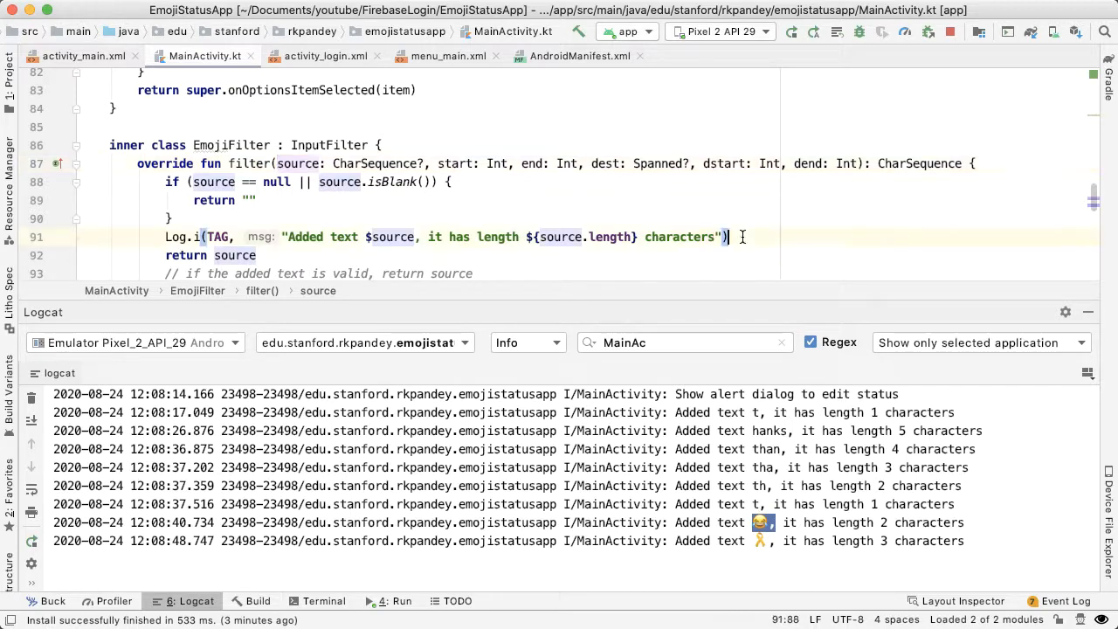
type("val")
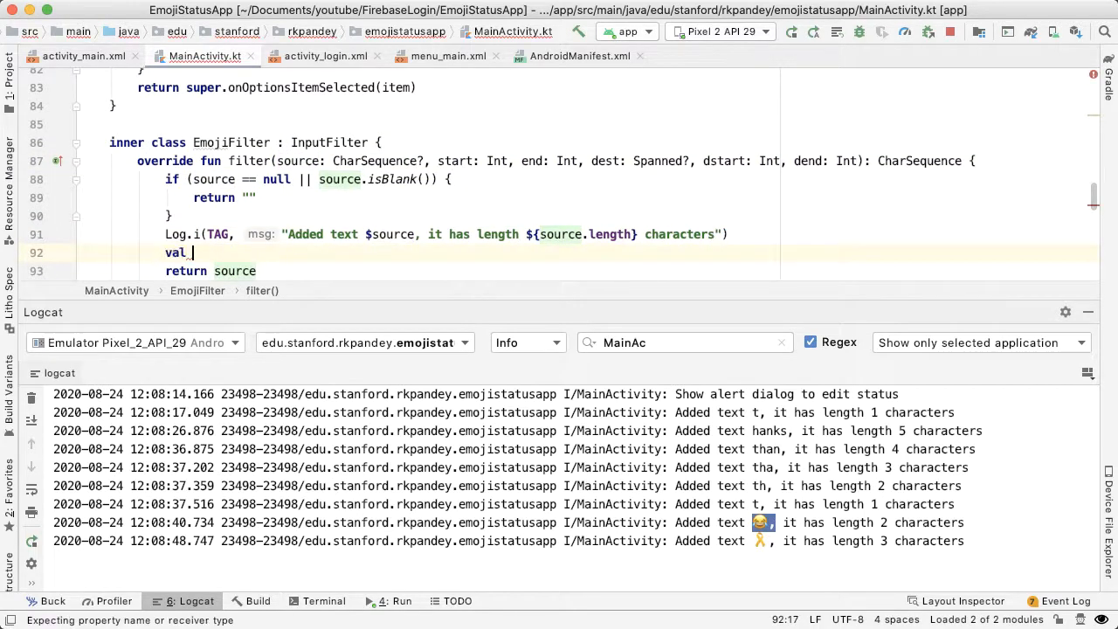
type("validCh")
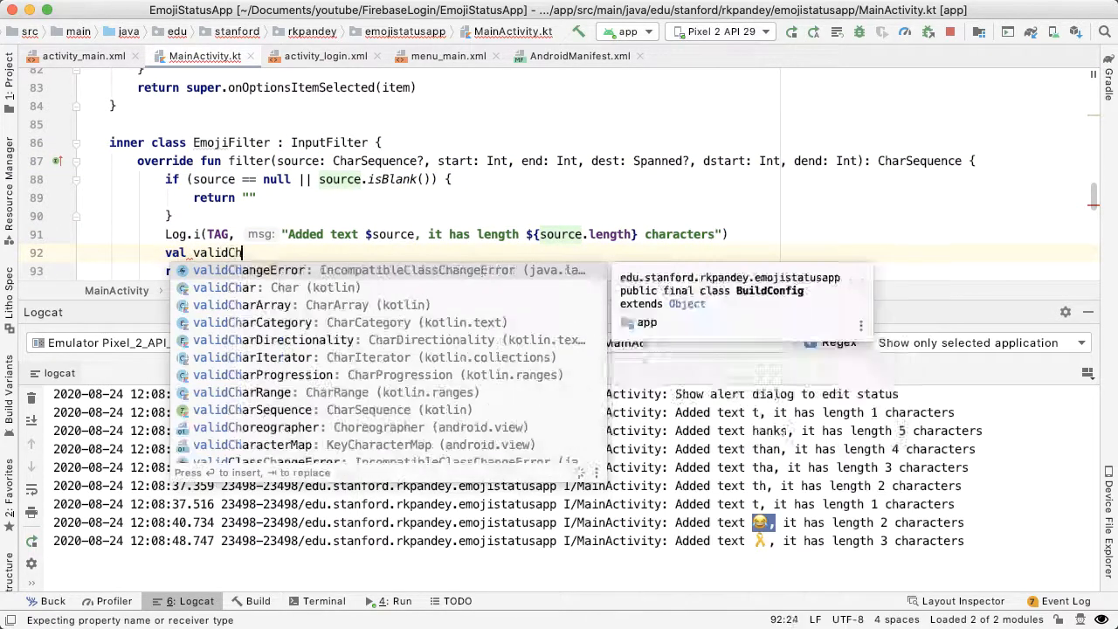
type("arTypes =")
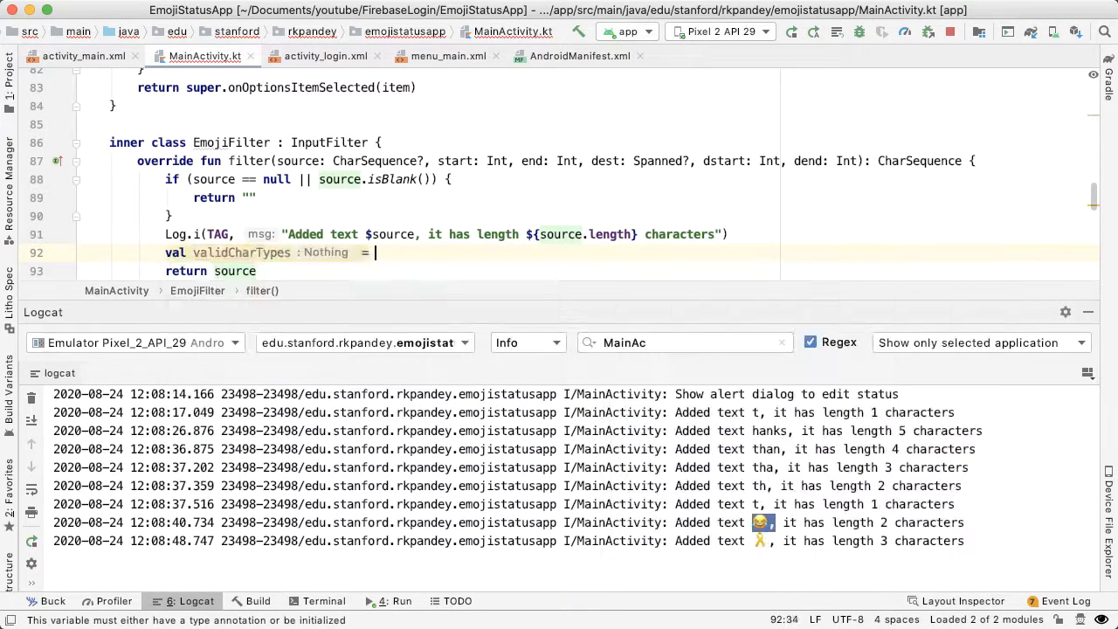
type("listOf()")
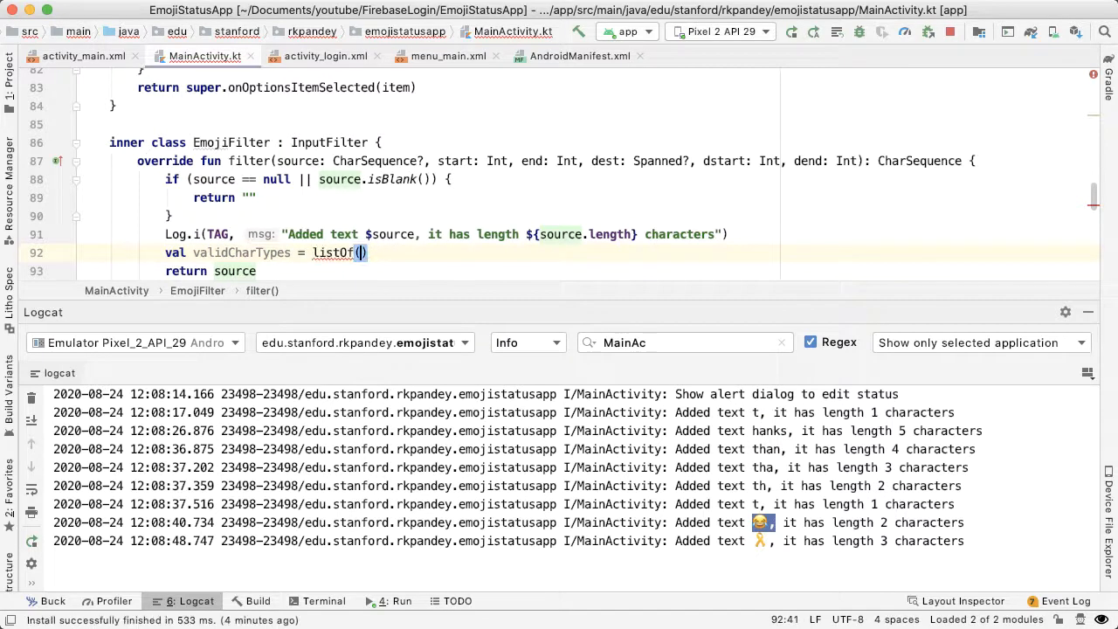
type("Character")
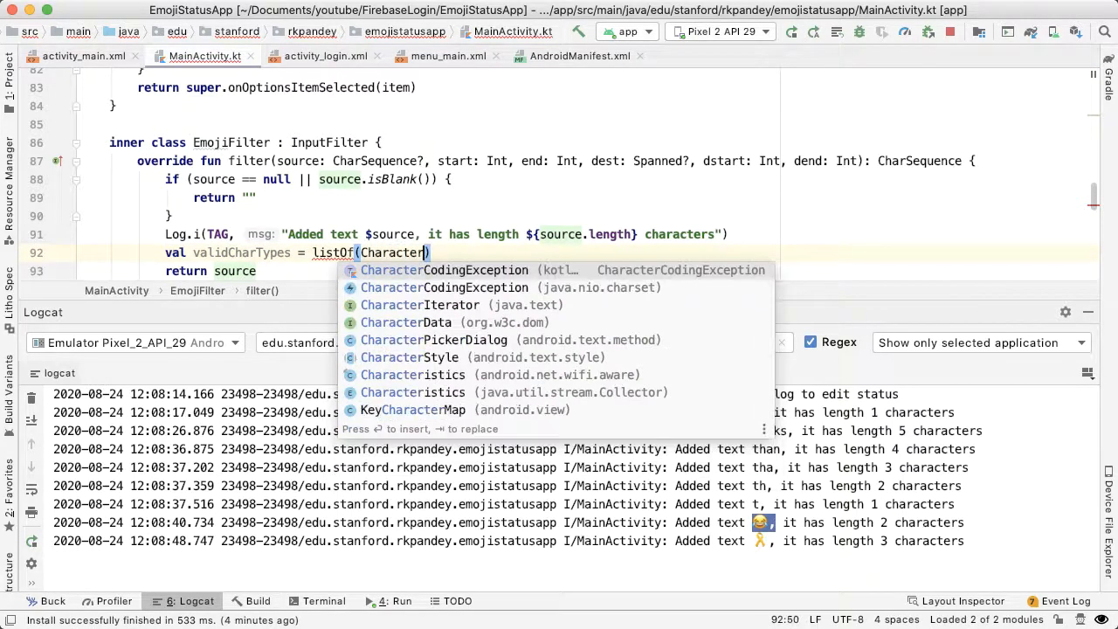
type(".SURROGATE,")
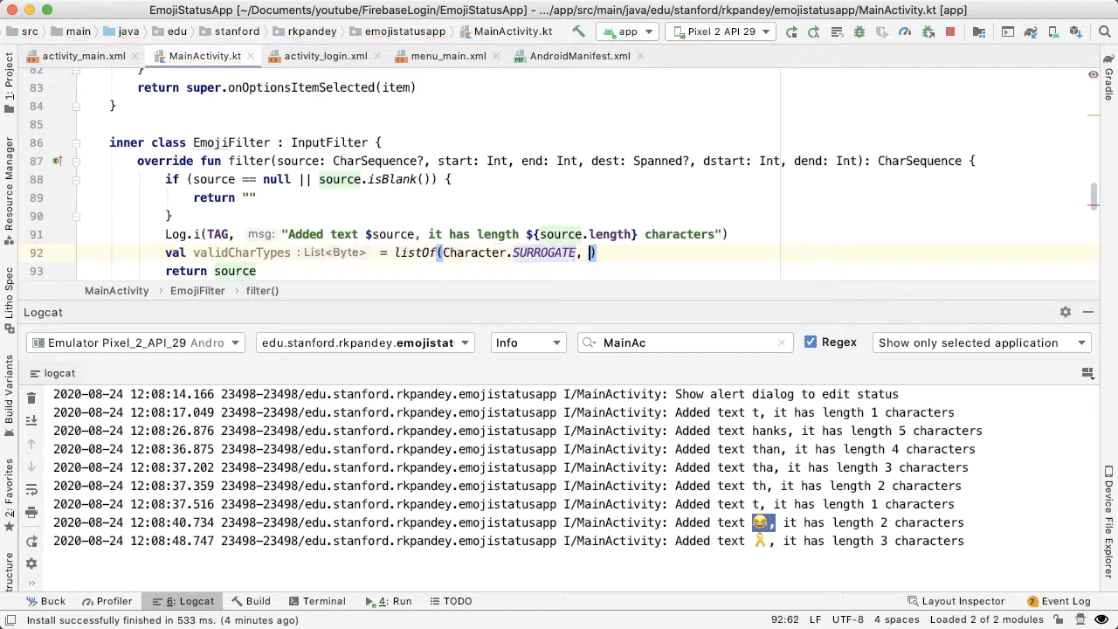
type("Character.NON_SPACING_MARK, Character.OTHER_SYMBOL")
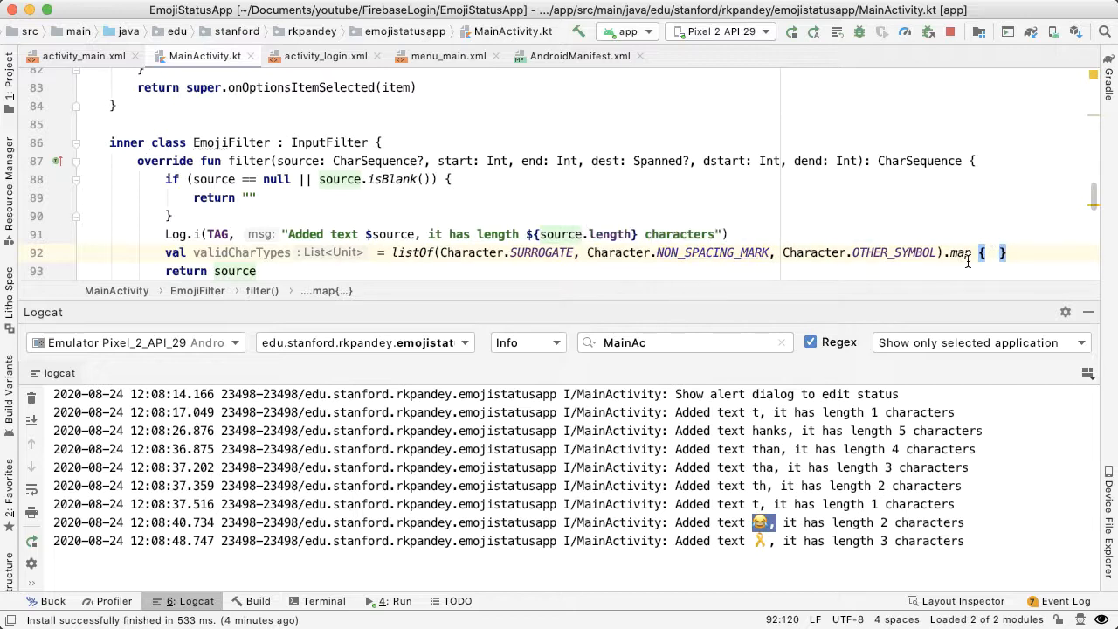
type("it.to")
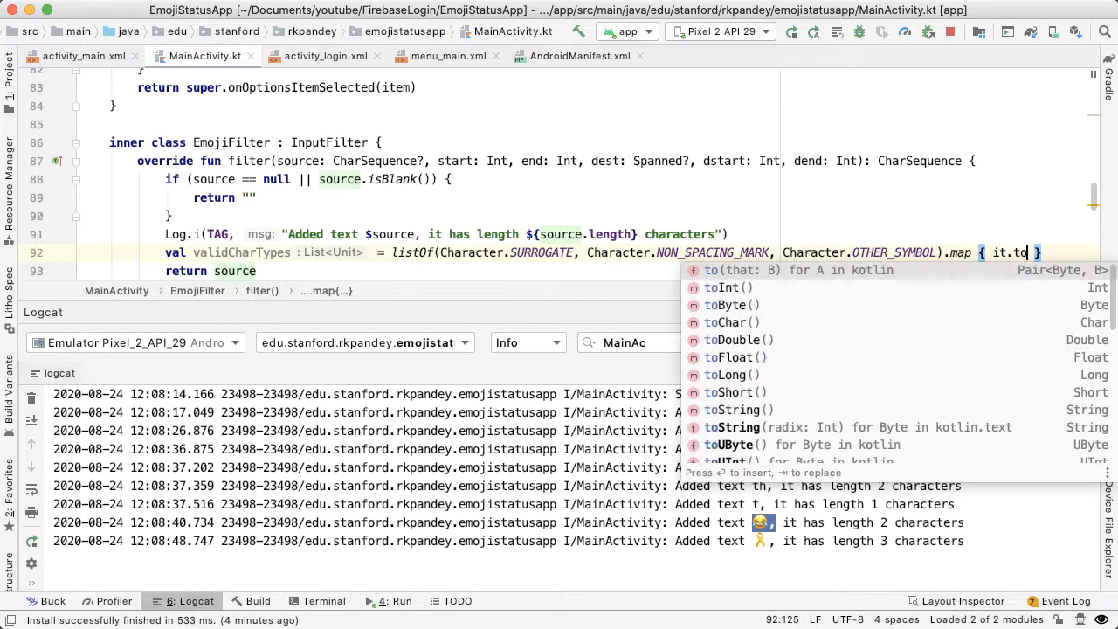
left_click(729, 286)
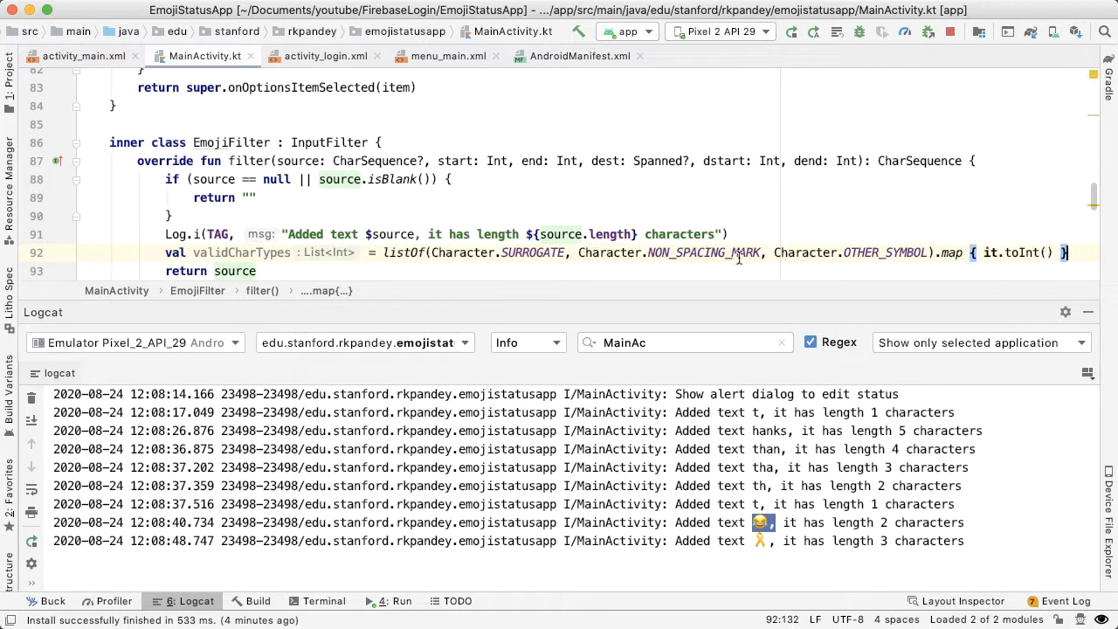
double_click(241, 252)
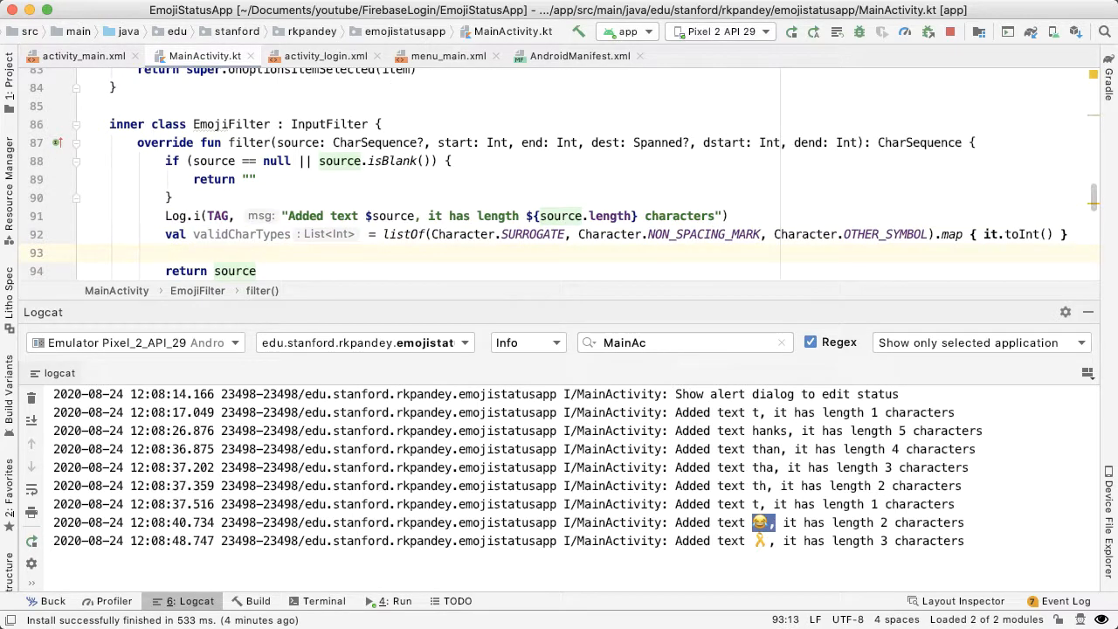
double_click(299, 143)
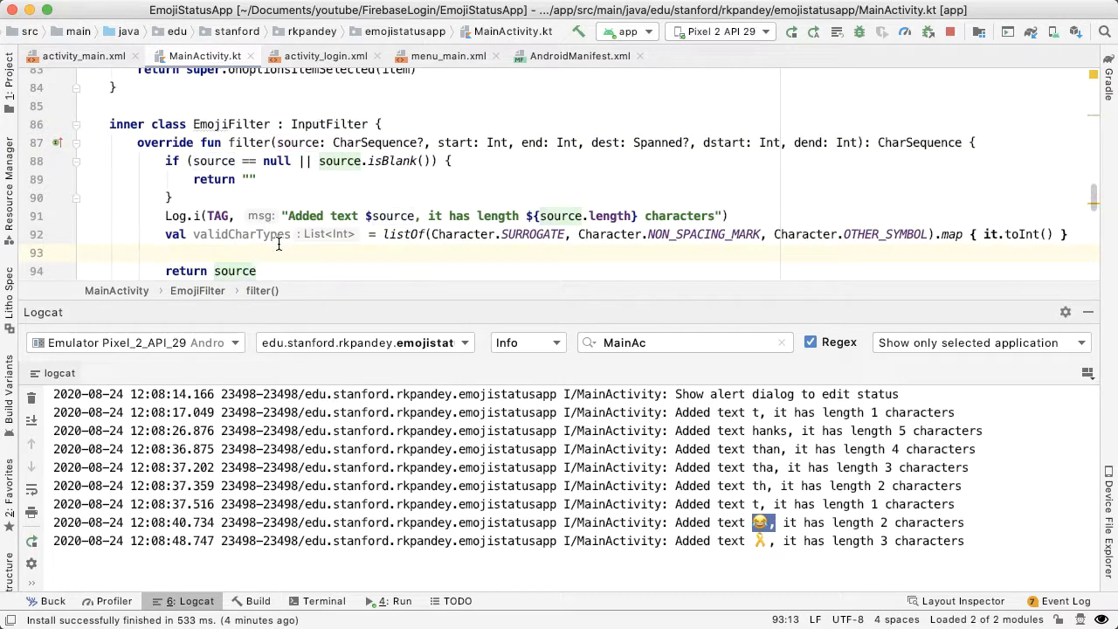
Loop over each source character, store its Character.getType, and log 'Character type $type'.
type("for (")
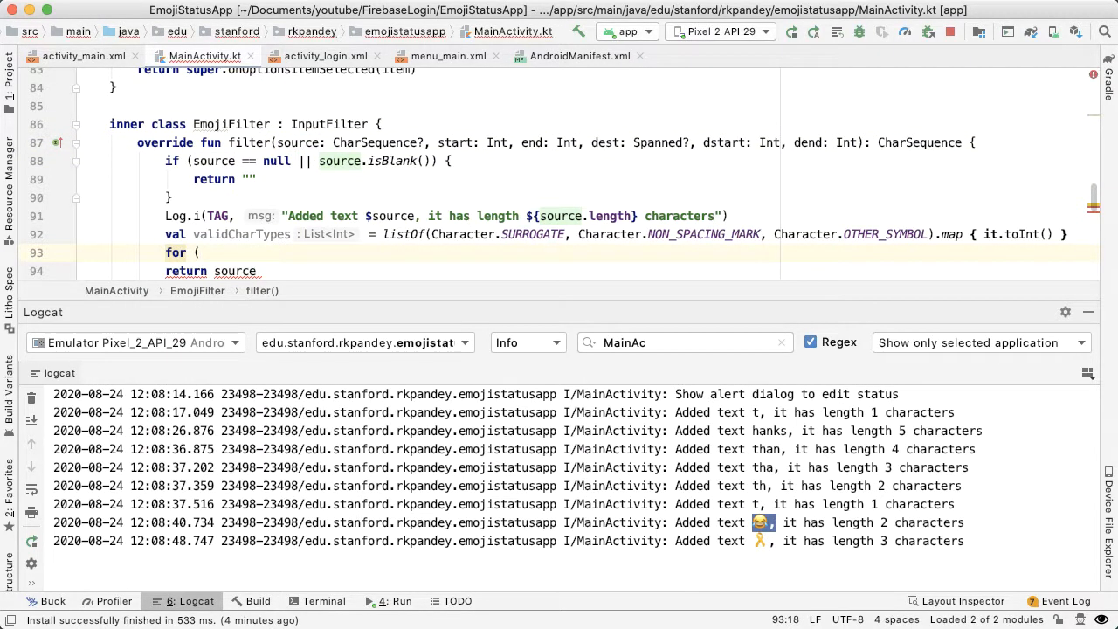
type("input")
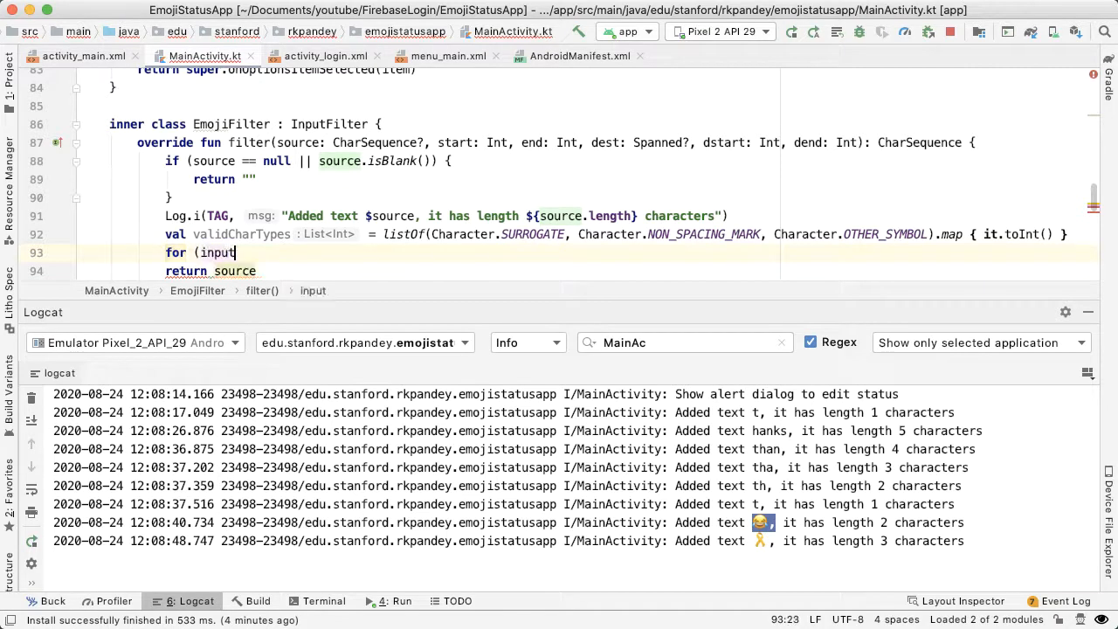
type("Char in source) {")
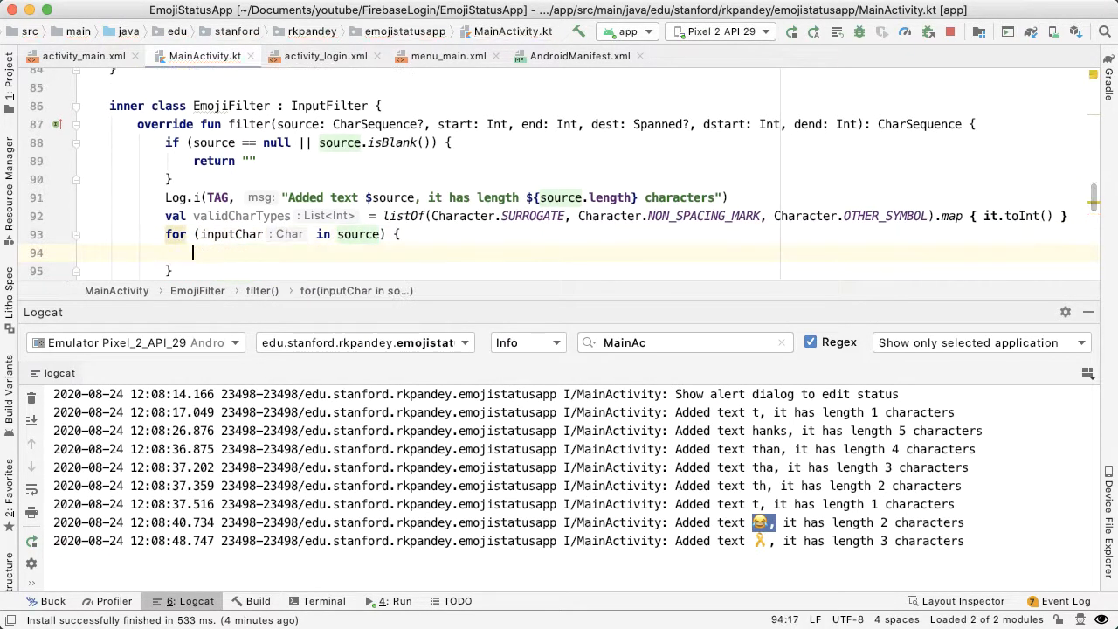
type("Character.getType(inputChar")
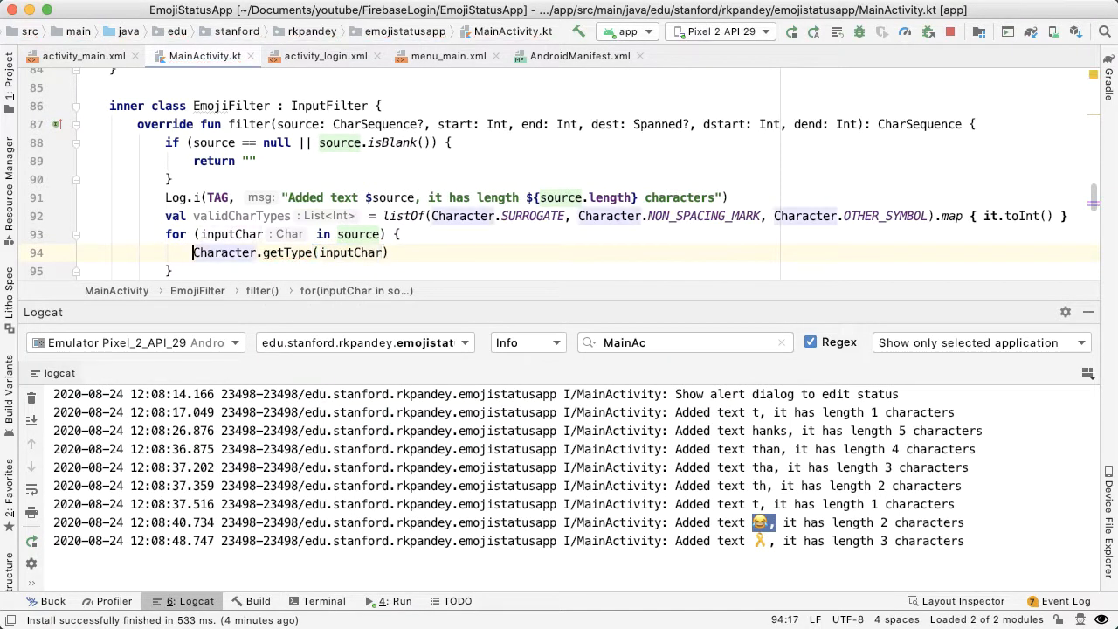
type("val type =")
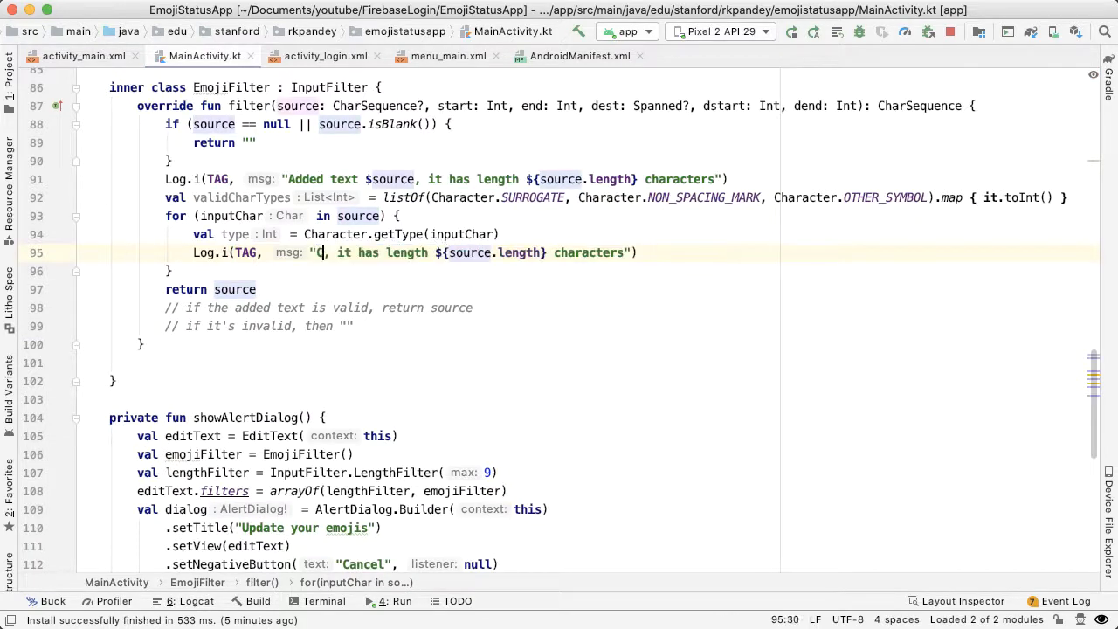
type("haracter type")
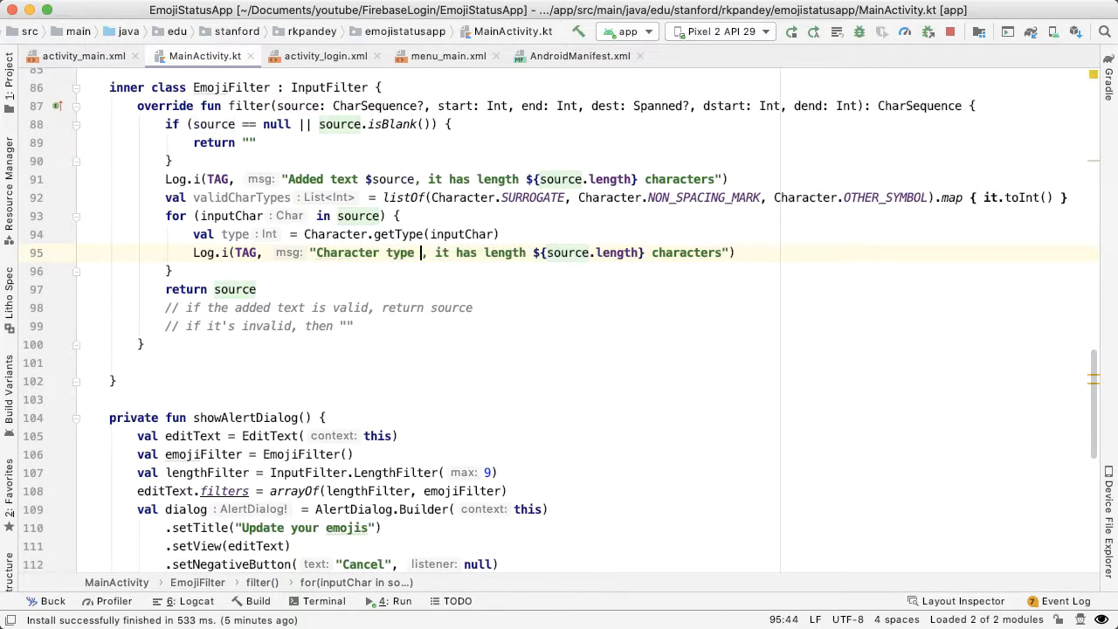
type("$\"")
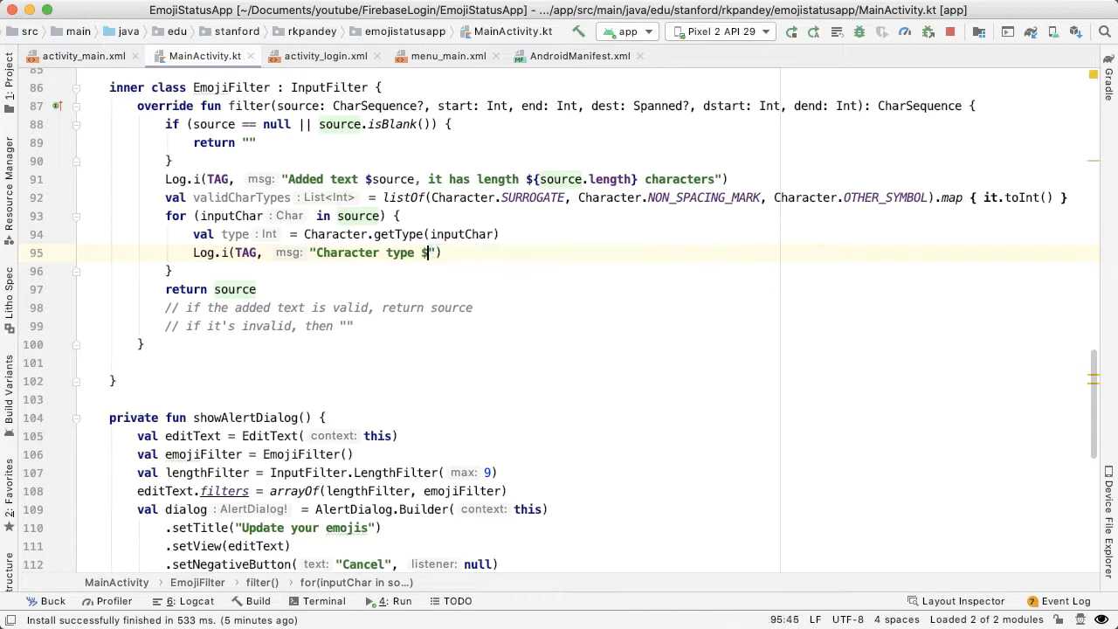
type("type")
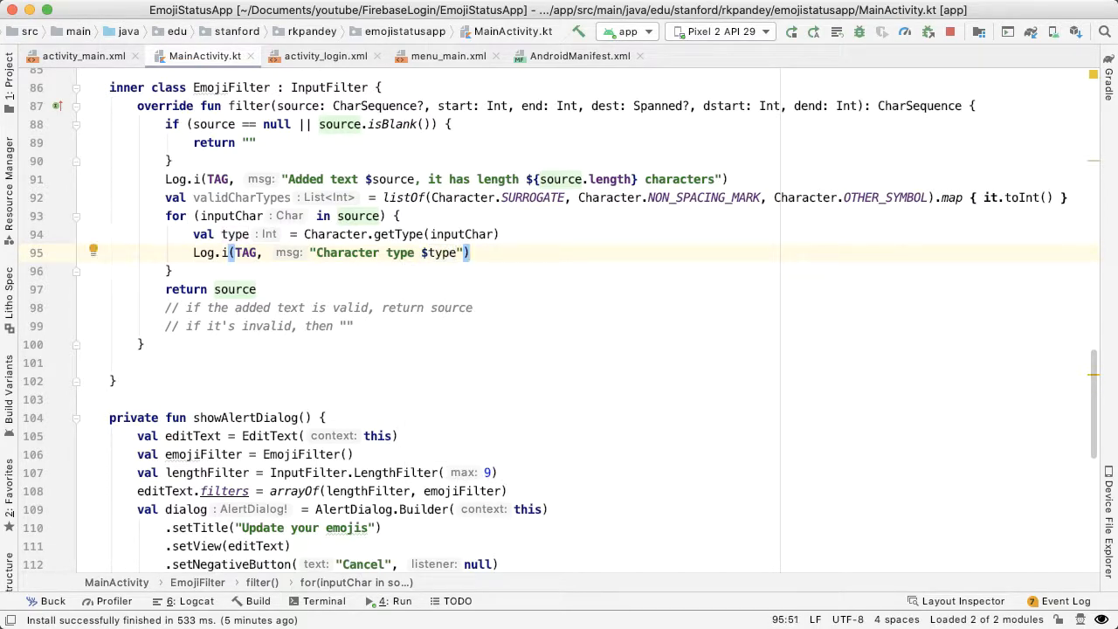
Add an if (!validCharTypes.contains(type)) check inside the character loop.
type("if")
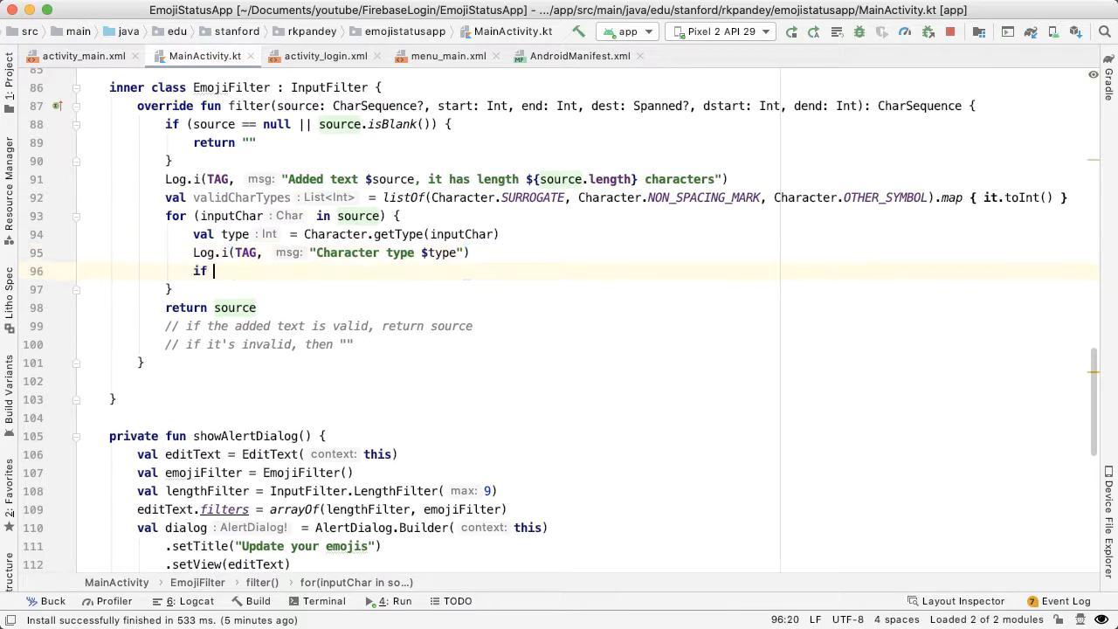
type("(")
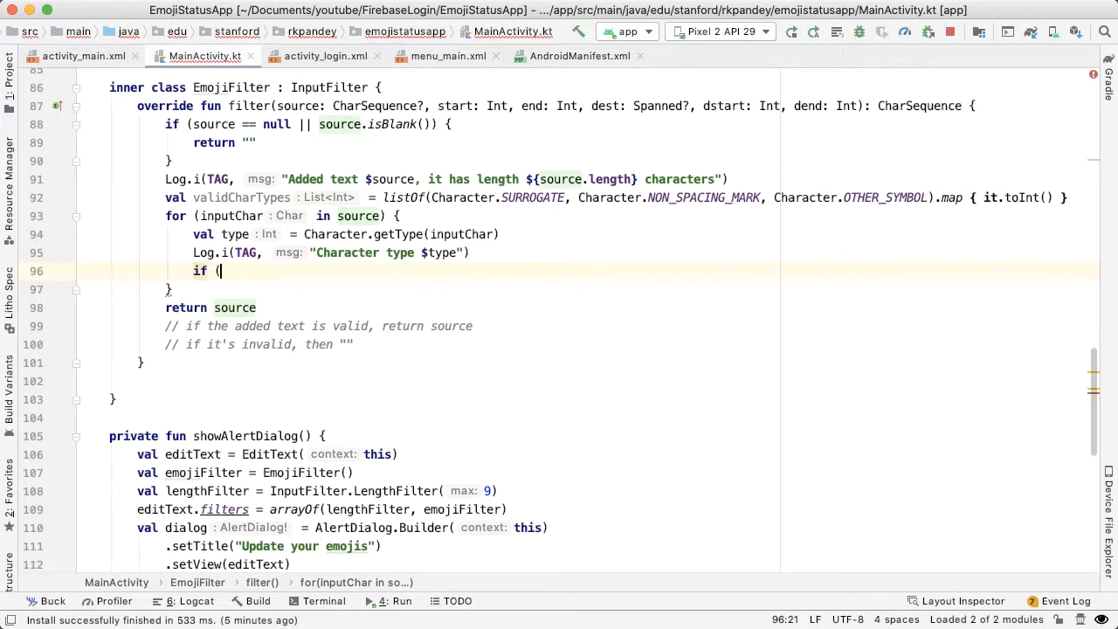
double_click(235, 234)
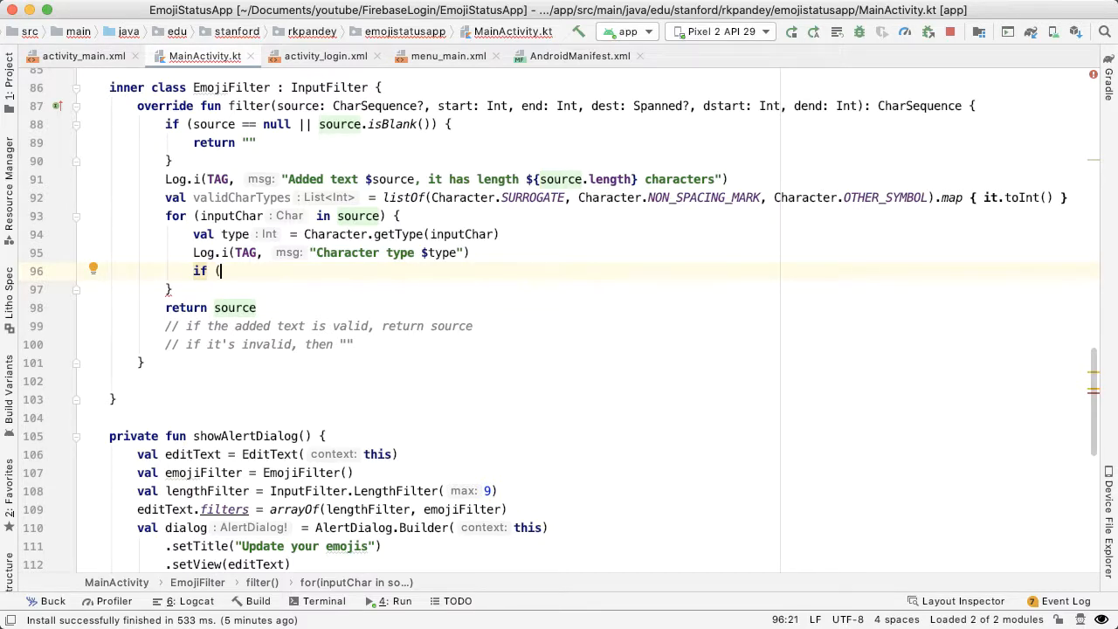
type("!validCharTypes.contains(type)) {")
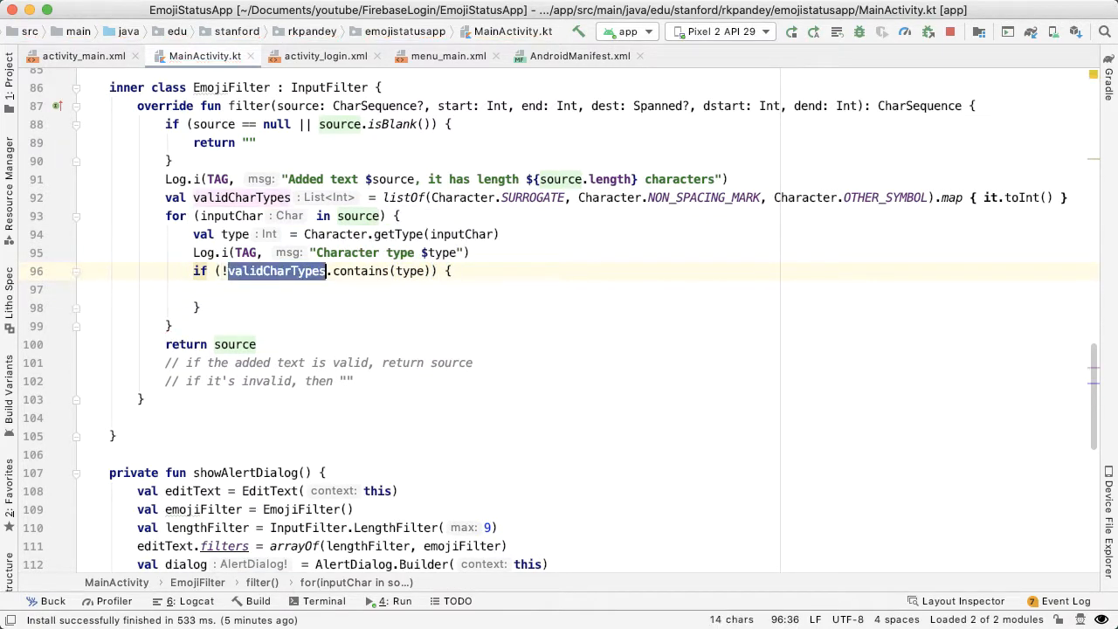
left_click(243, 234)
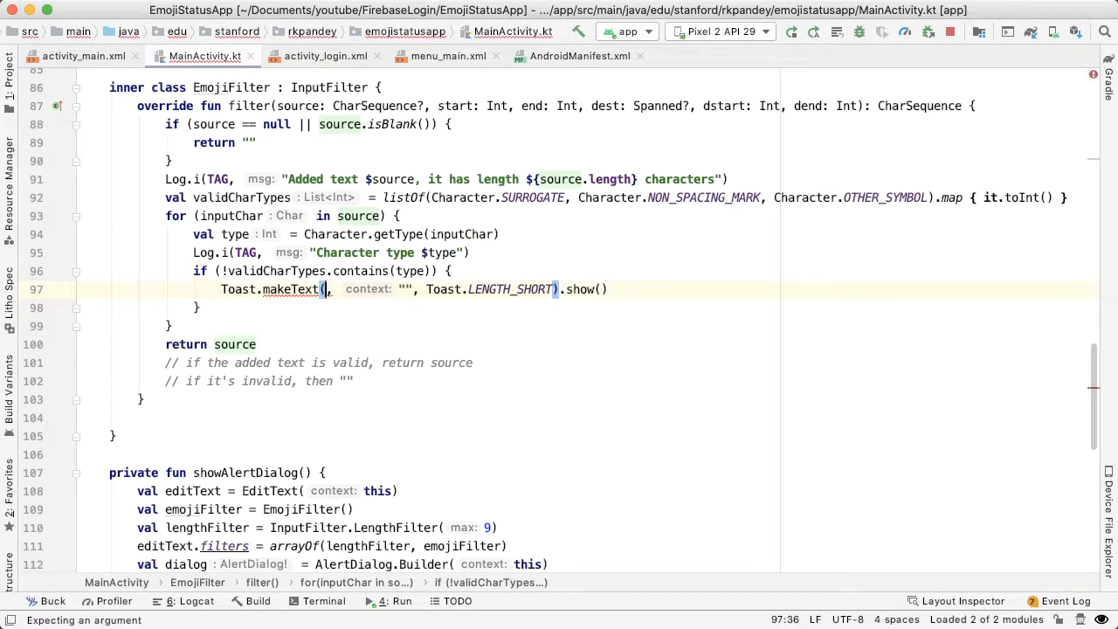
Show the 'Only emojis are allowed!' toast, return "", and move the comment above return source.
type("this@MainActivity")
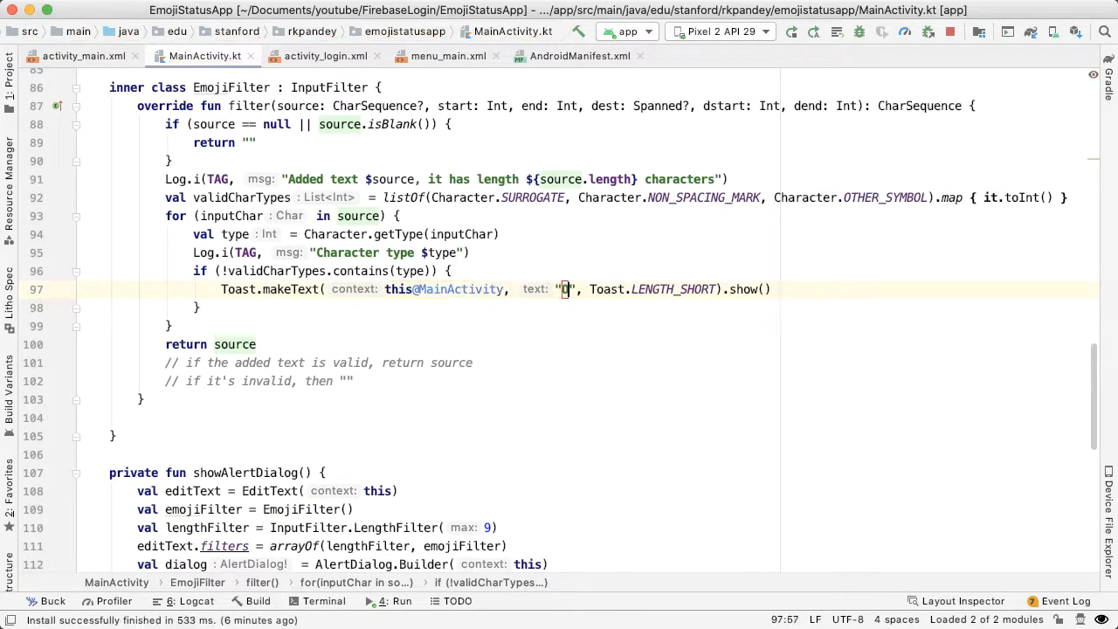
type("Only emojis a")
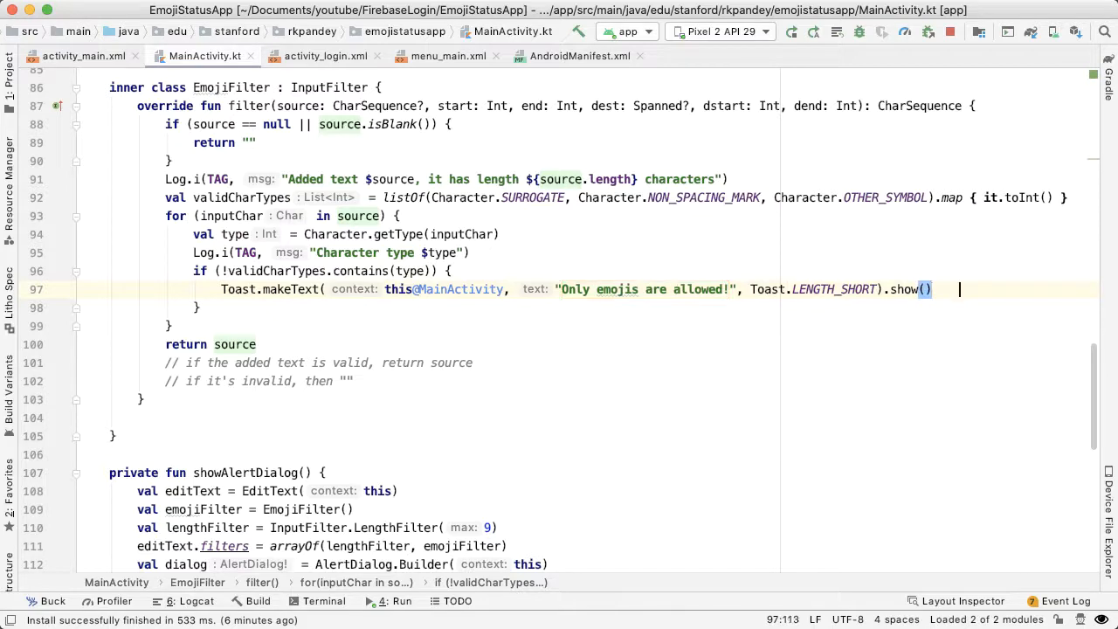
type("return \"")
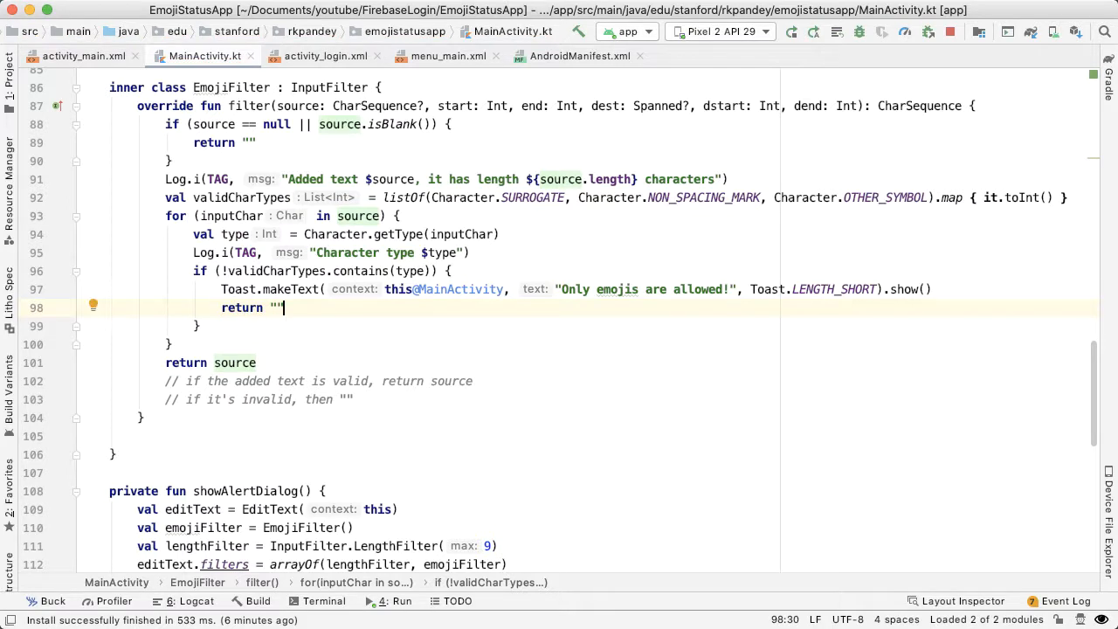
left_click(169, 344)
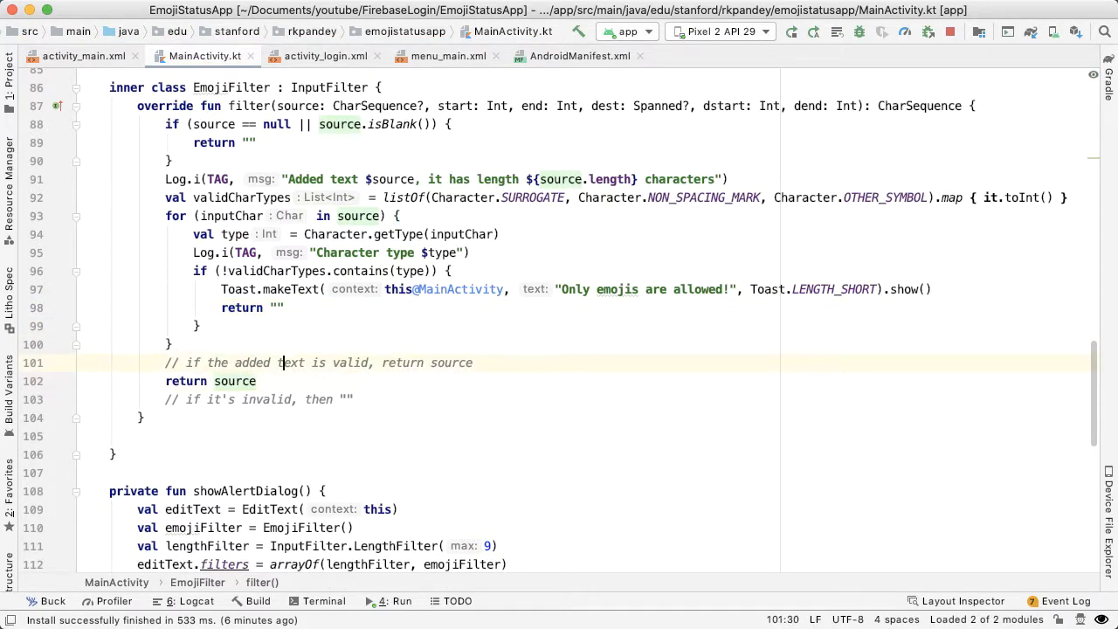
Rerun the app, open the edit dialog, and type 't' to trigger the emoji-only toast.
left_click(166, 399)
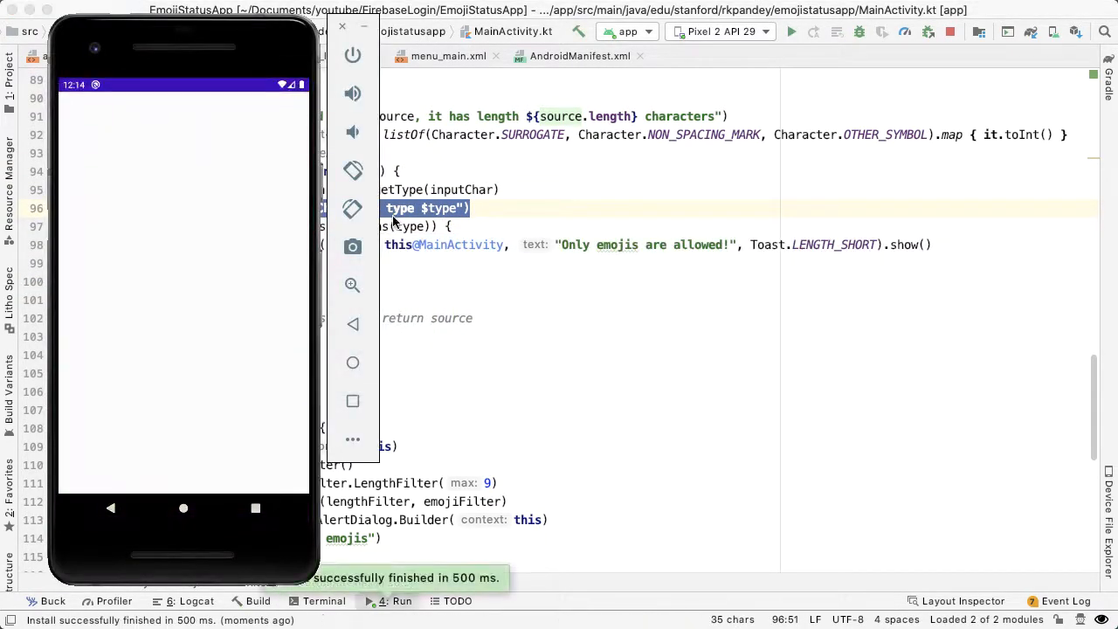
left_click(189, 601)
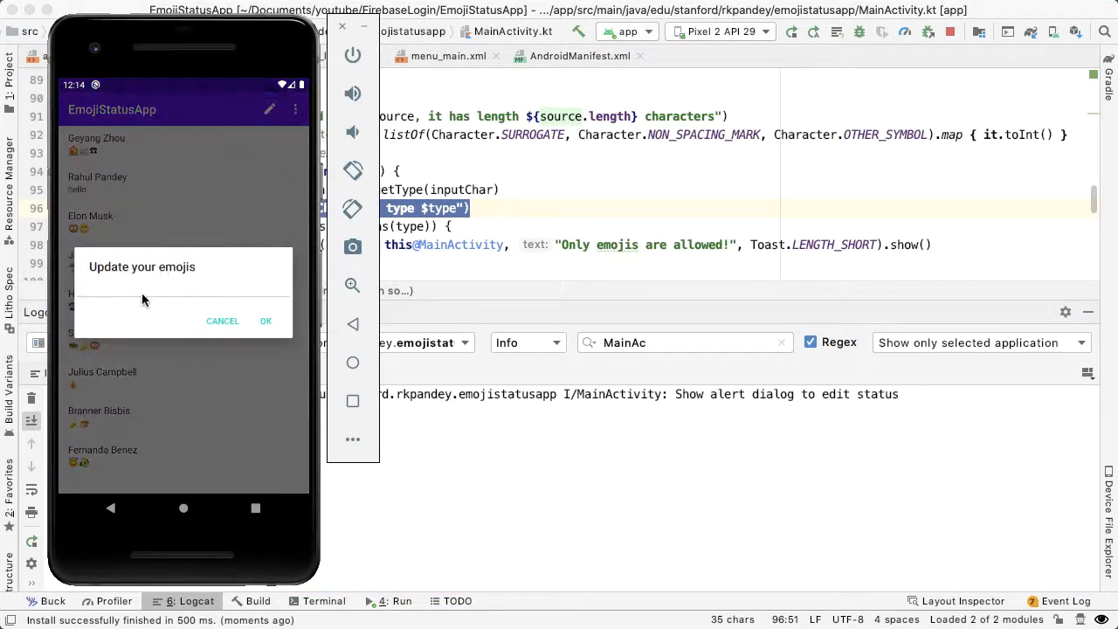
left_click(175, 297)
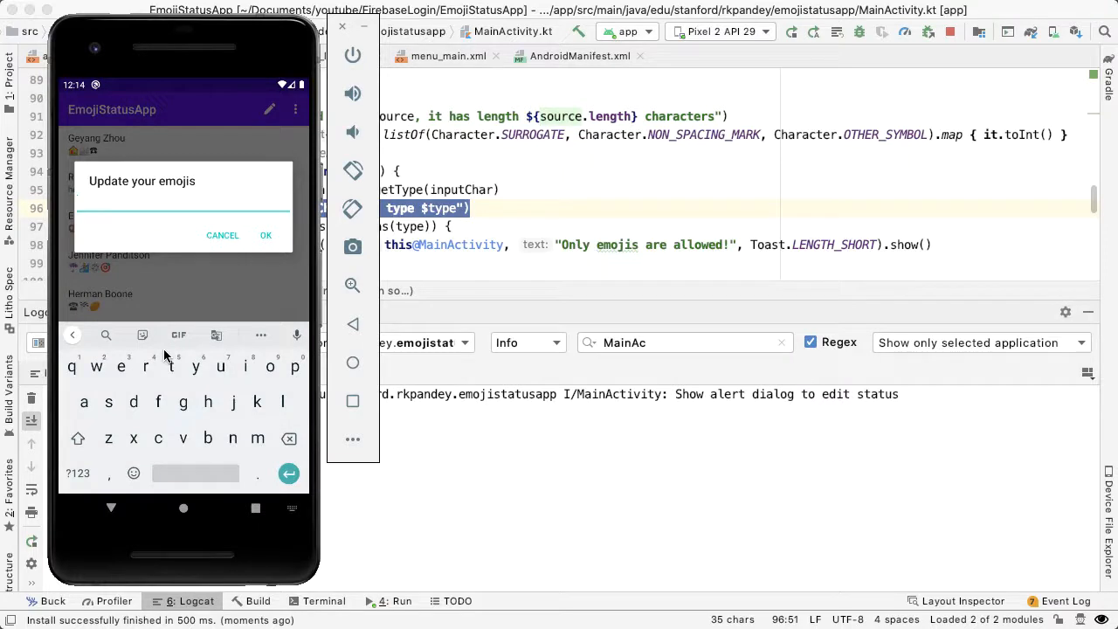
mouse_move(157, 315)
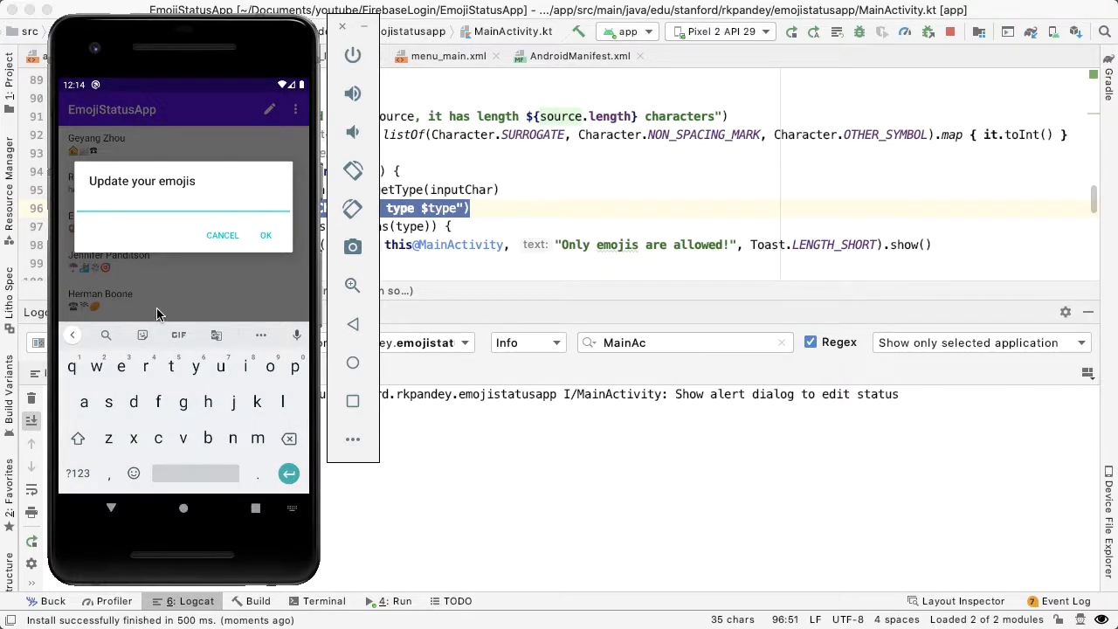
left_click(171, 366)
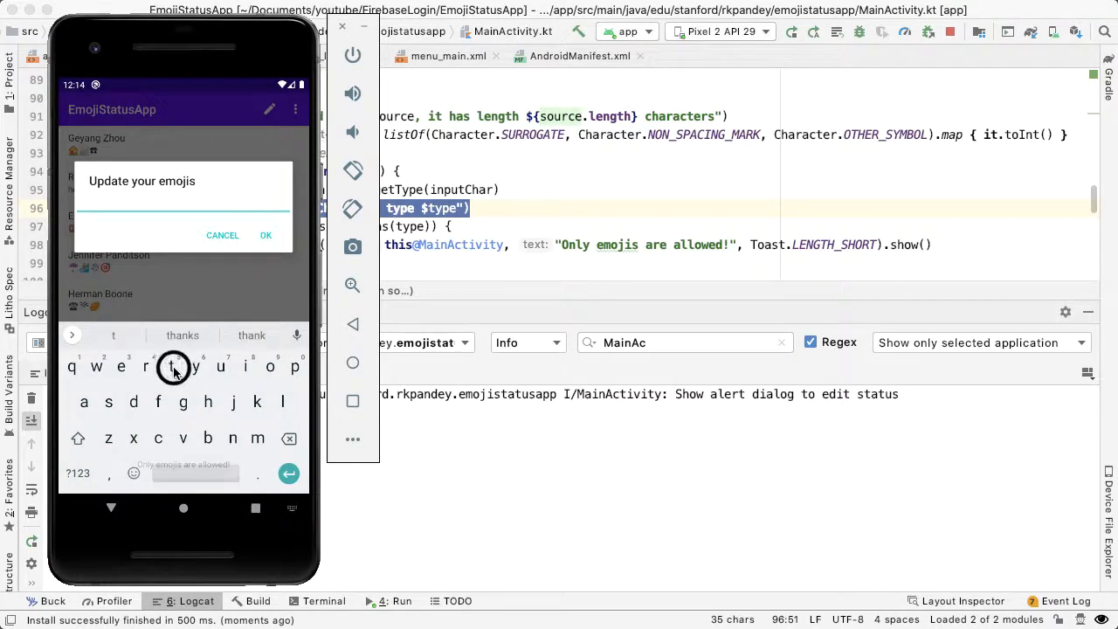
left_click(173, 367)
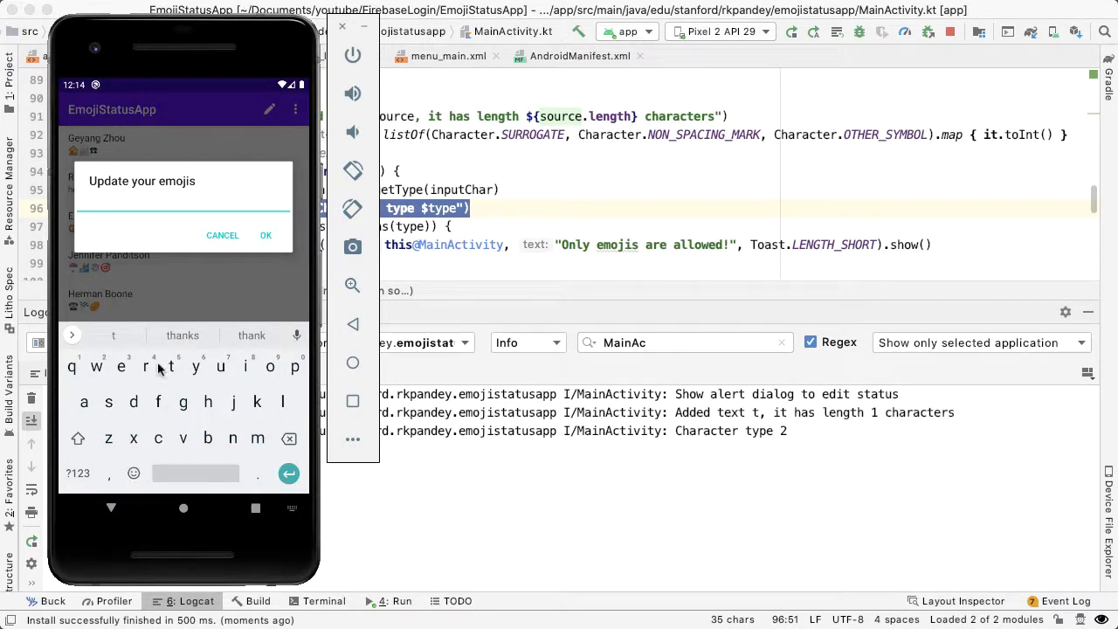
mouse_move(145, 199)
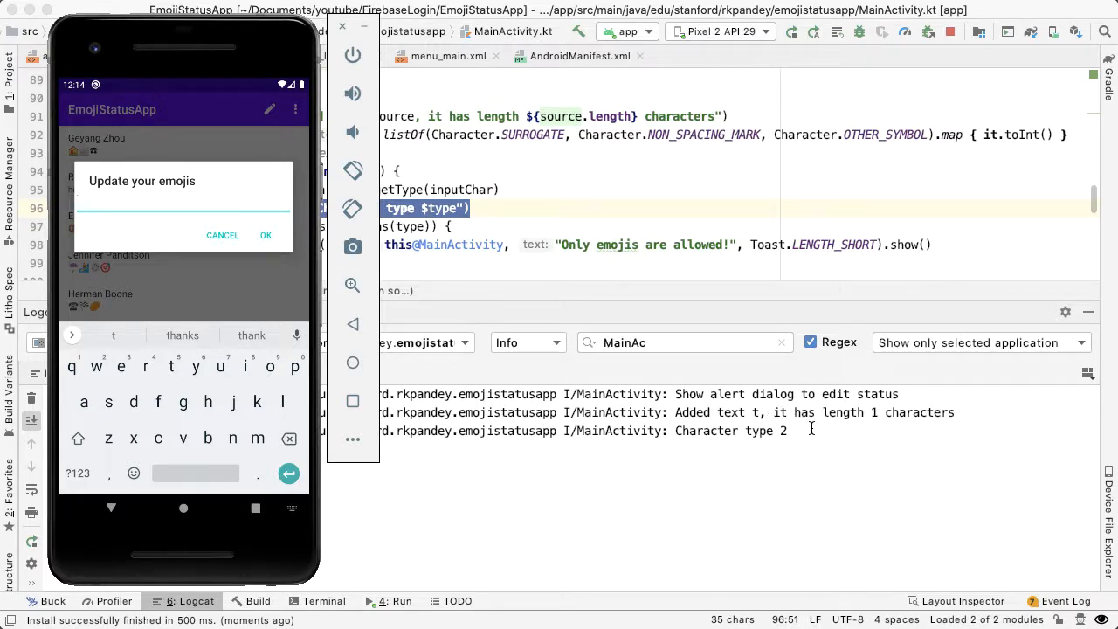
mouse_move(780, 406)
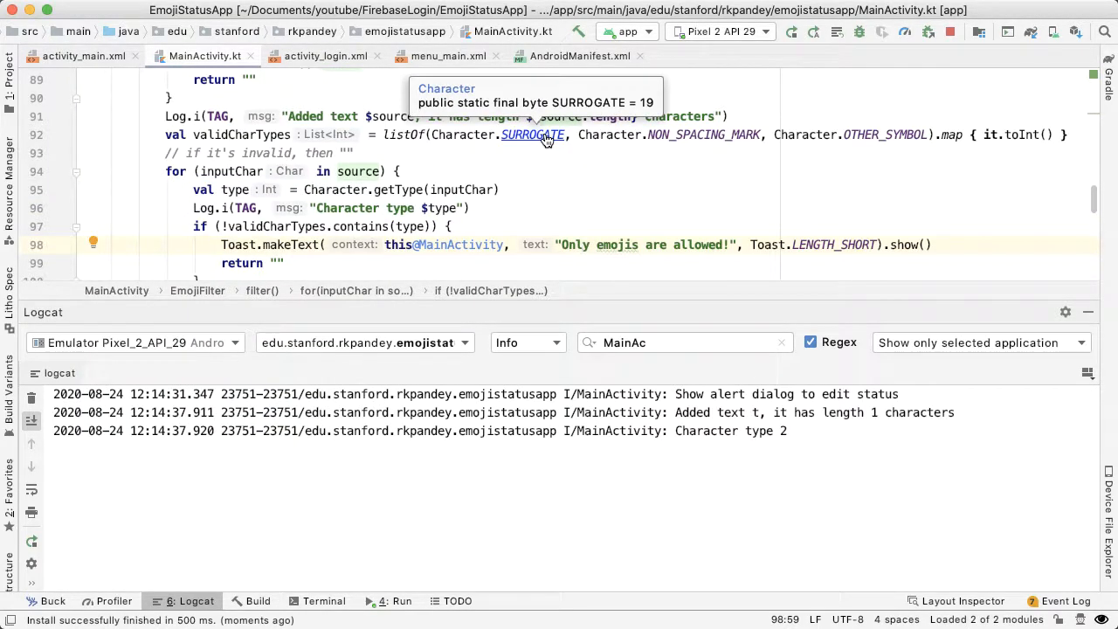
mouse_move(724, 140)
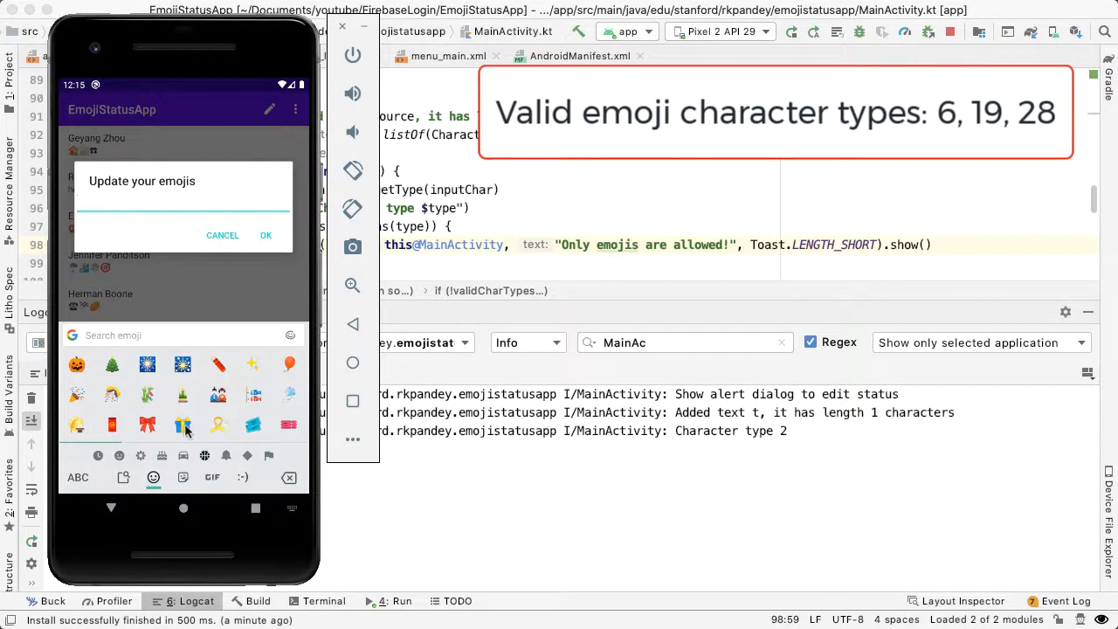
Enter gift and ribbon emojis, then switch to letter and symbol keyboards to log types.
left_click(183, 425)
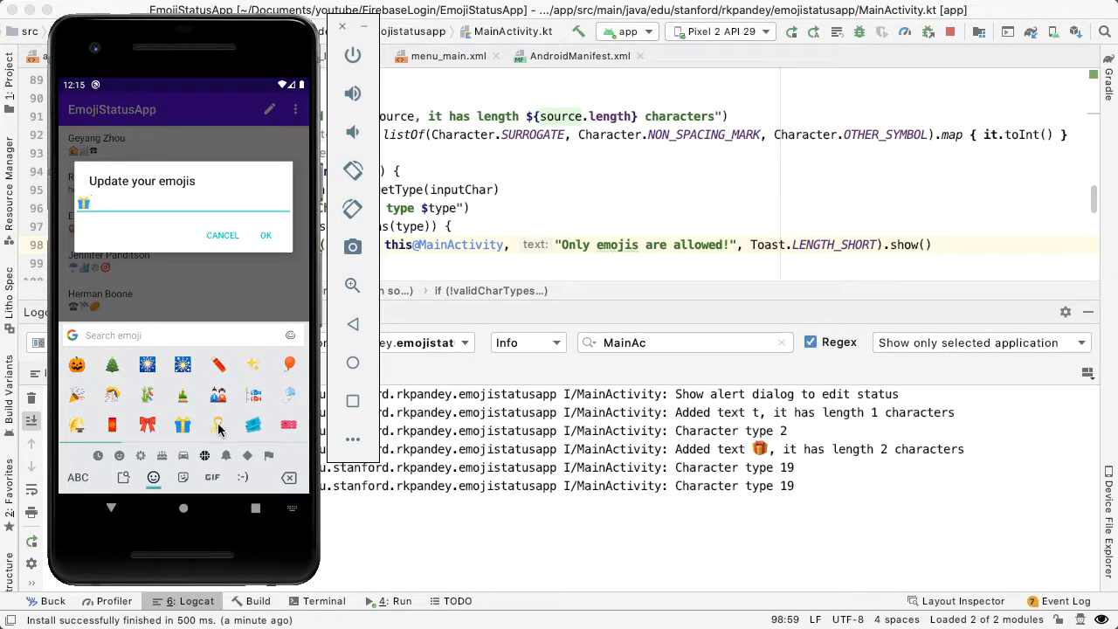
left_click(216, 425)
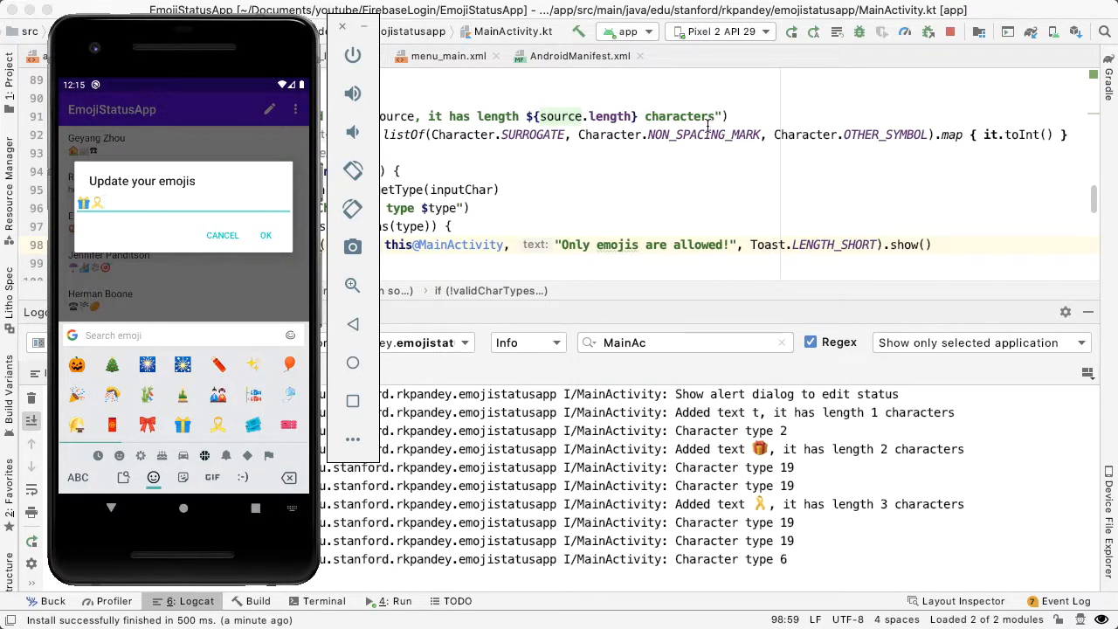
mouse_move(666, 299)
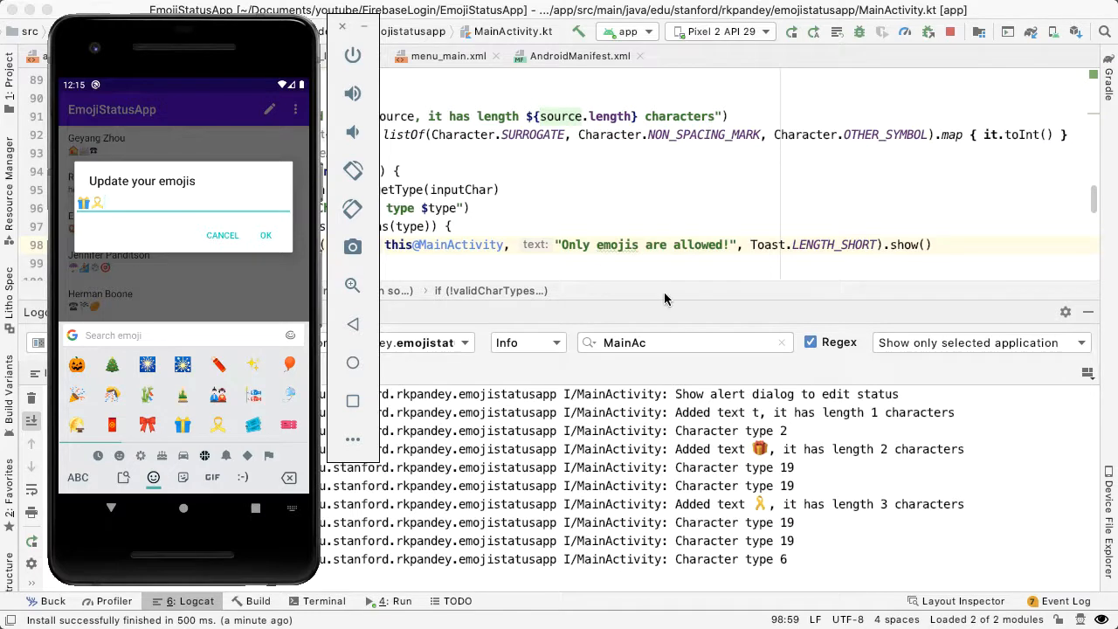
left_click(78, 477)
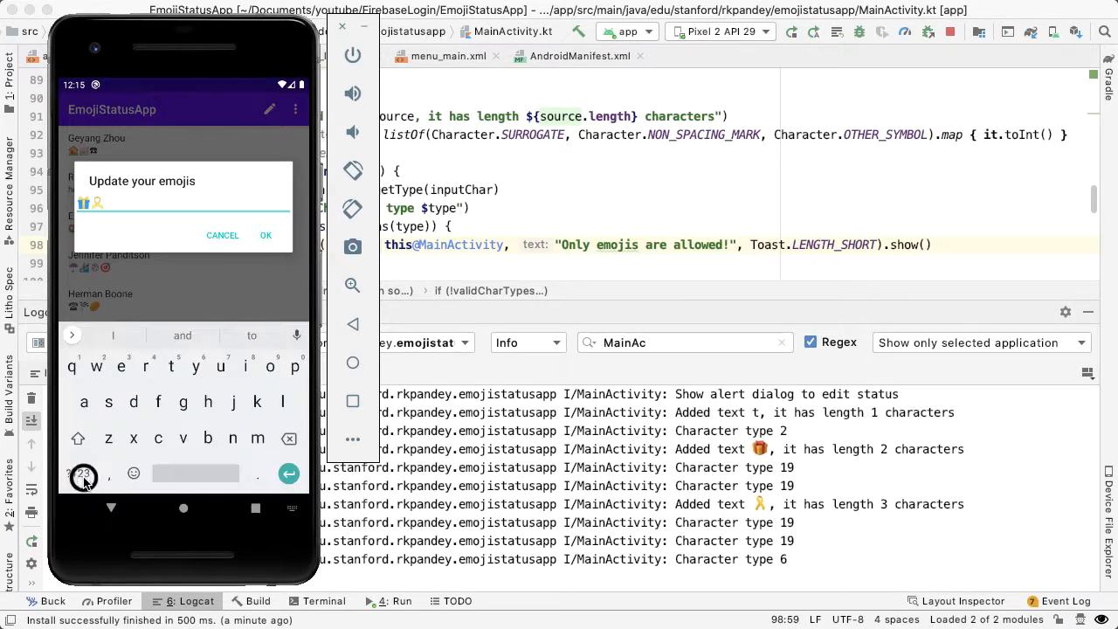
left_click(82, 473)
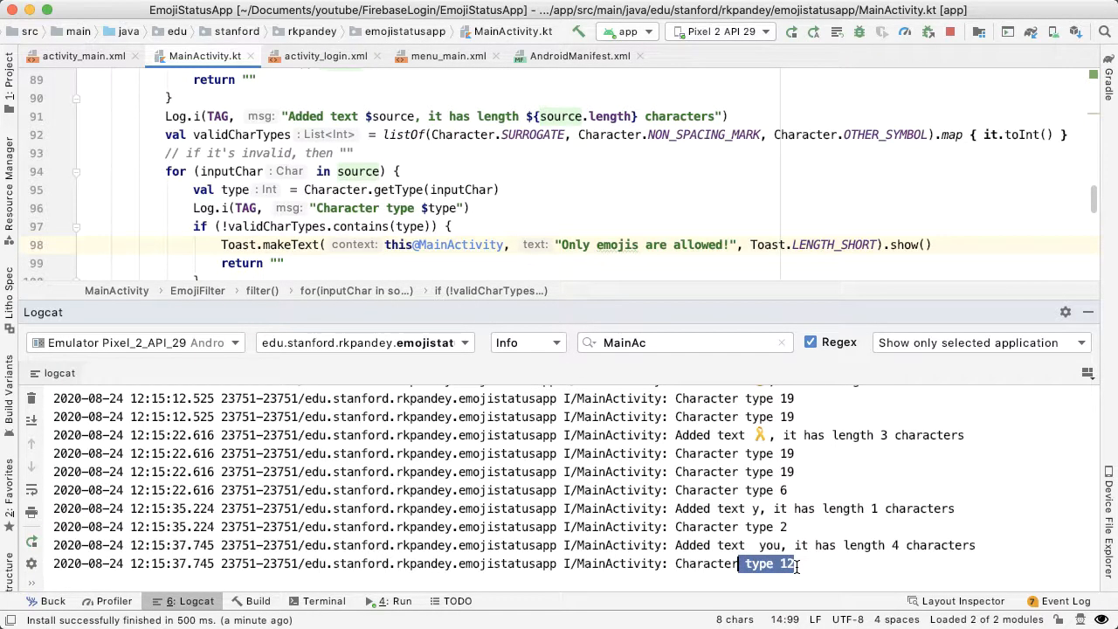
mouse_move(1086, 311)
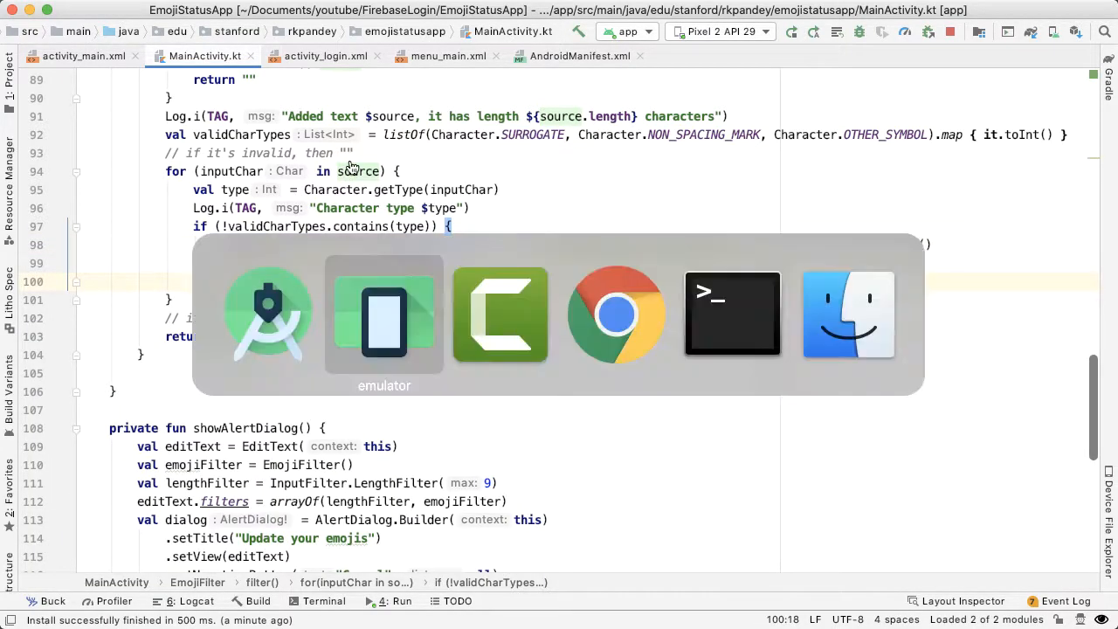
Confirm the gift-and-ribbon status in the emulator's update dialog.
left_click(384, 314)
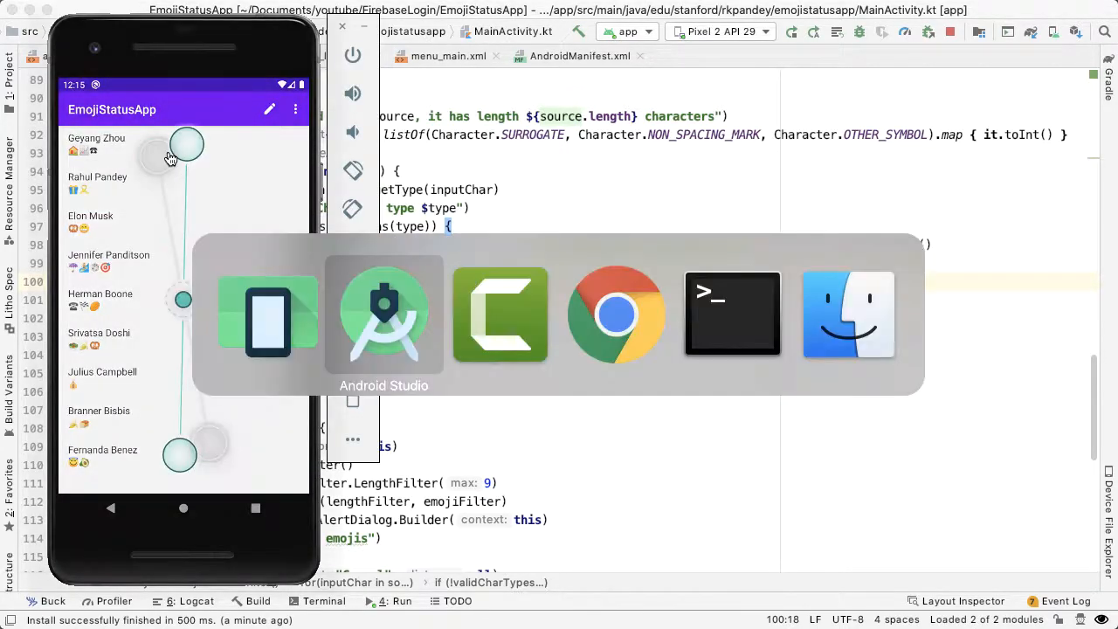
left_click(615, 315)
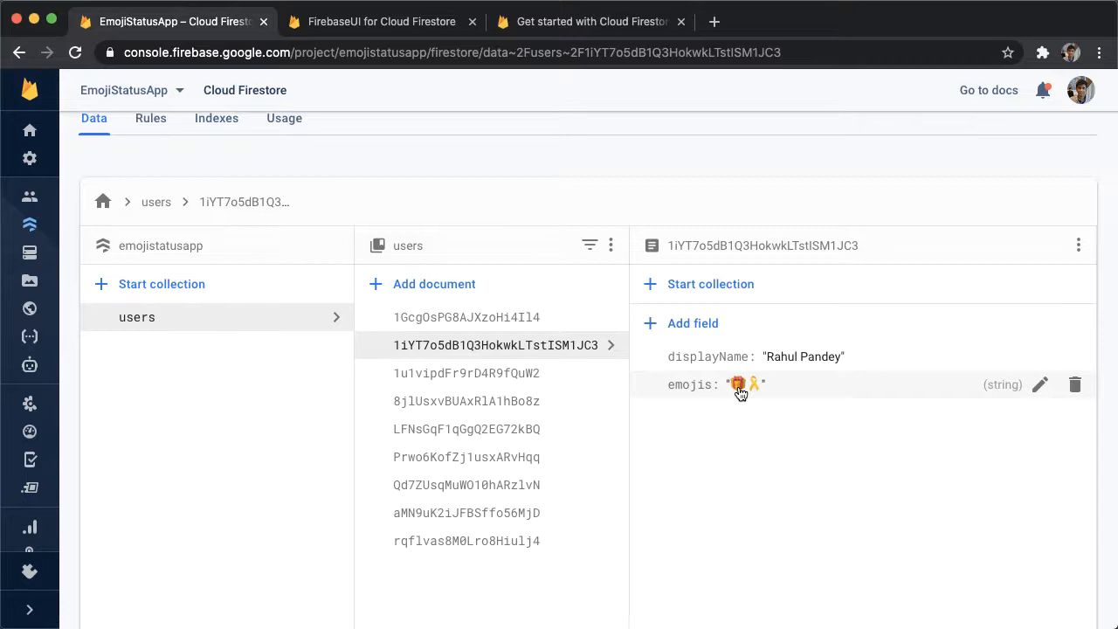
mouse_move(377, 166)
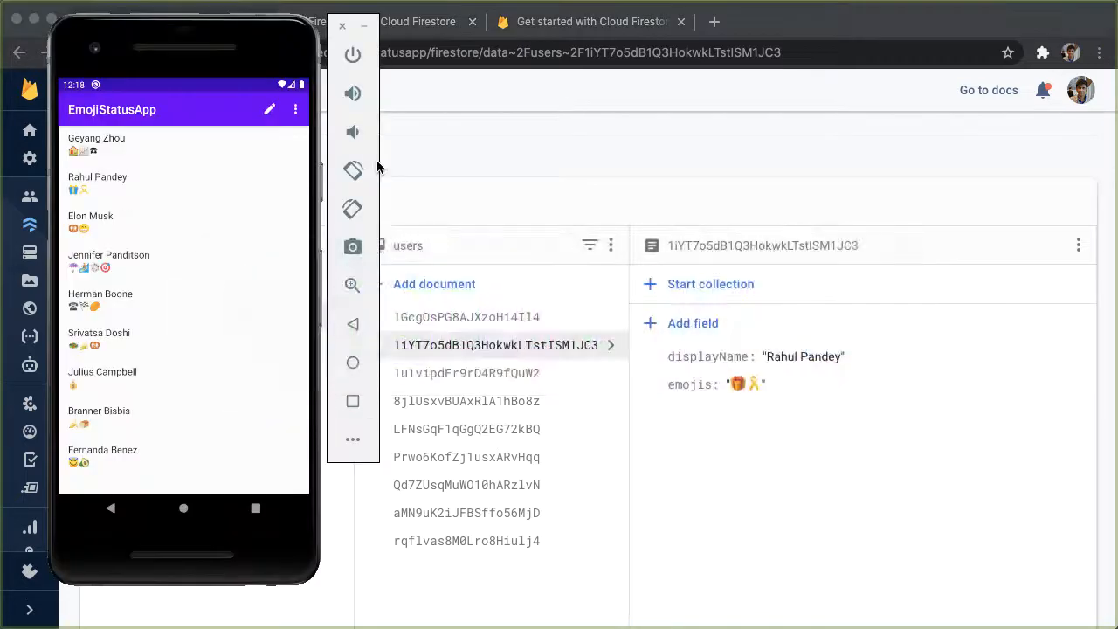
mouse_move(196, 259)
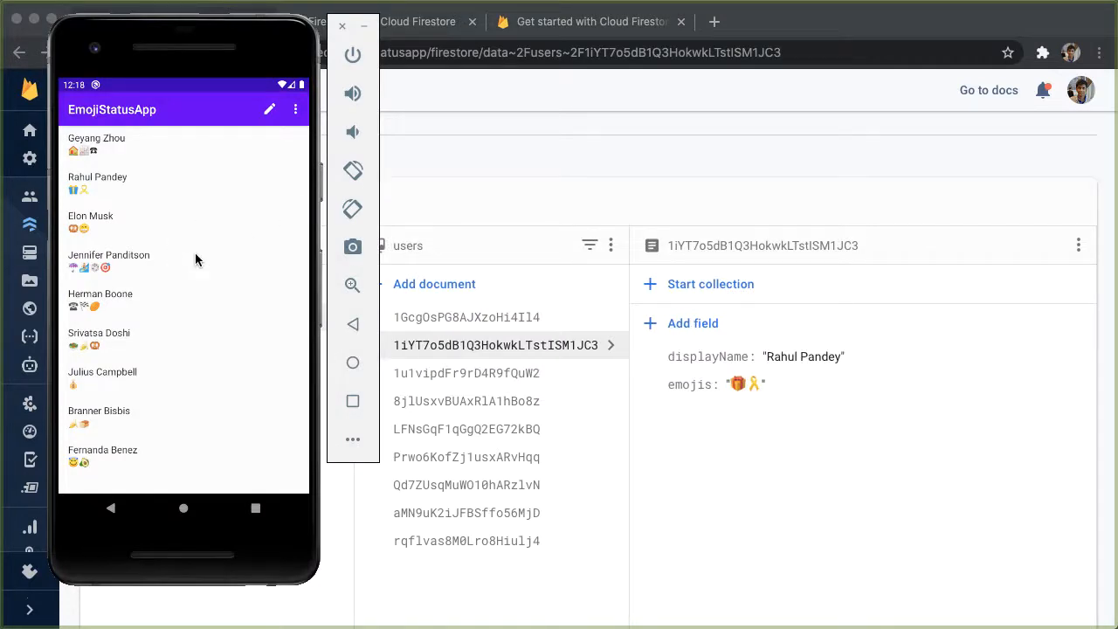